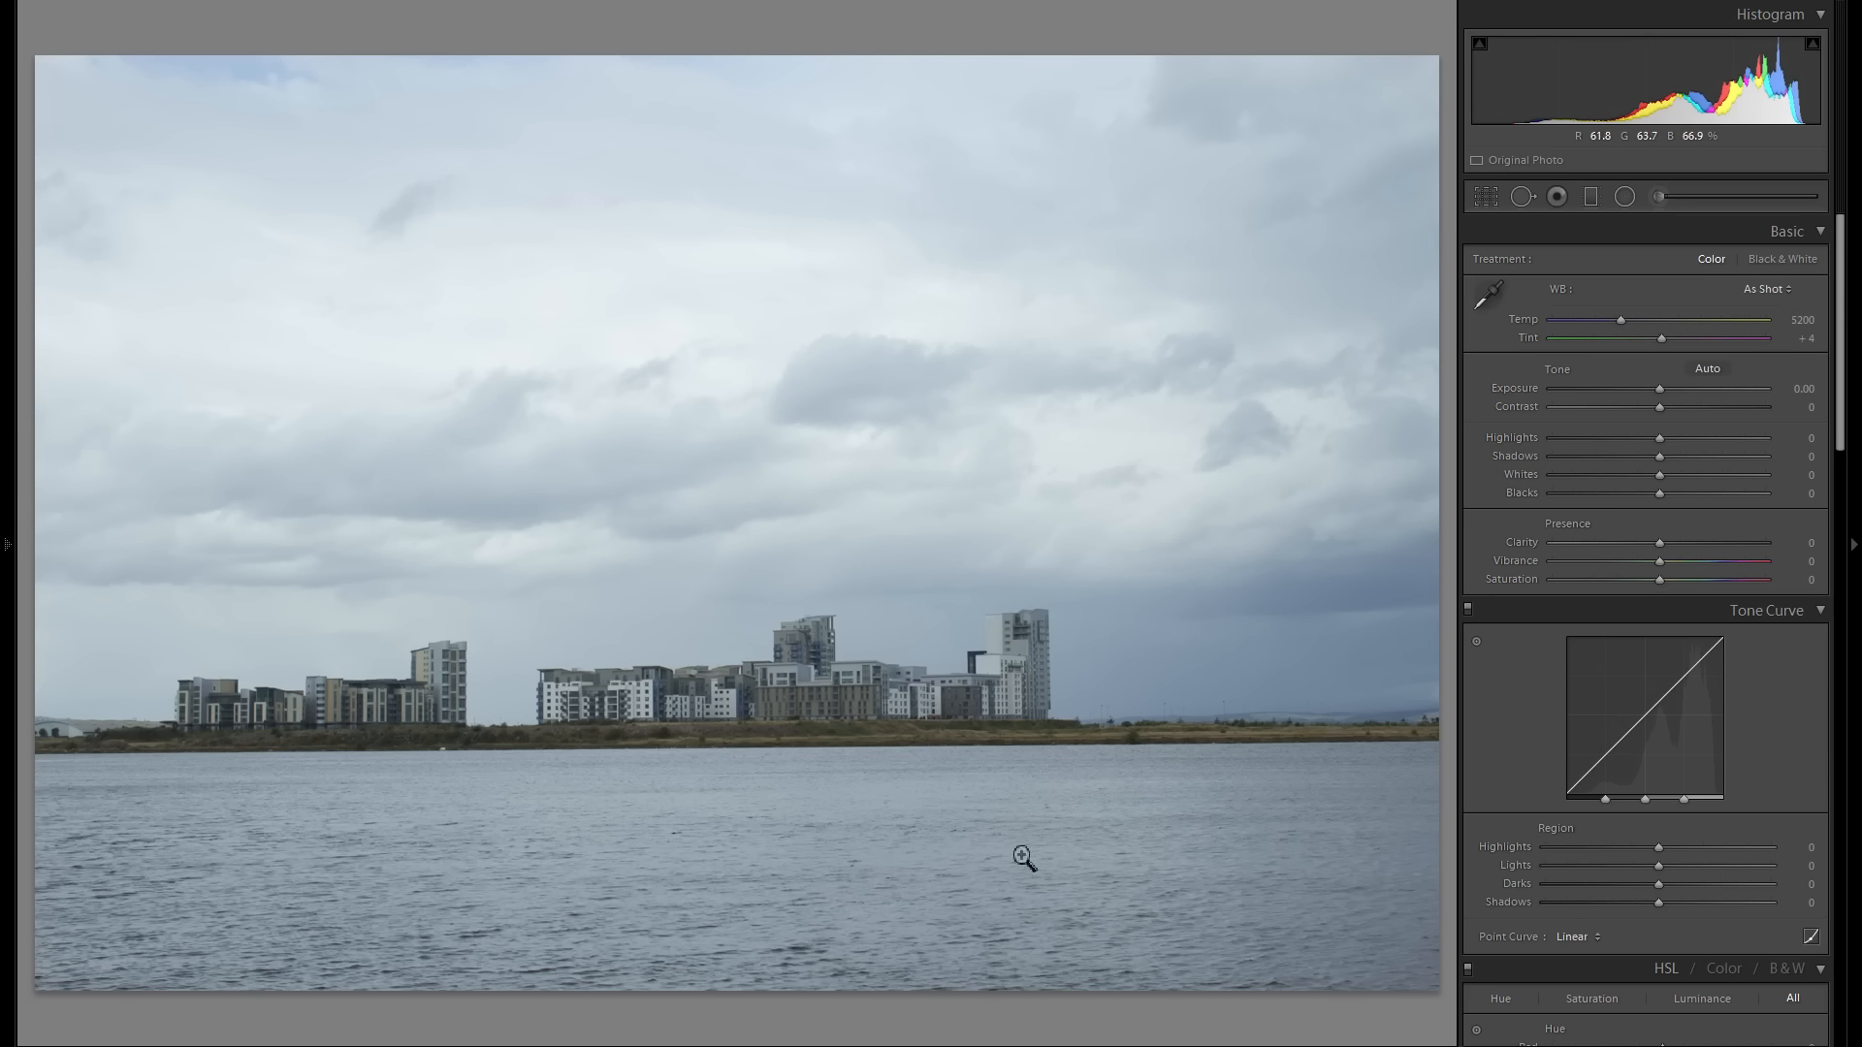
mouse_move(1241, 813)
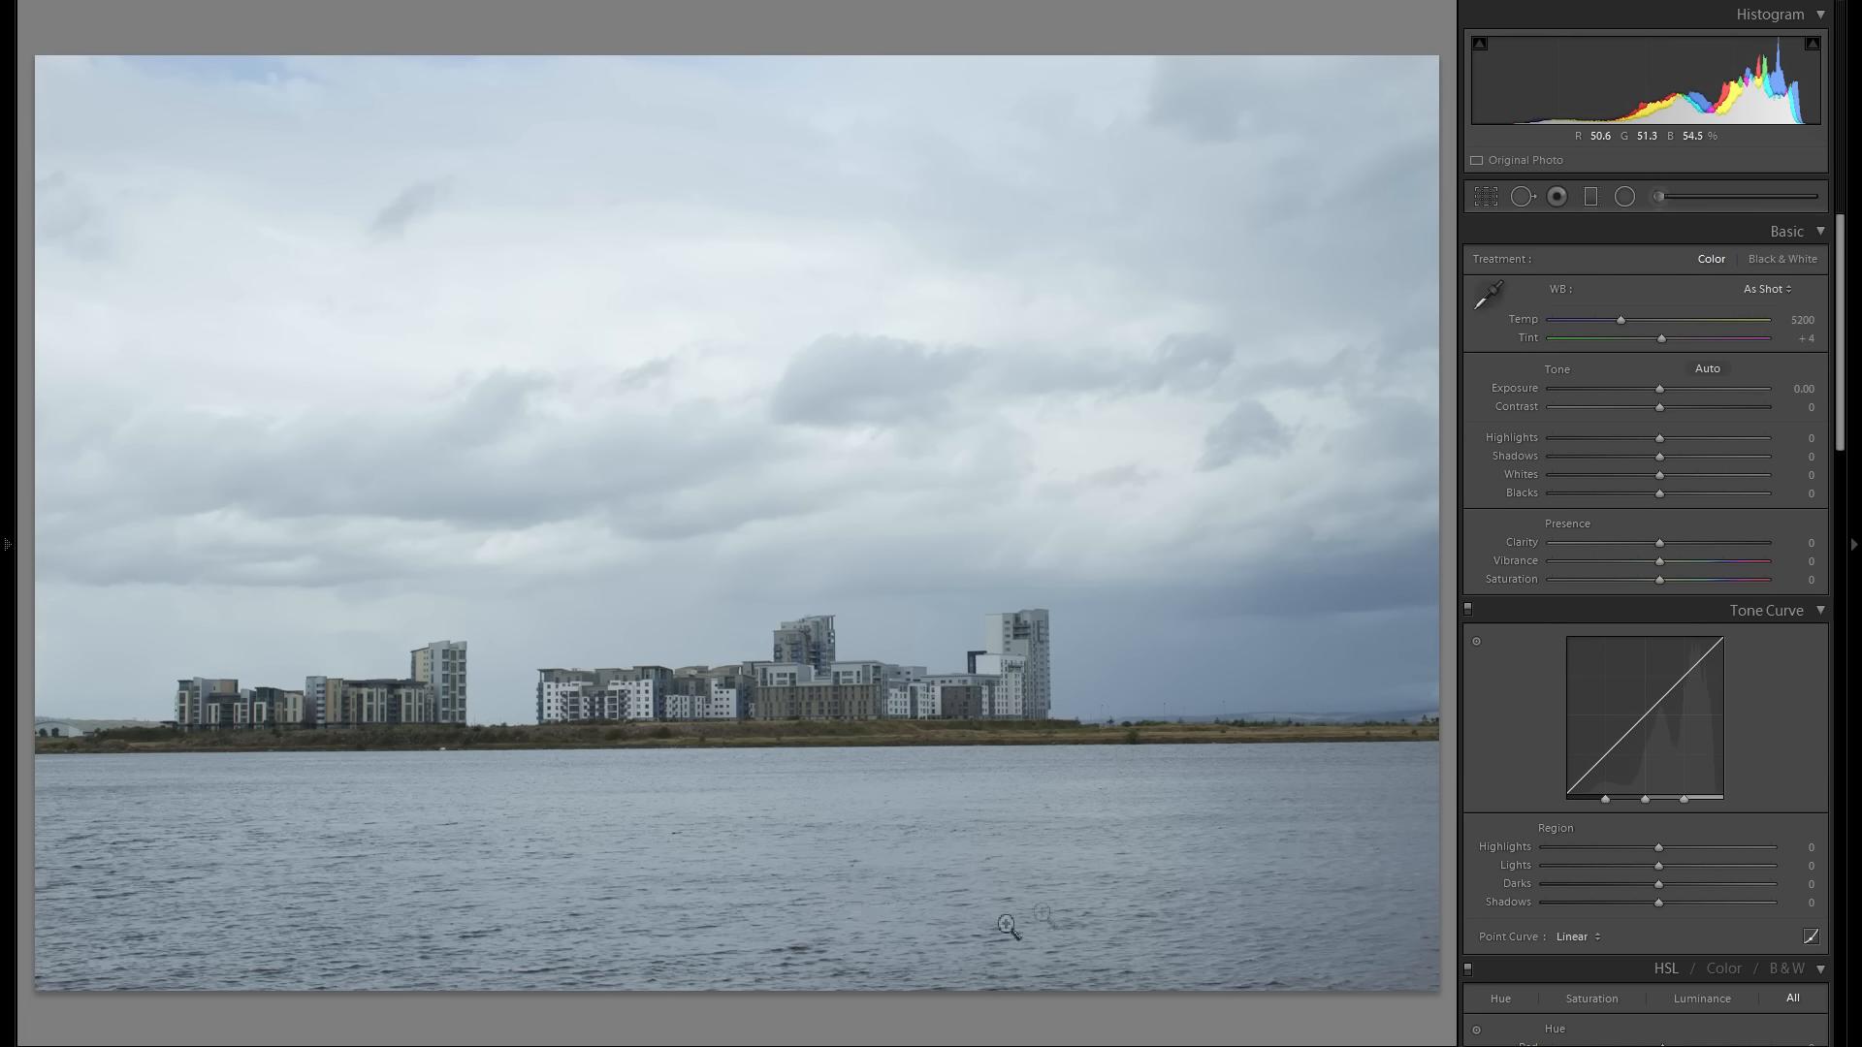
mouse_move(1415, 316)
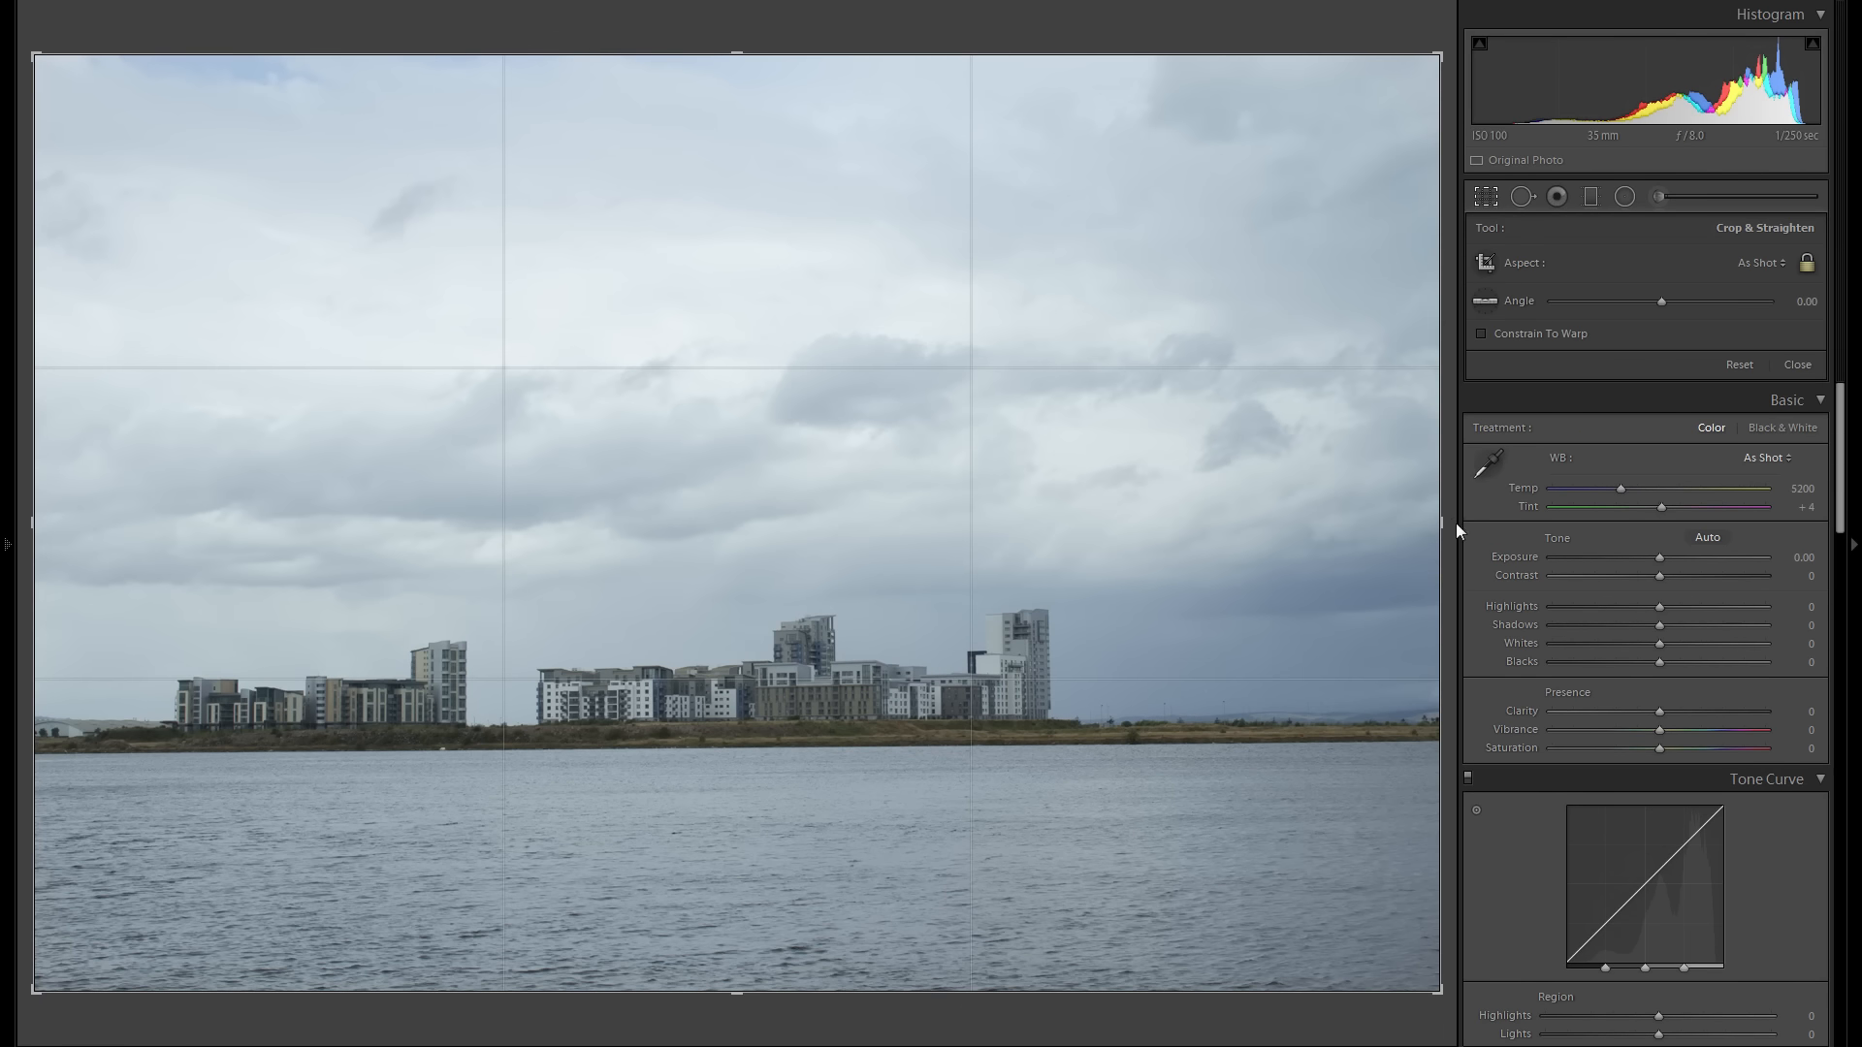
Rotate the photo to about 0.54° to level the horizon and apply the crop
drag(1662, 301, 1664, 300)
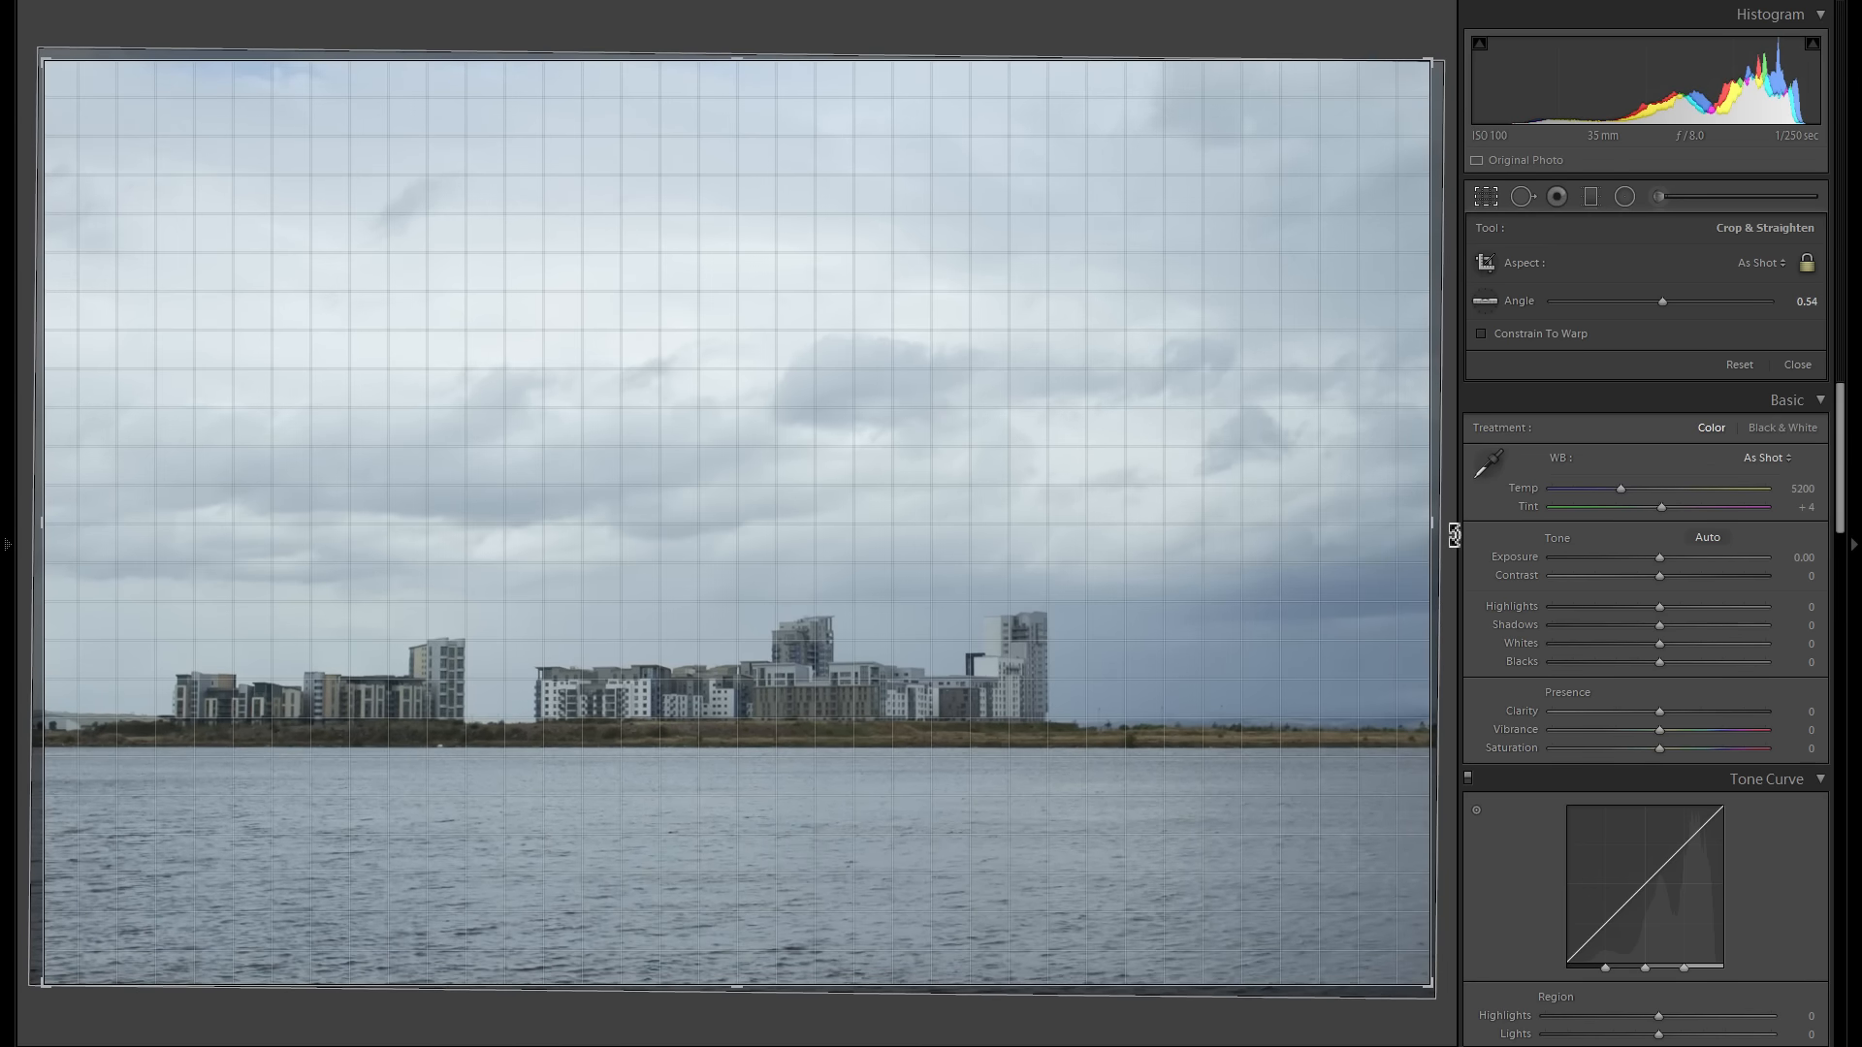
click(1796, 365)
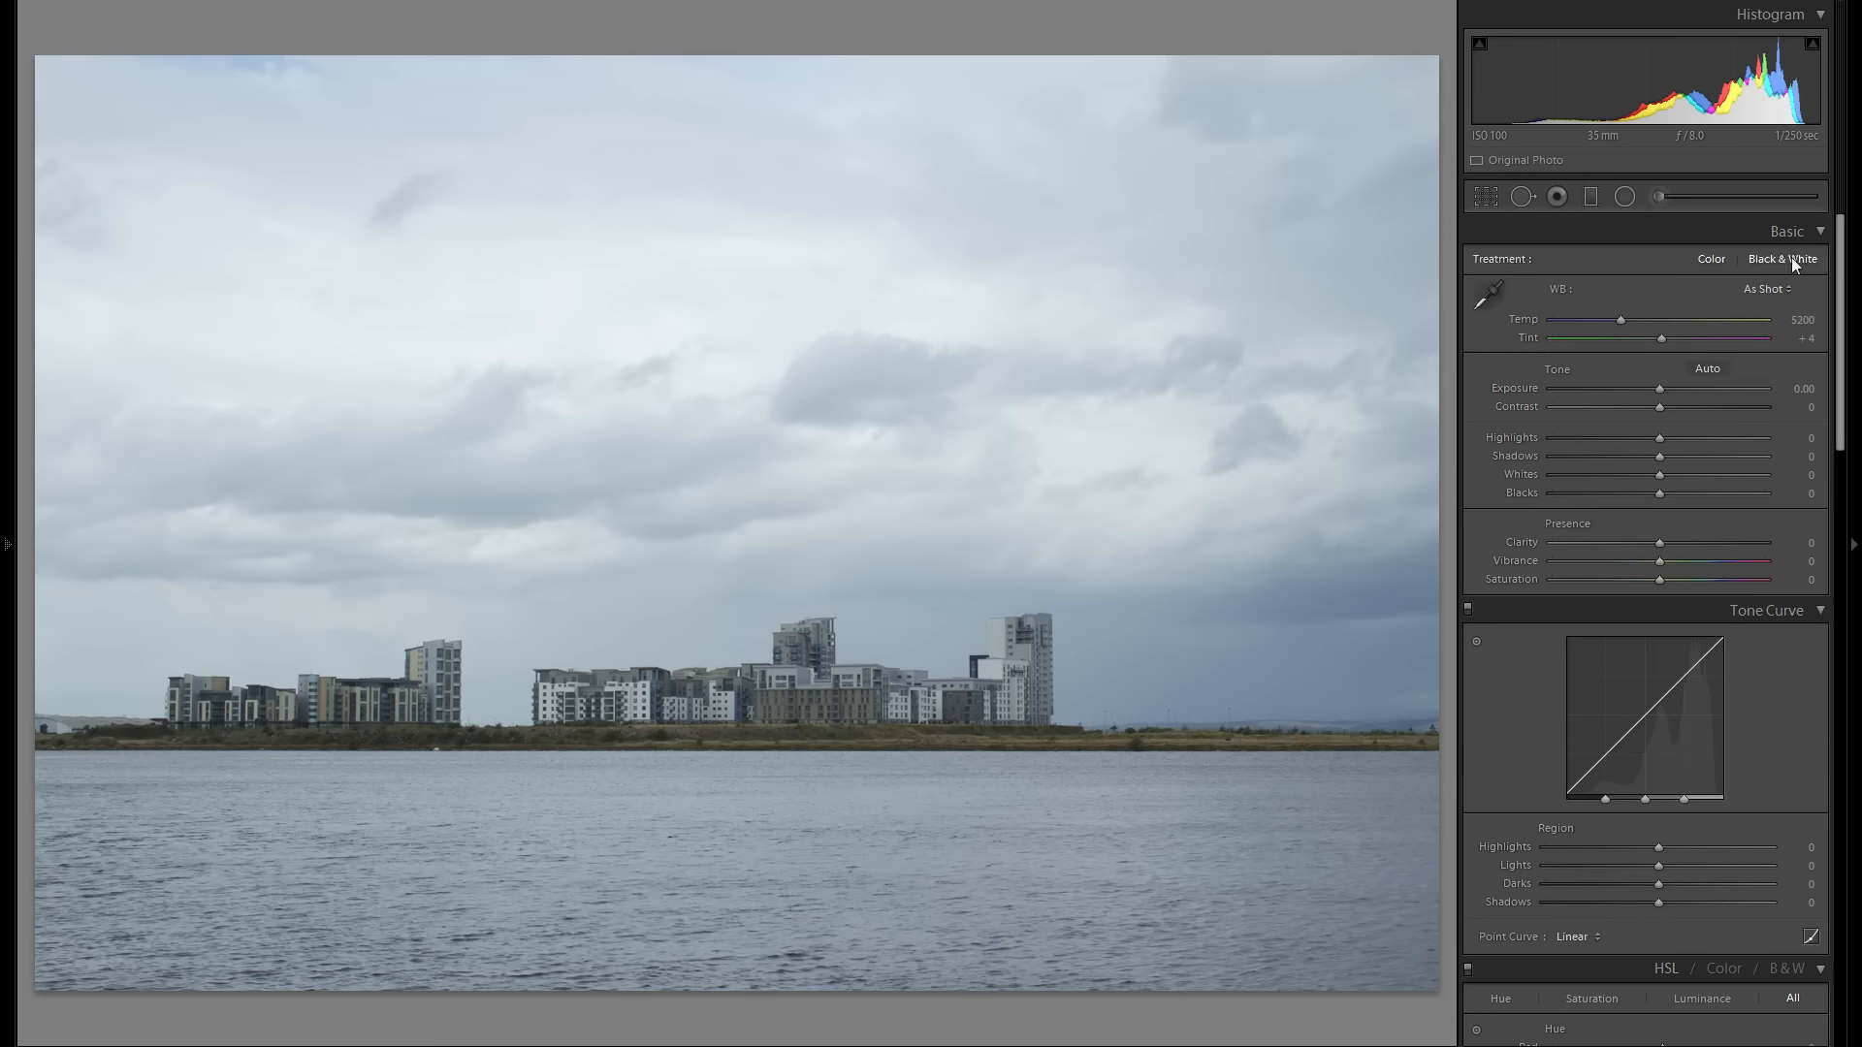
Convert to black and white with highlights -100, shadows lifted and blacks darkened to about -66
click(1781, 258)
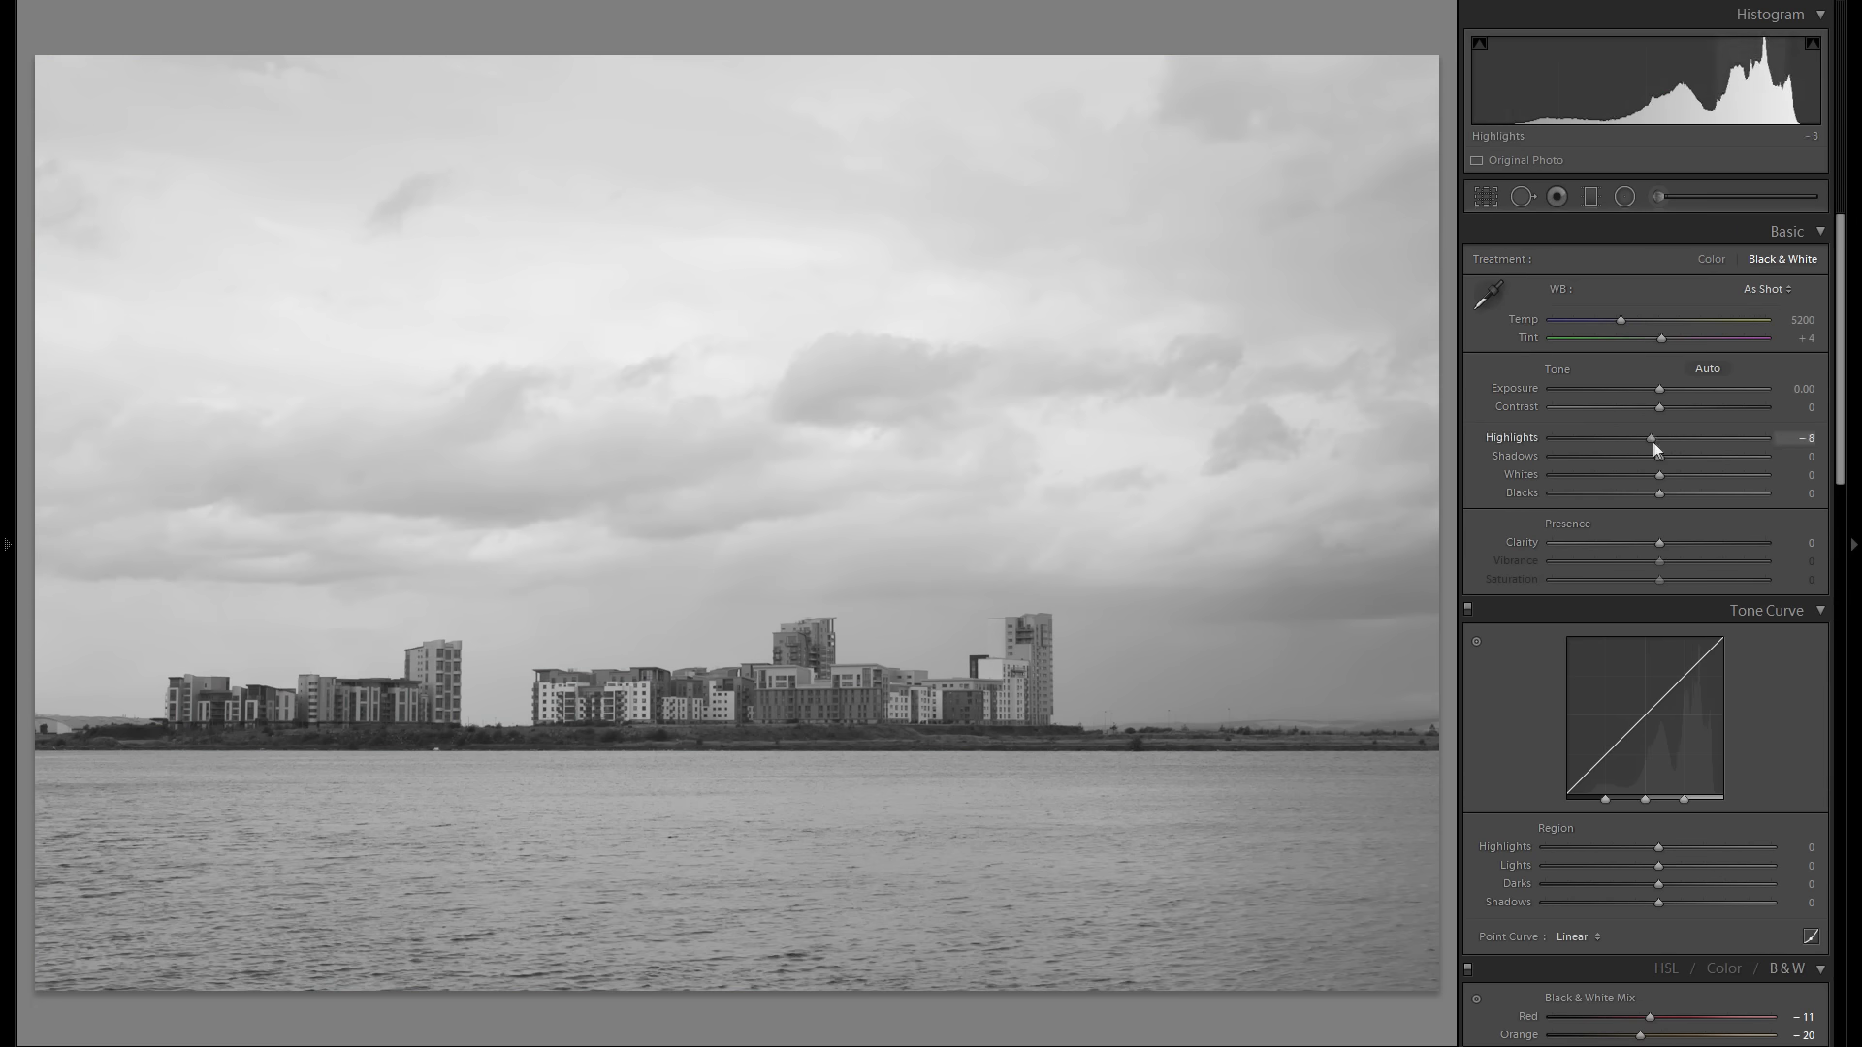
drag(1649, 436, 1551, 436)
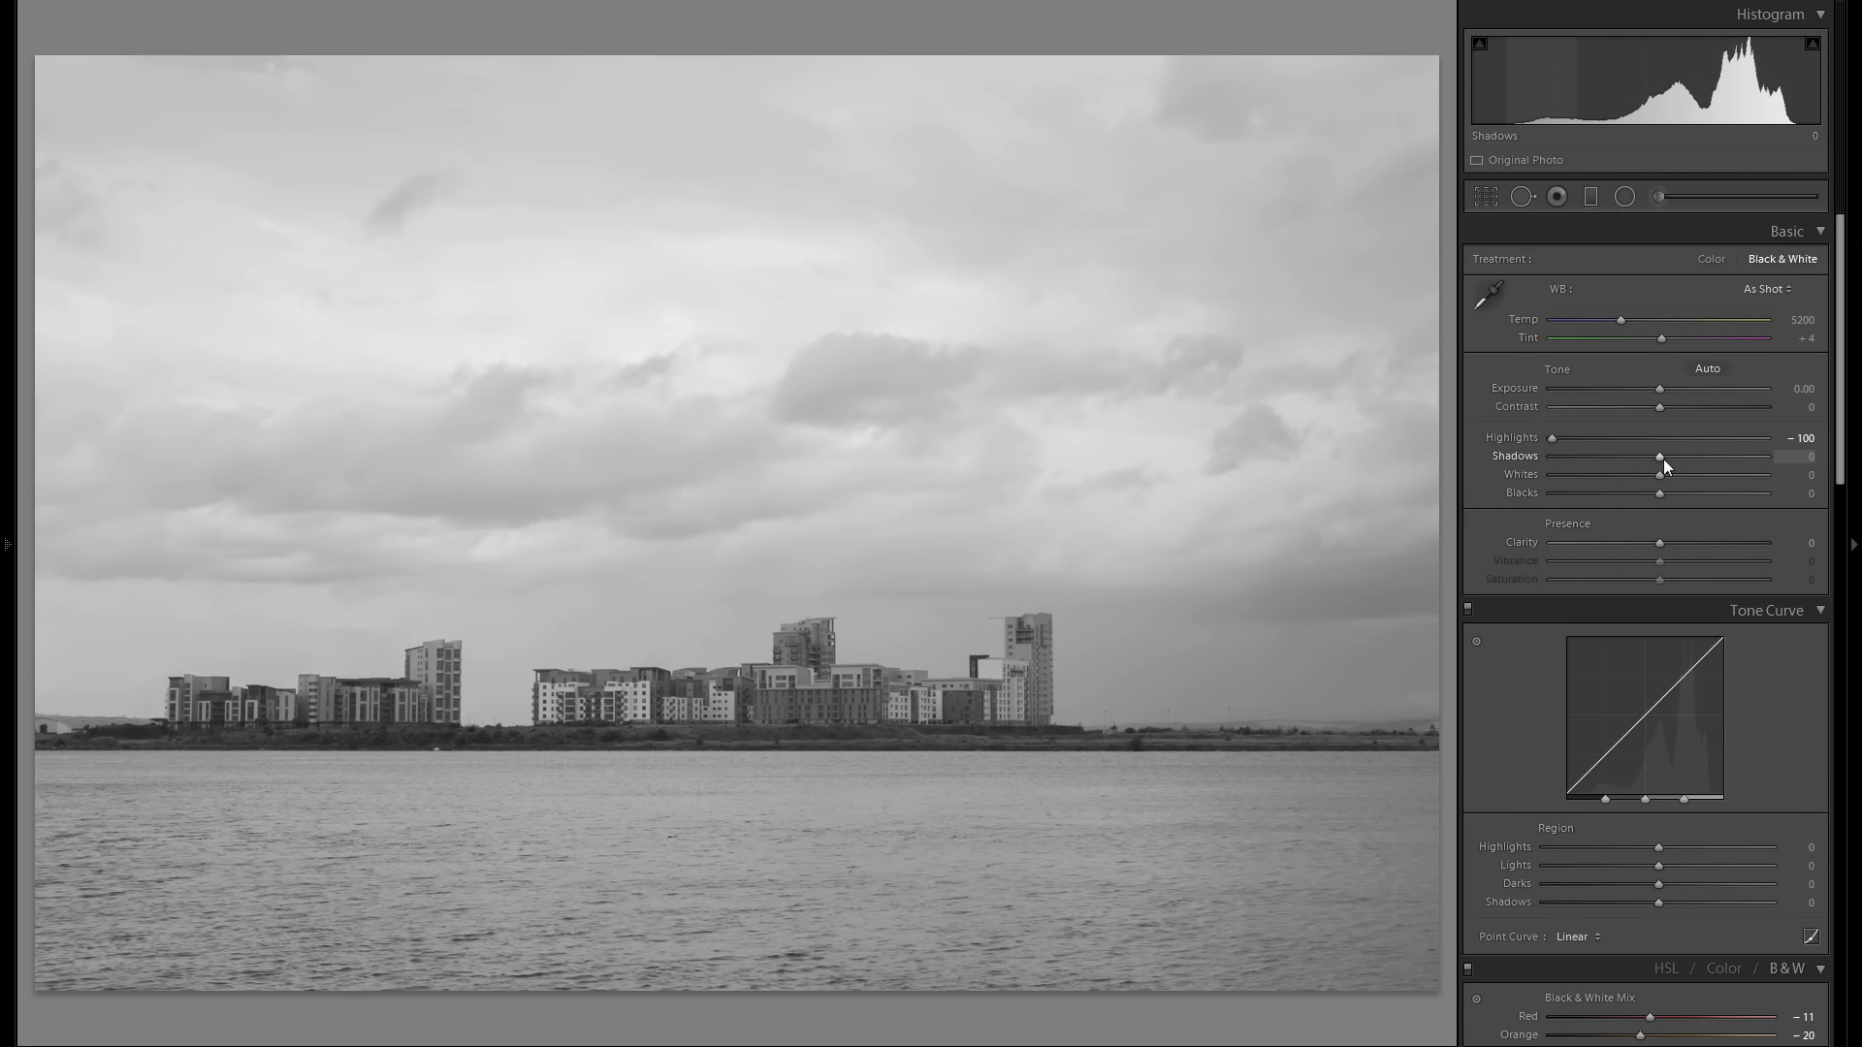
drag(1658, 456, 1742, 456)
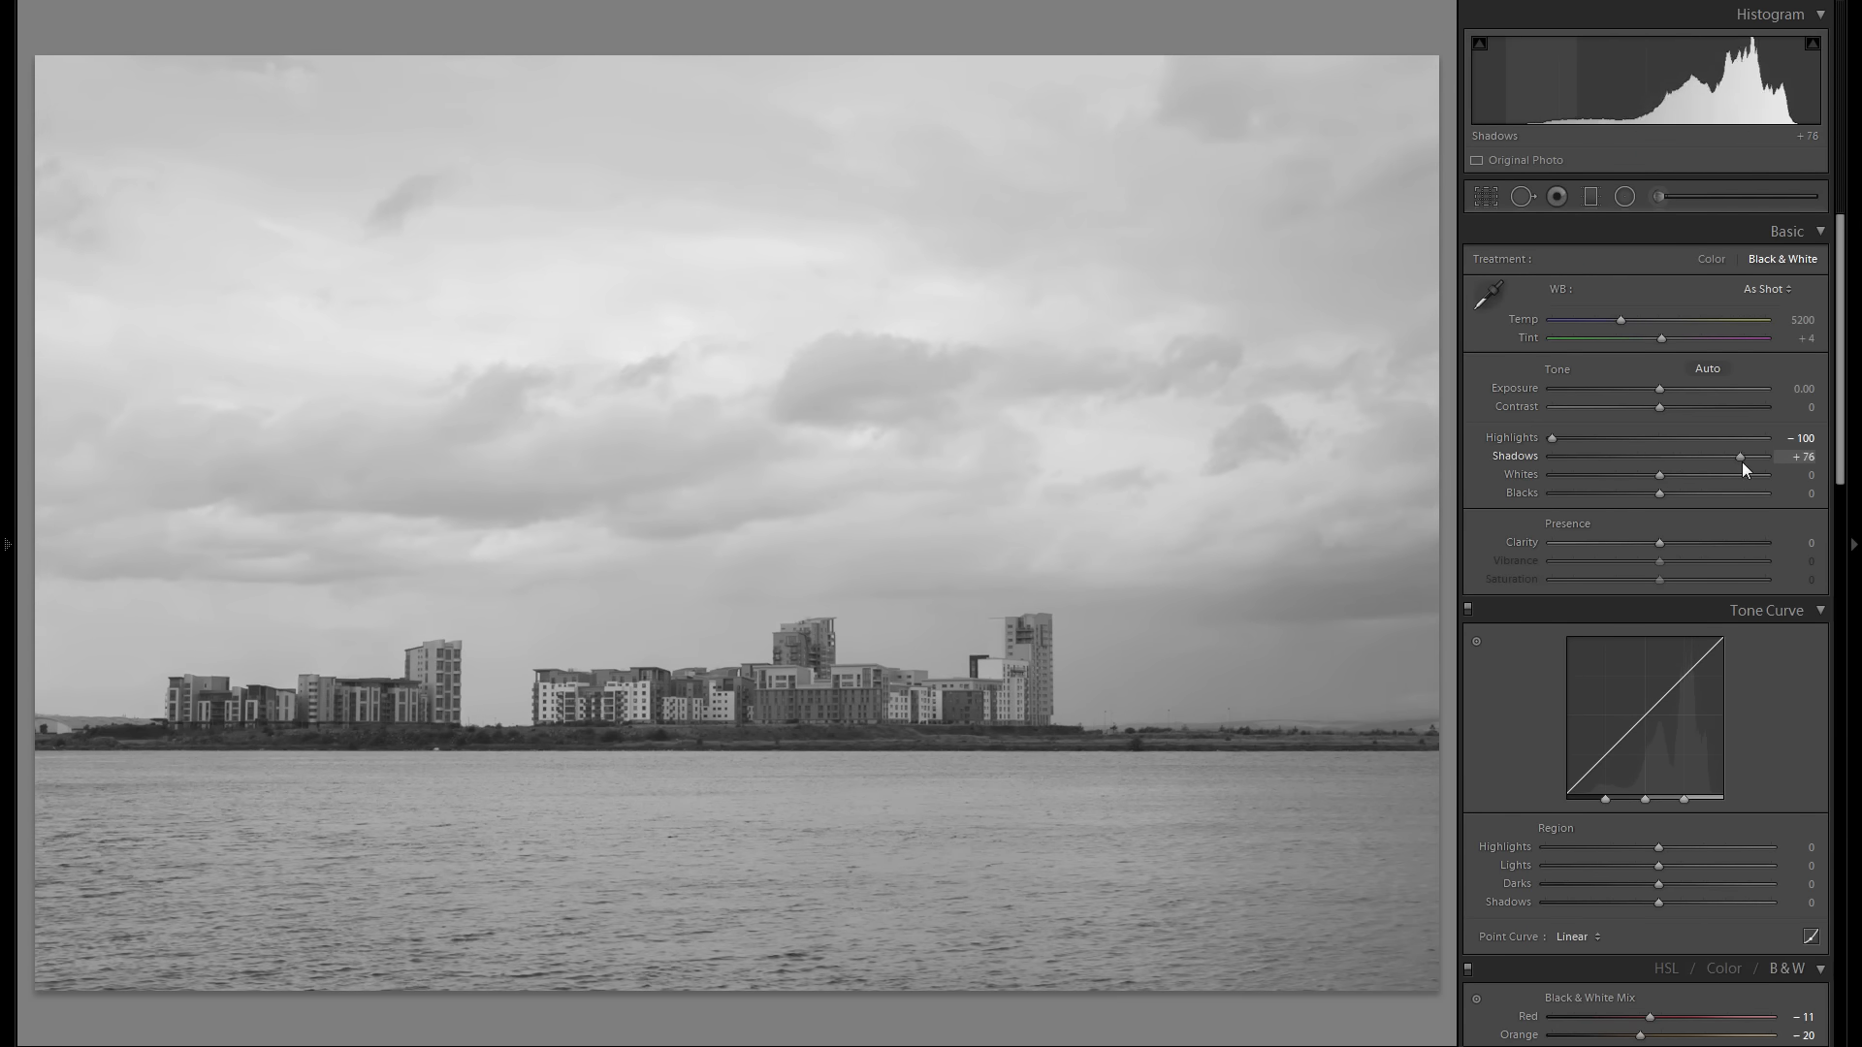
drag(1742, 458, 1696, 457)
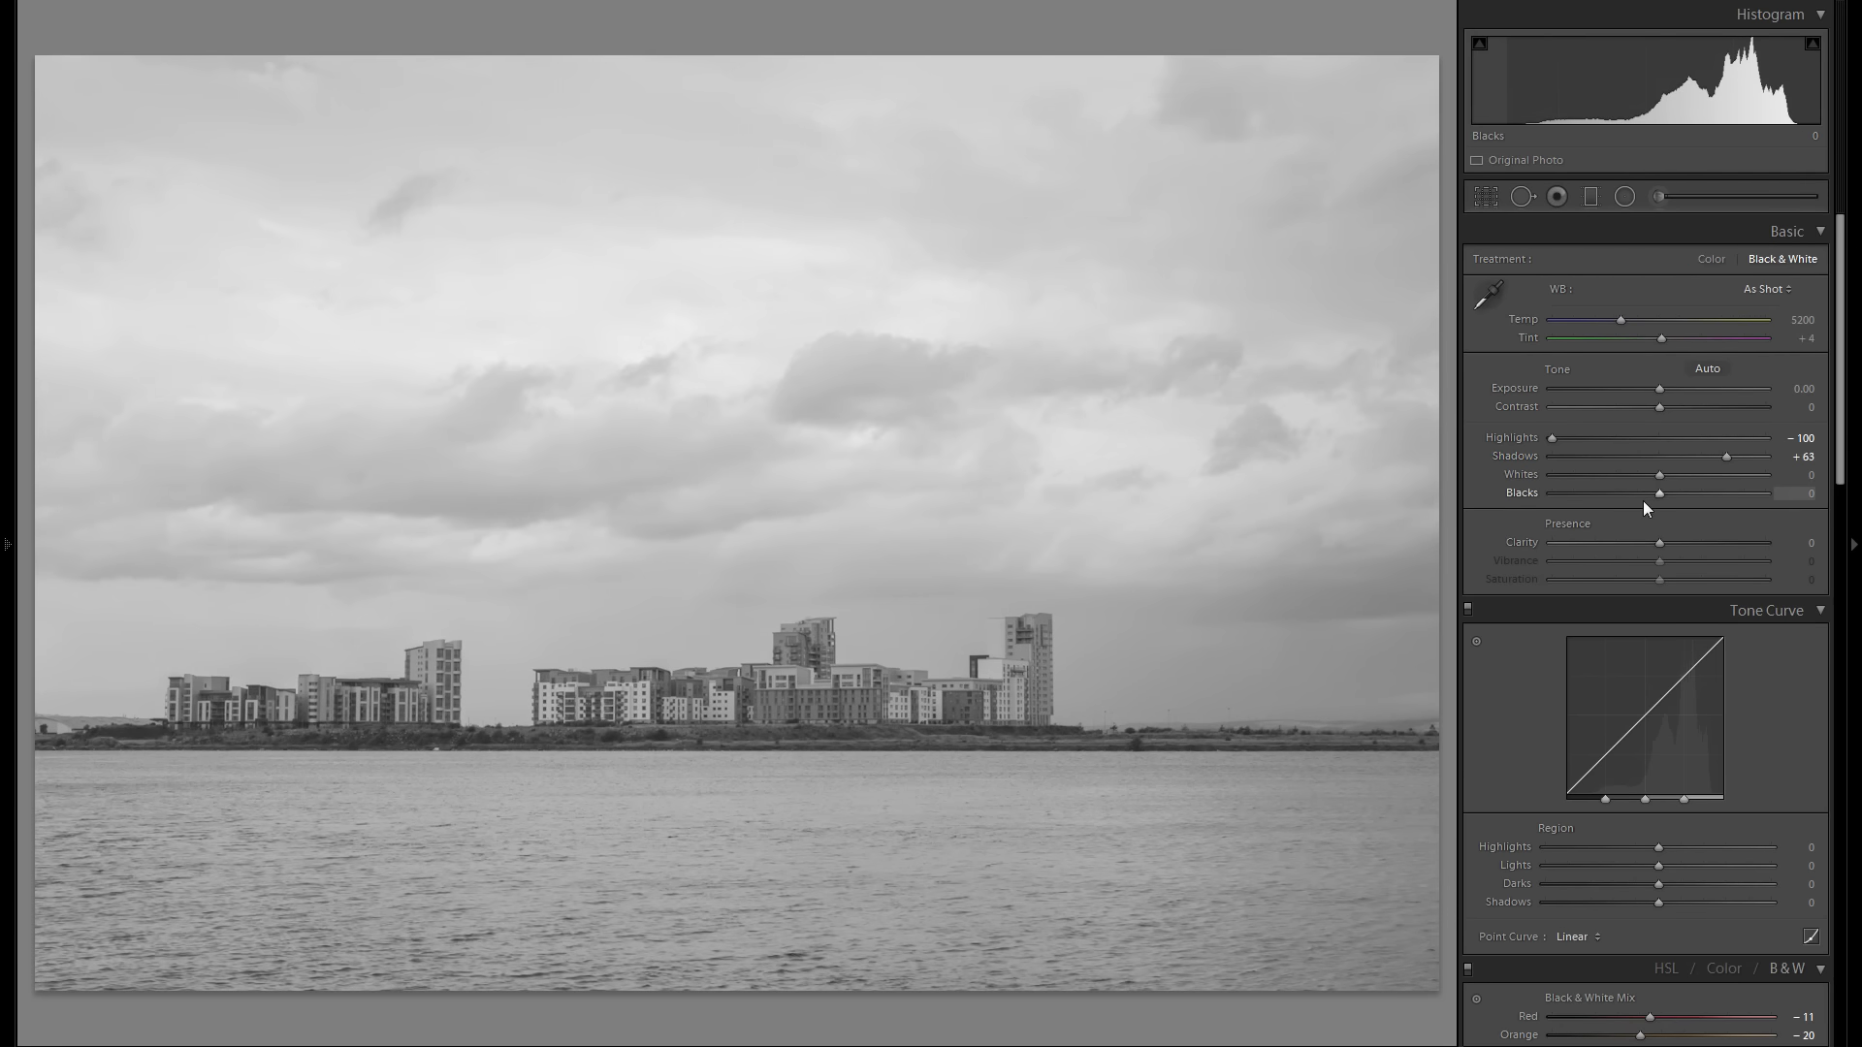
drag(1658, 493, 1581, 493)
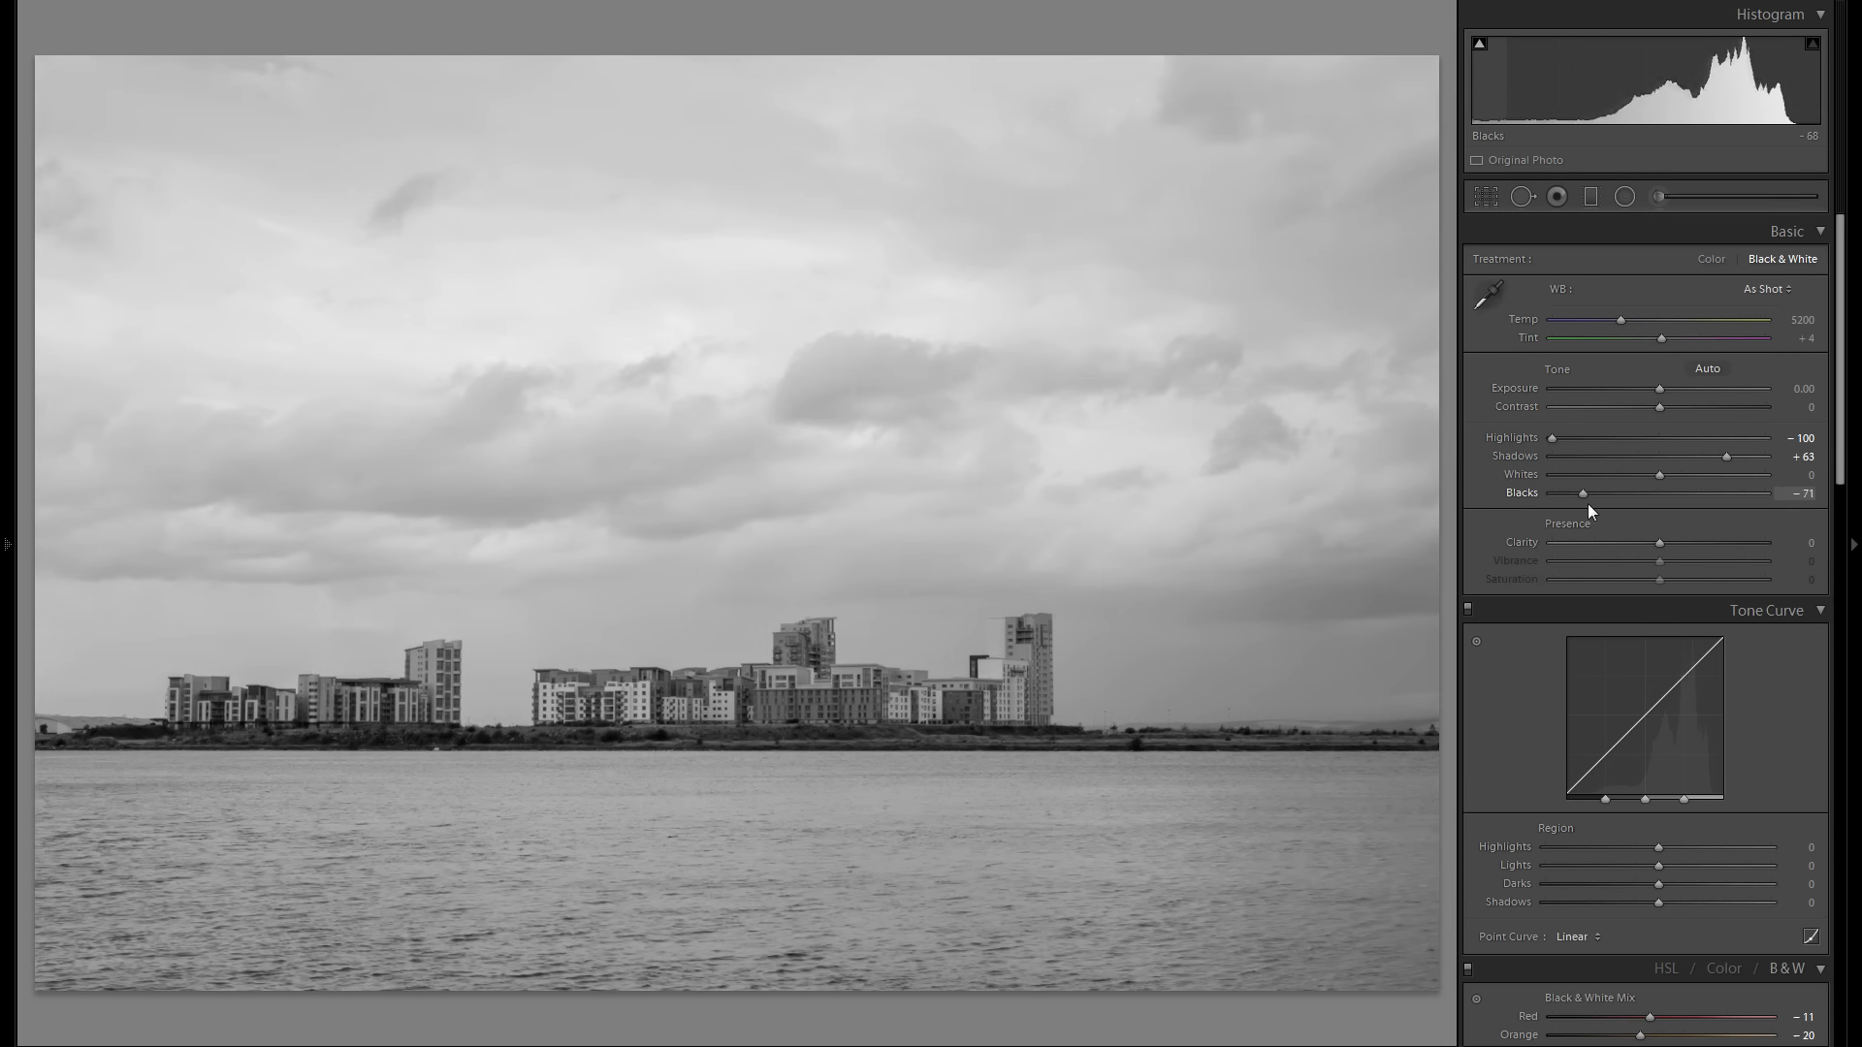
drag(1578, 493, 1573, 493)
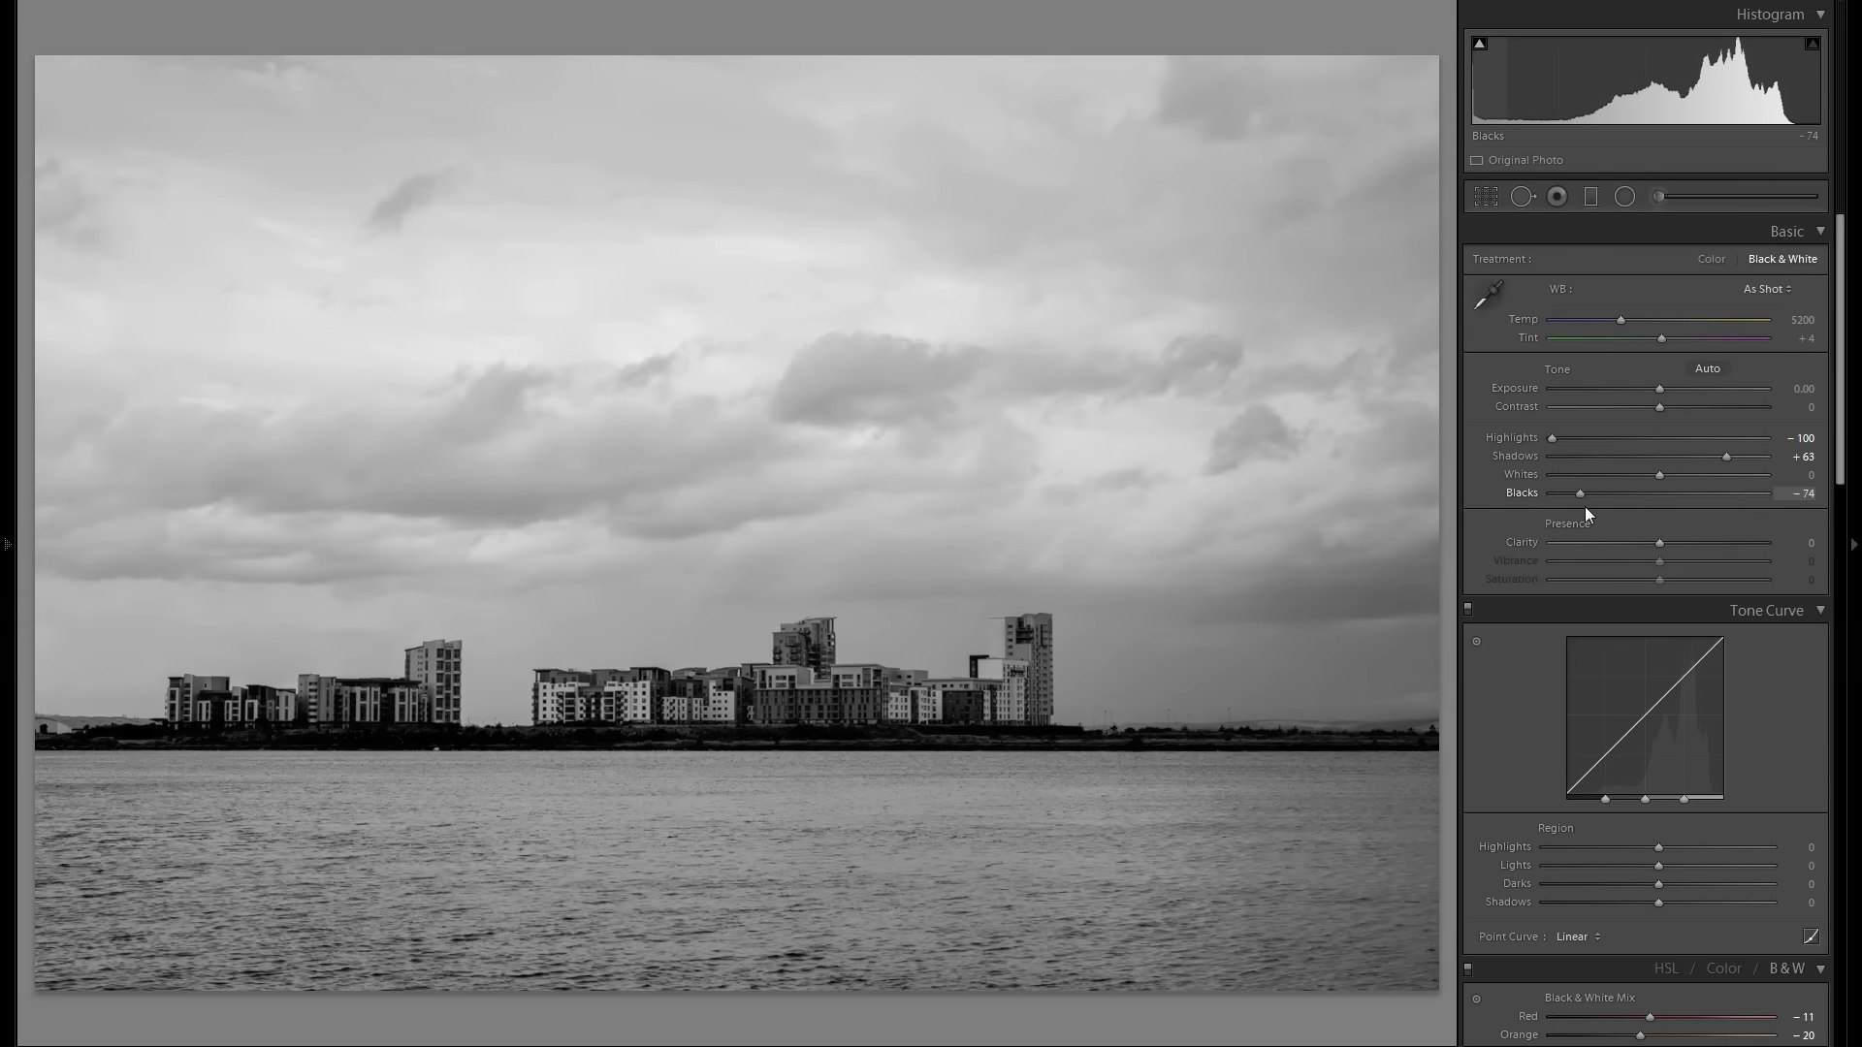
drag(1579, 493, 1588, 493)
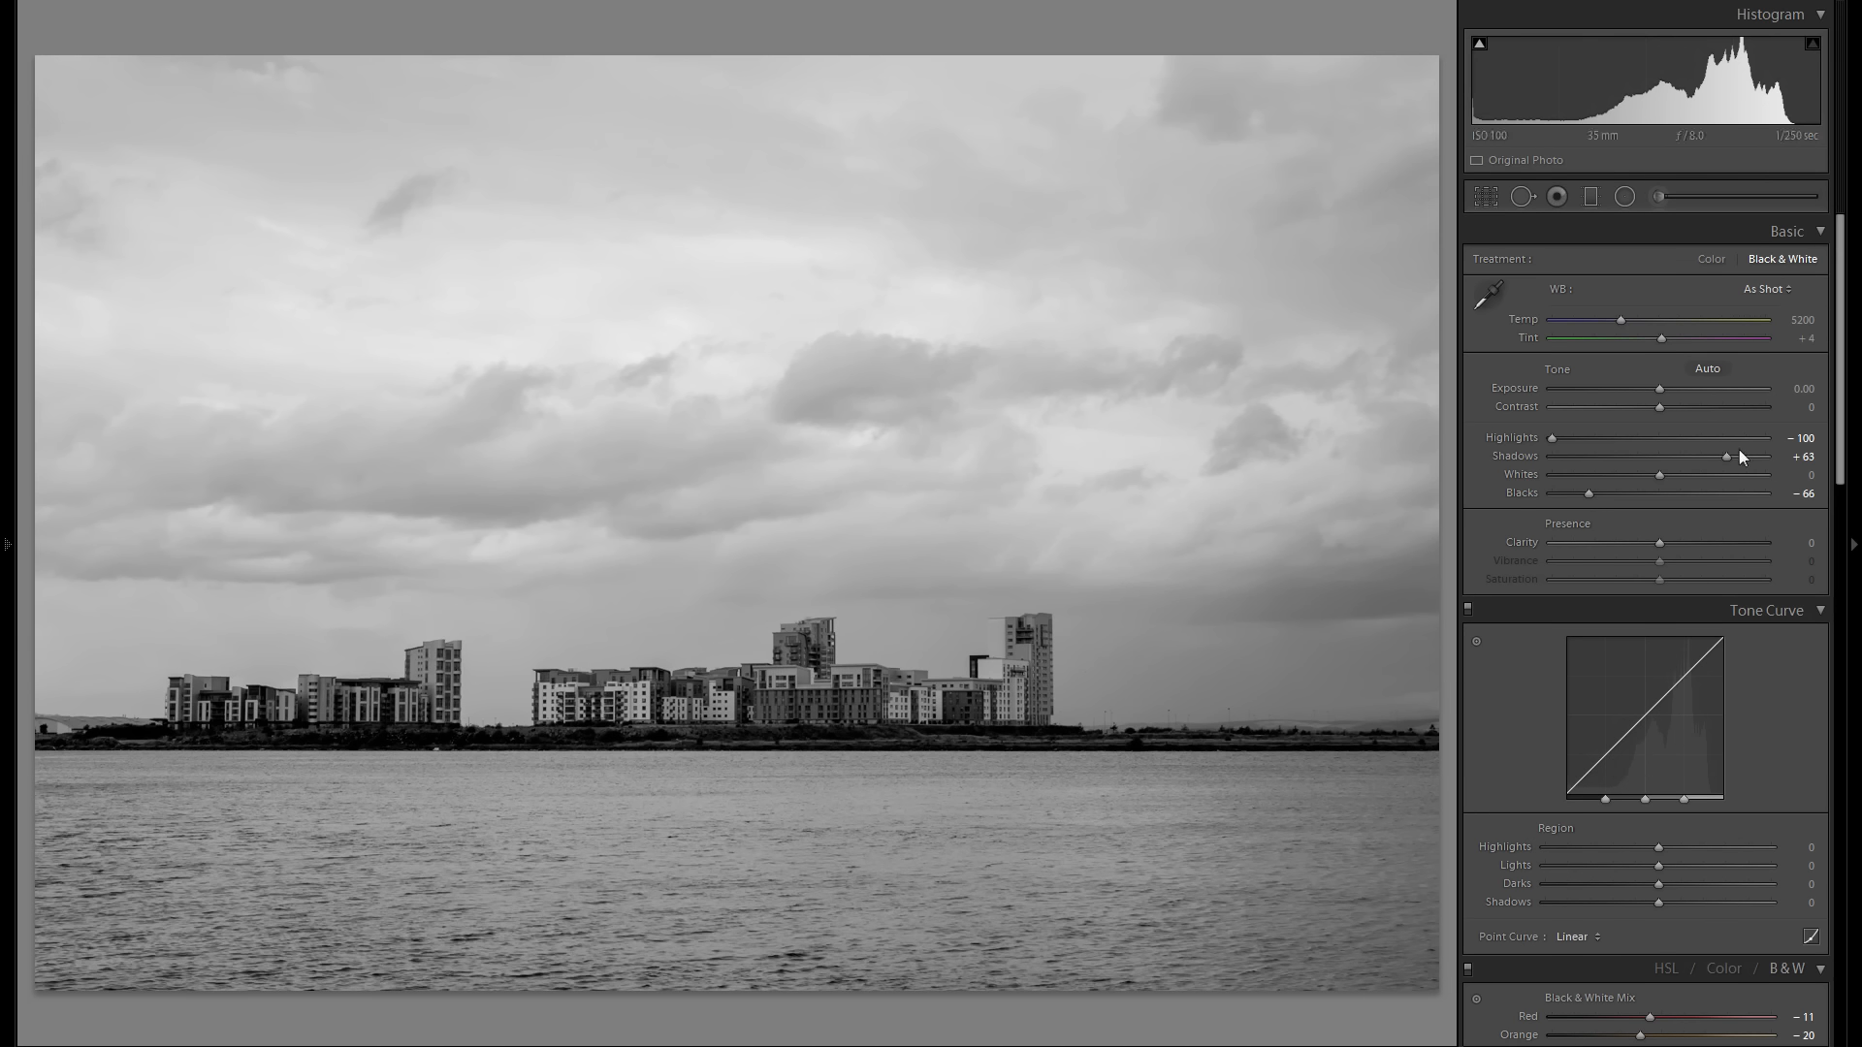
mouse_move(1516, 469)
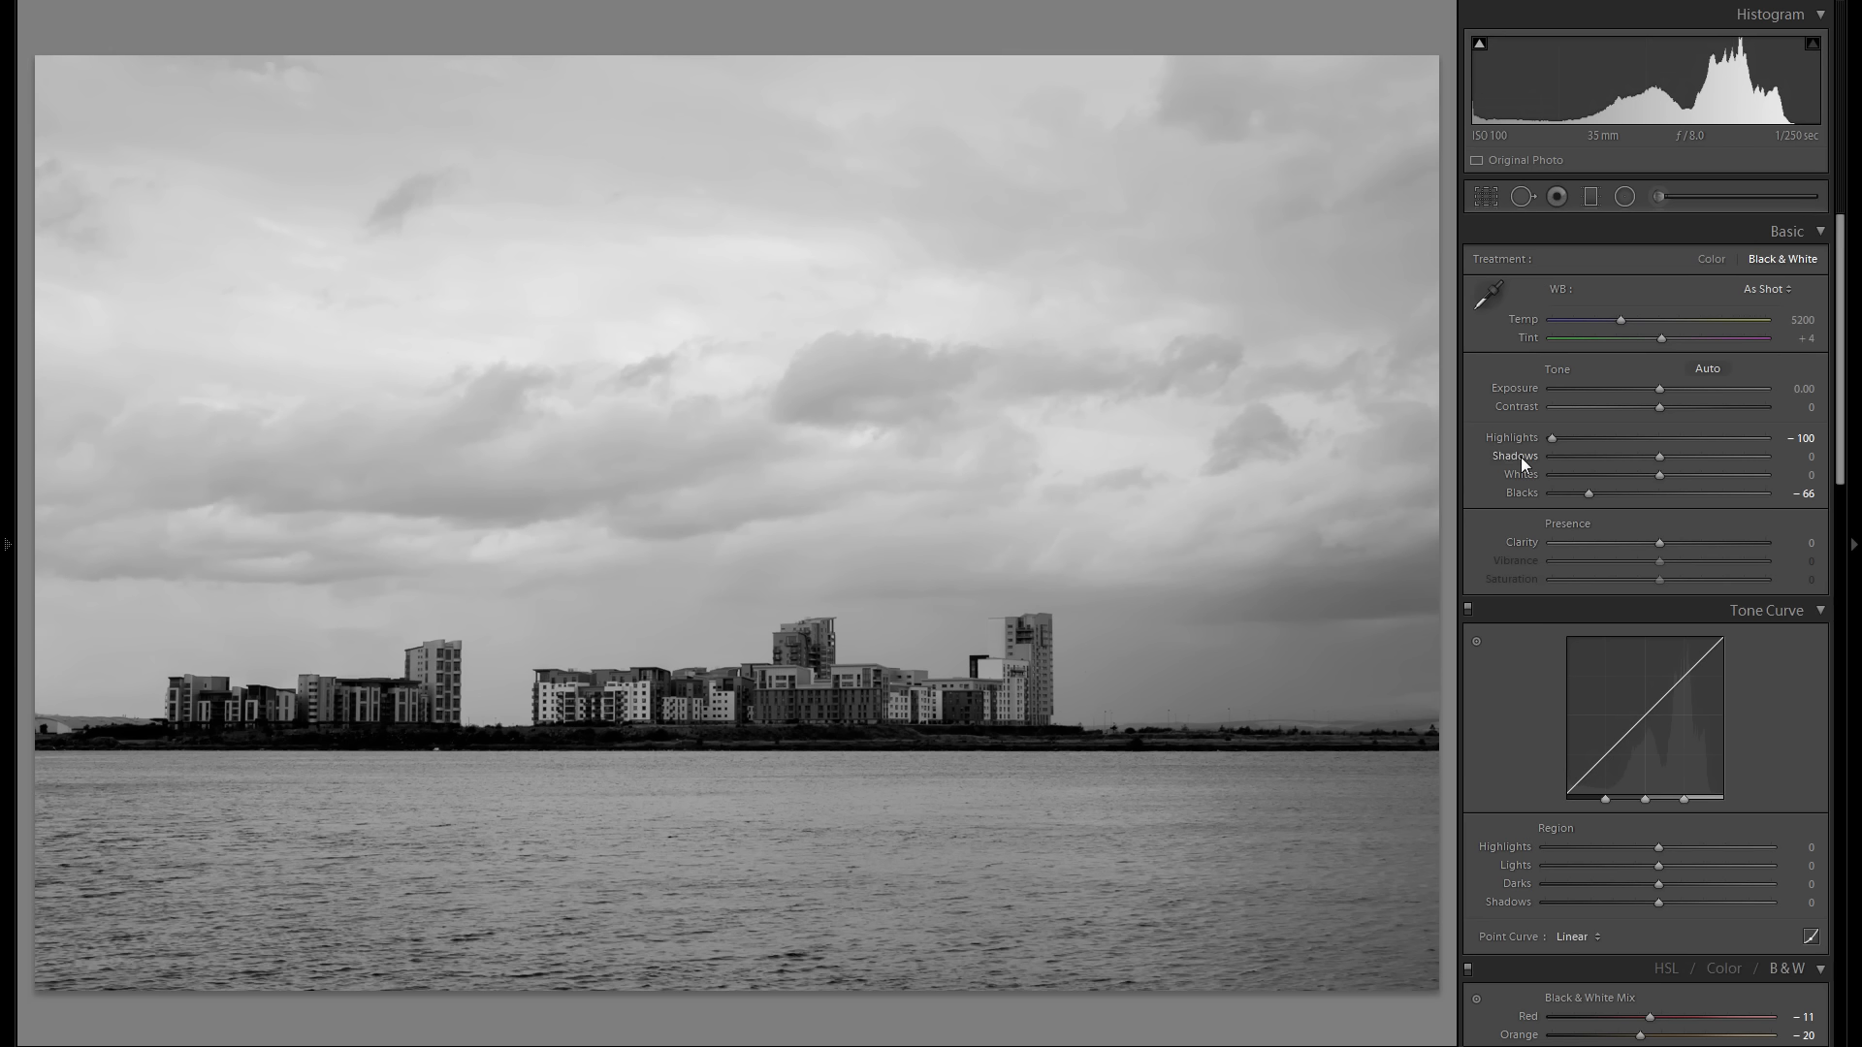
mouse_move(731, 706)
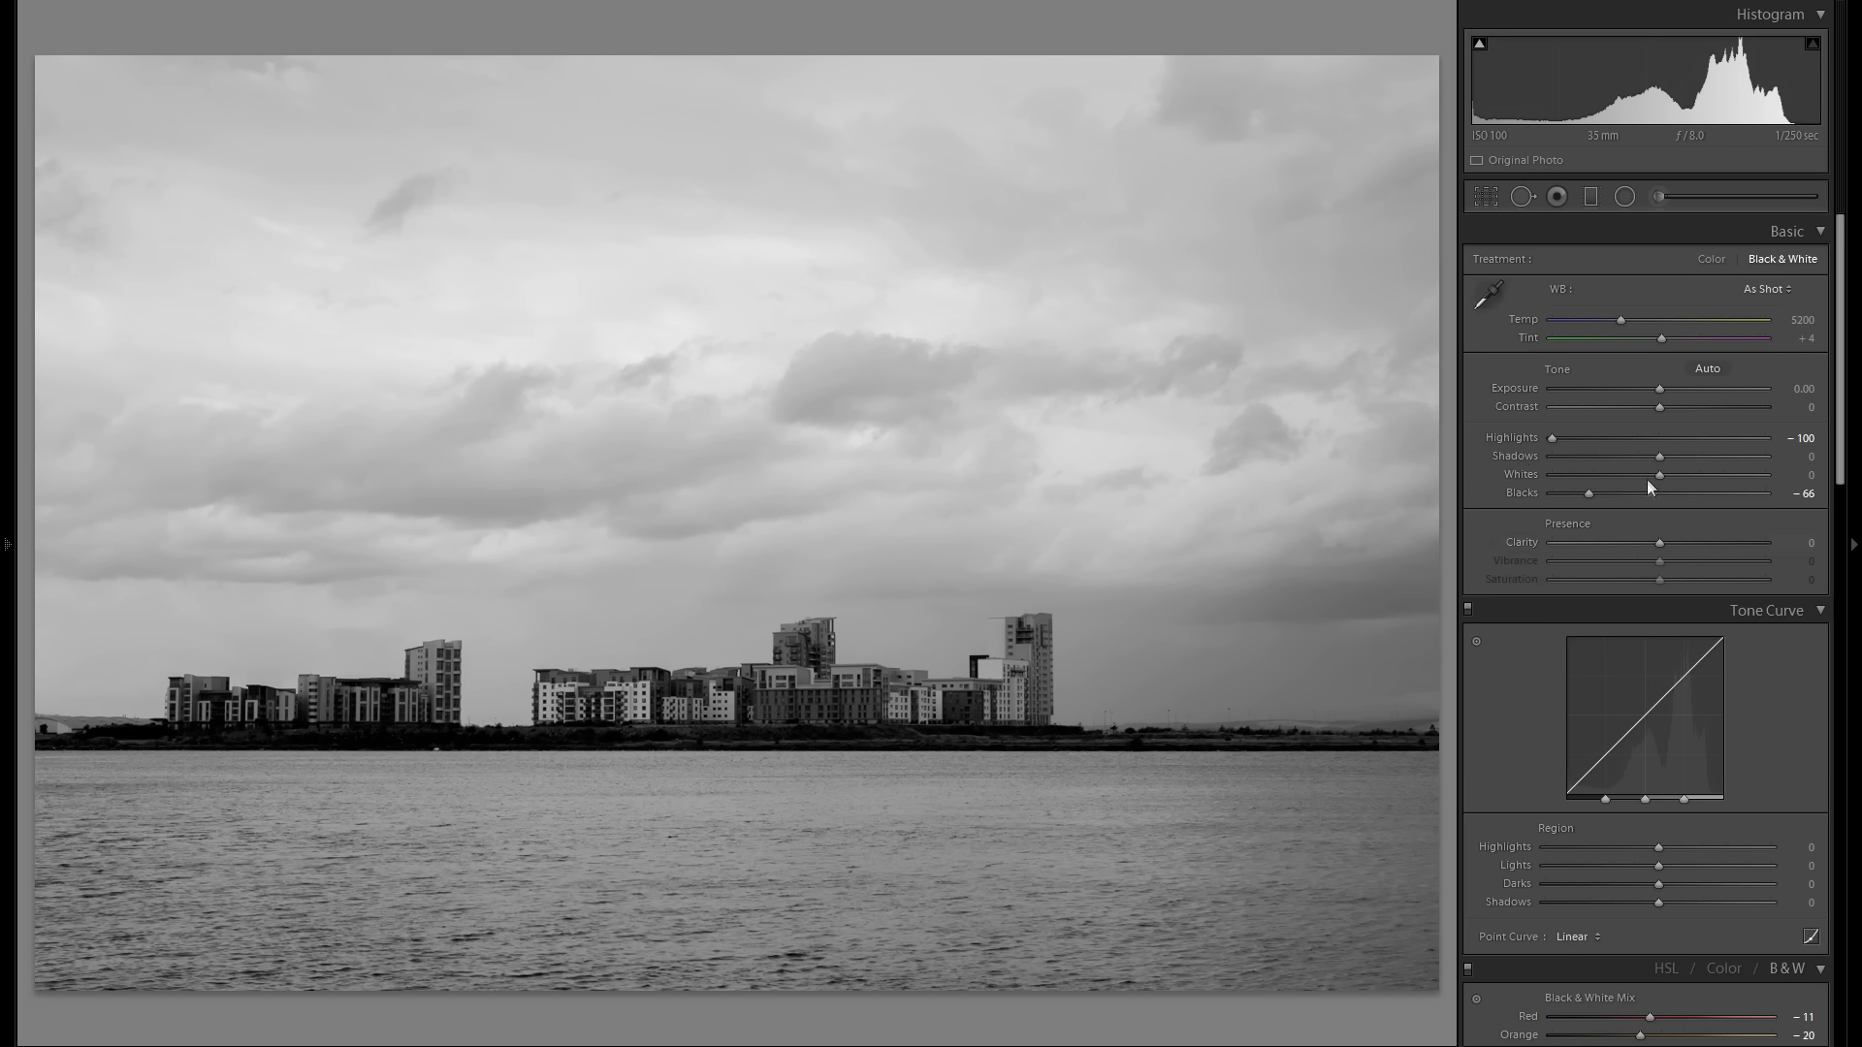
Settle shadows at +76, brighten whites to about +39 and boost clarity strongly
drag(1660, 456, 1726, 456)
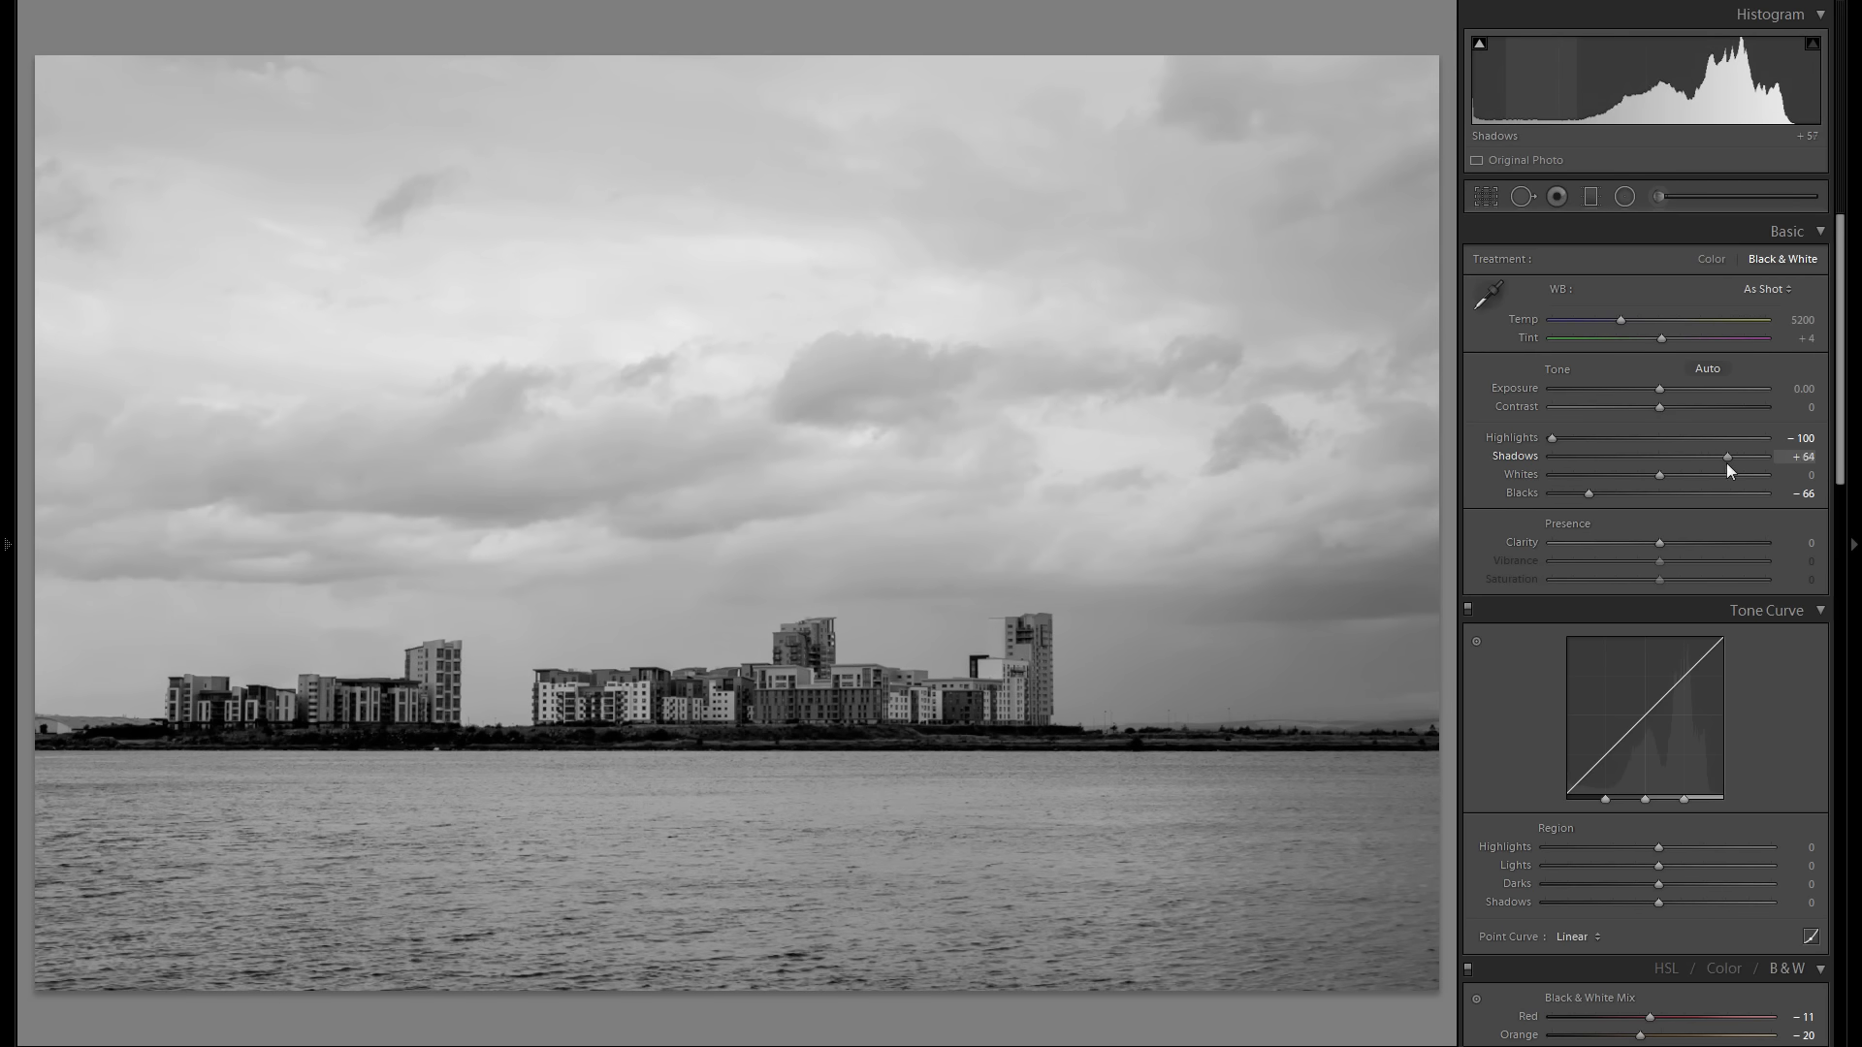
drag(1725, 458, 1769, 458)
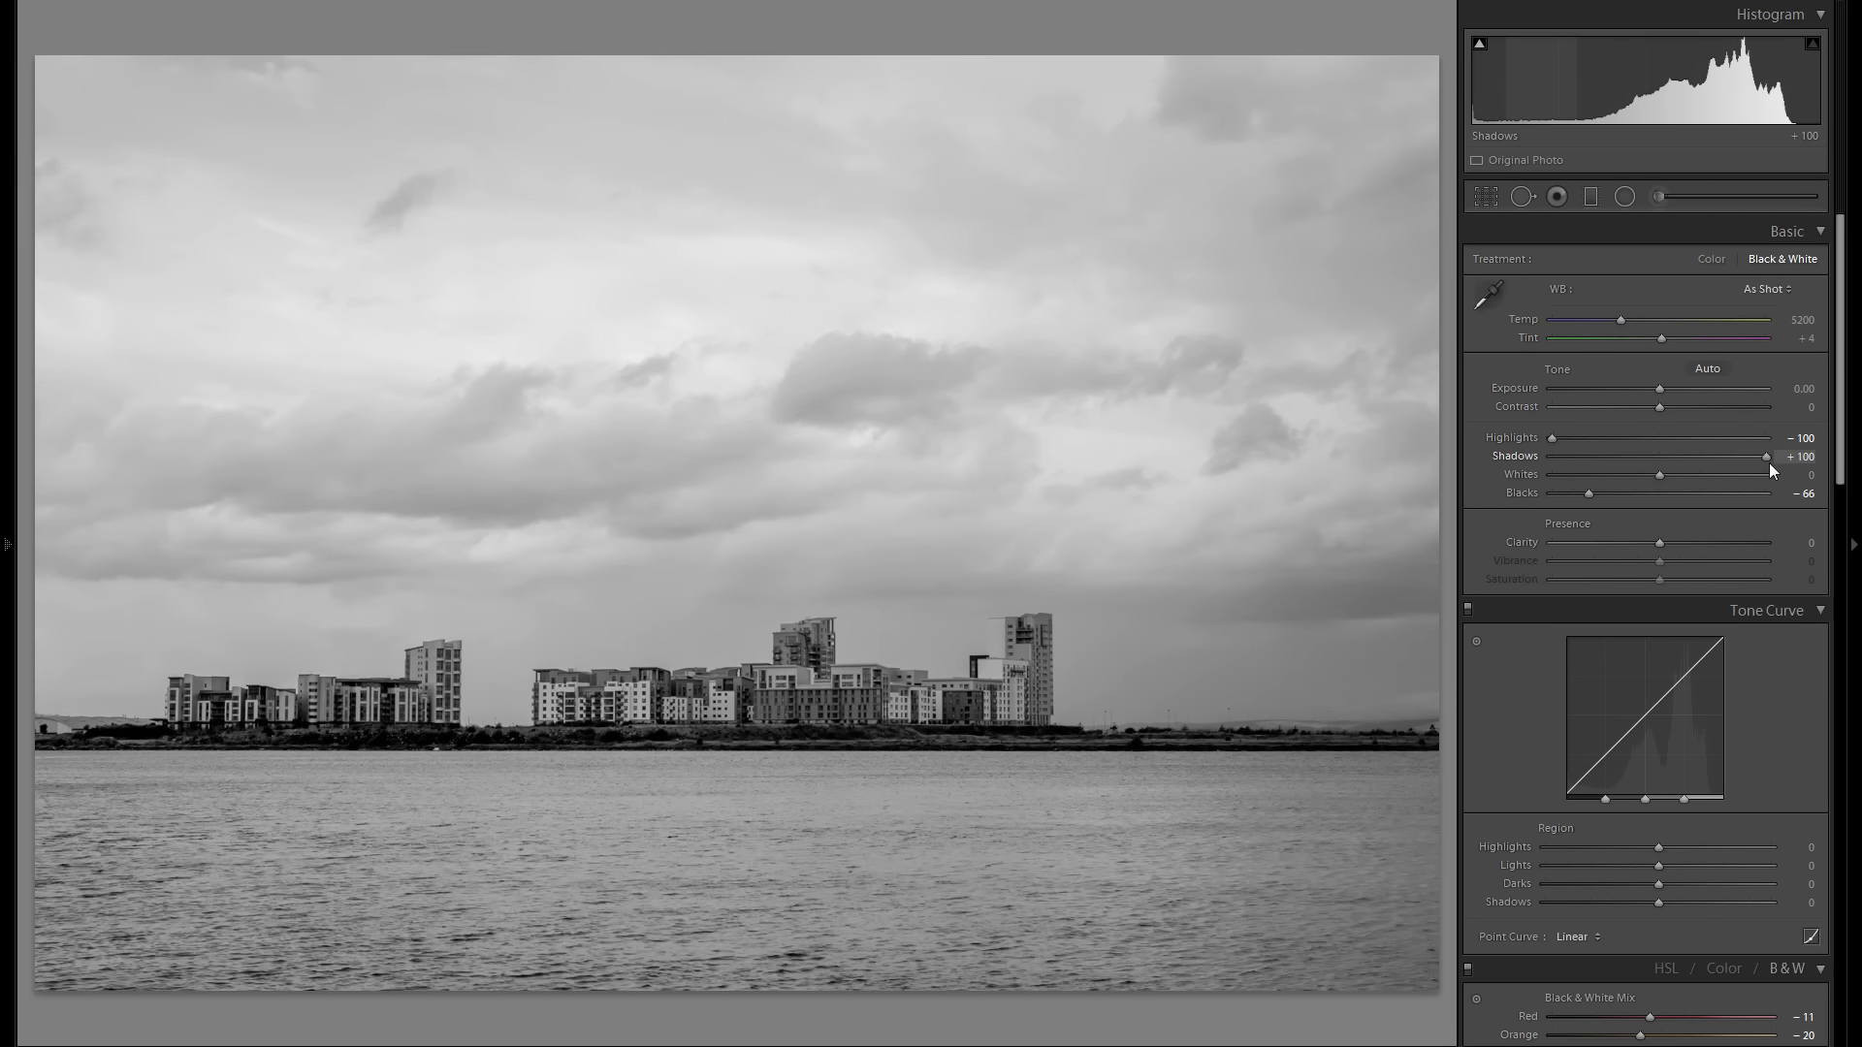
drag(1765, 456, 1742, 456)
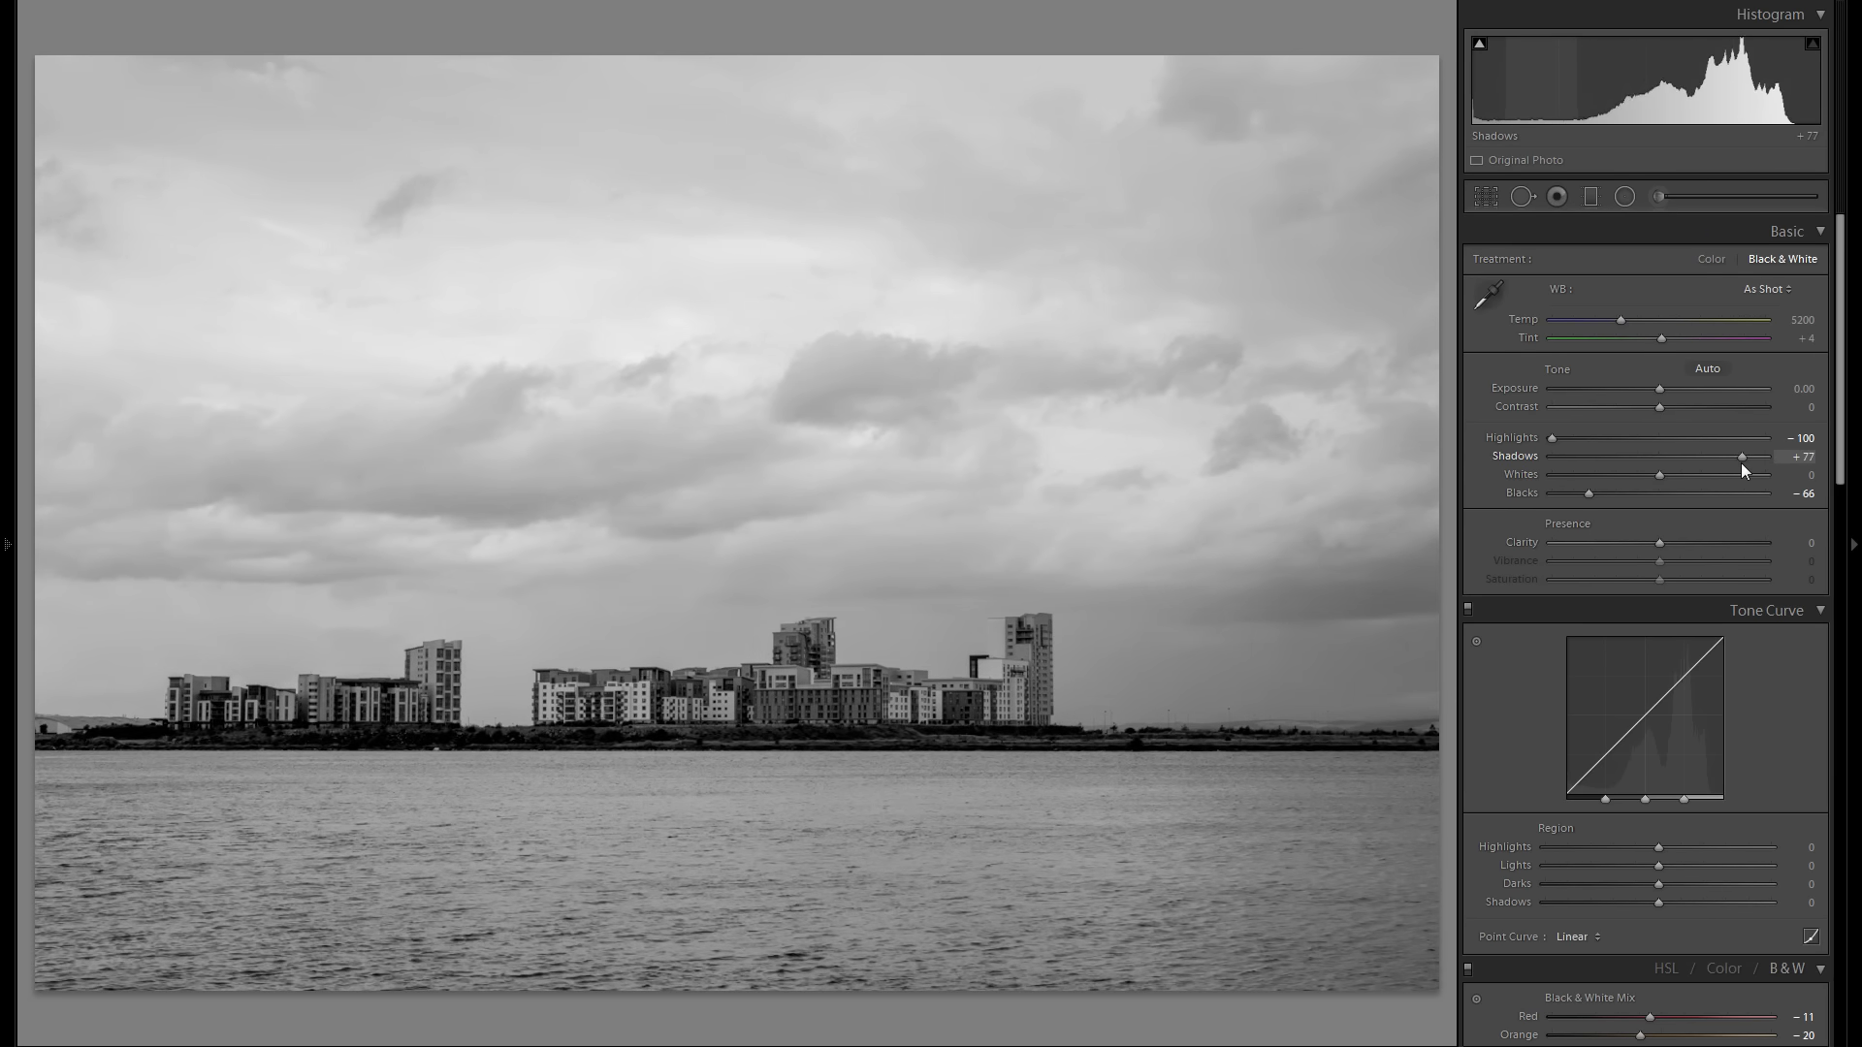
drag(1742, 456, 1740, 456)
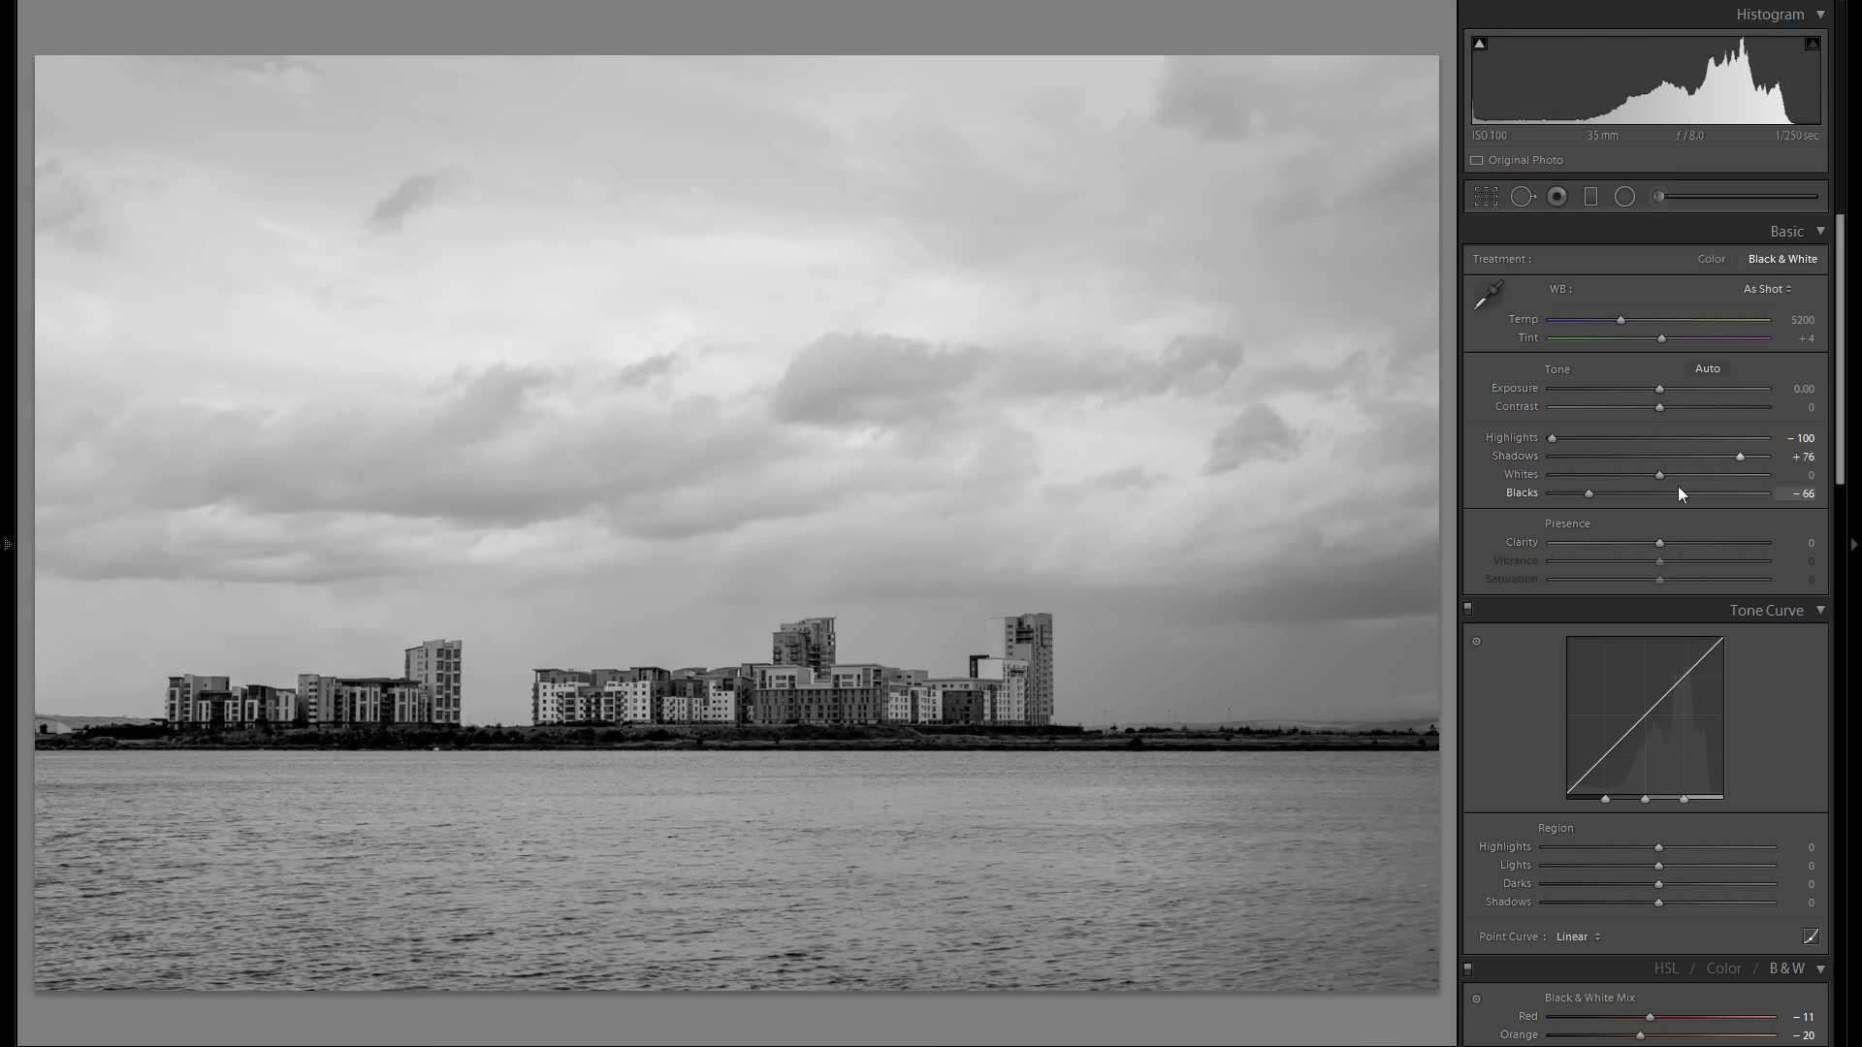
drag(1659, 473, 1699, 474)
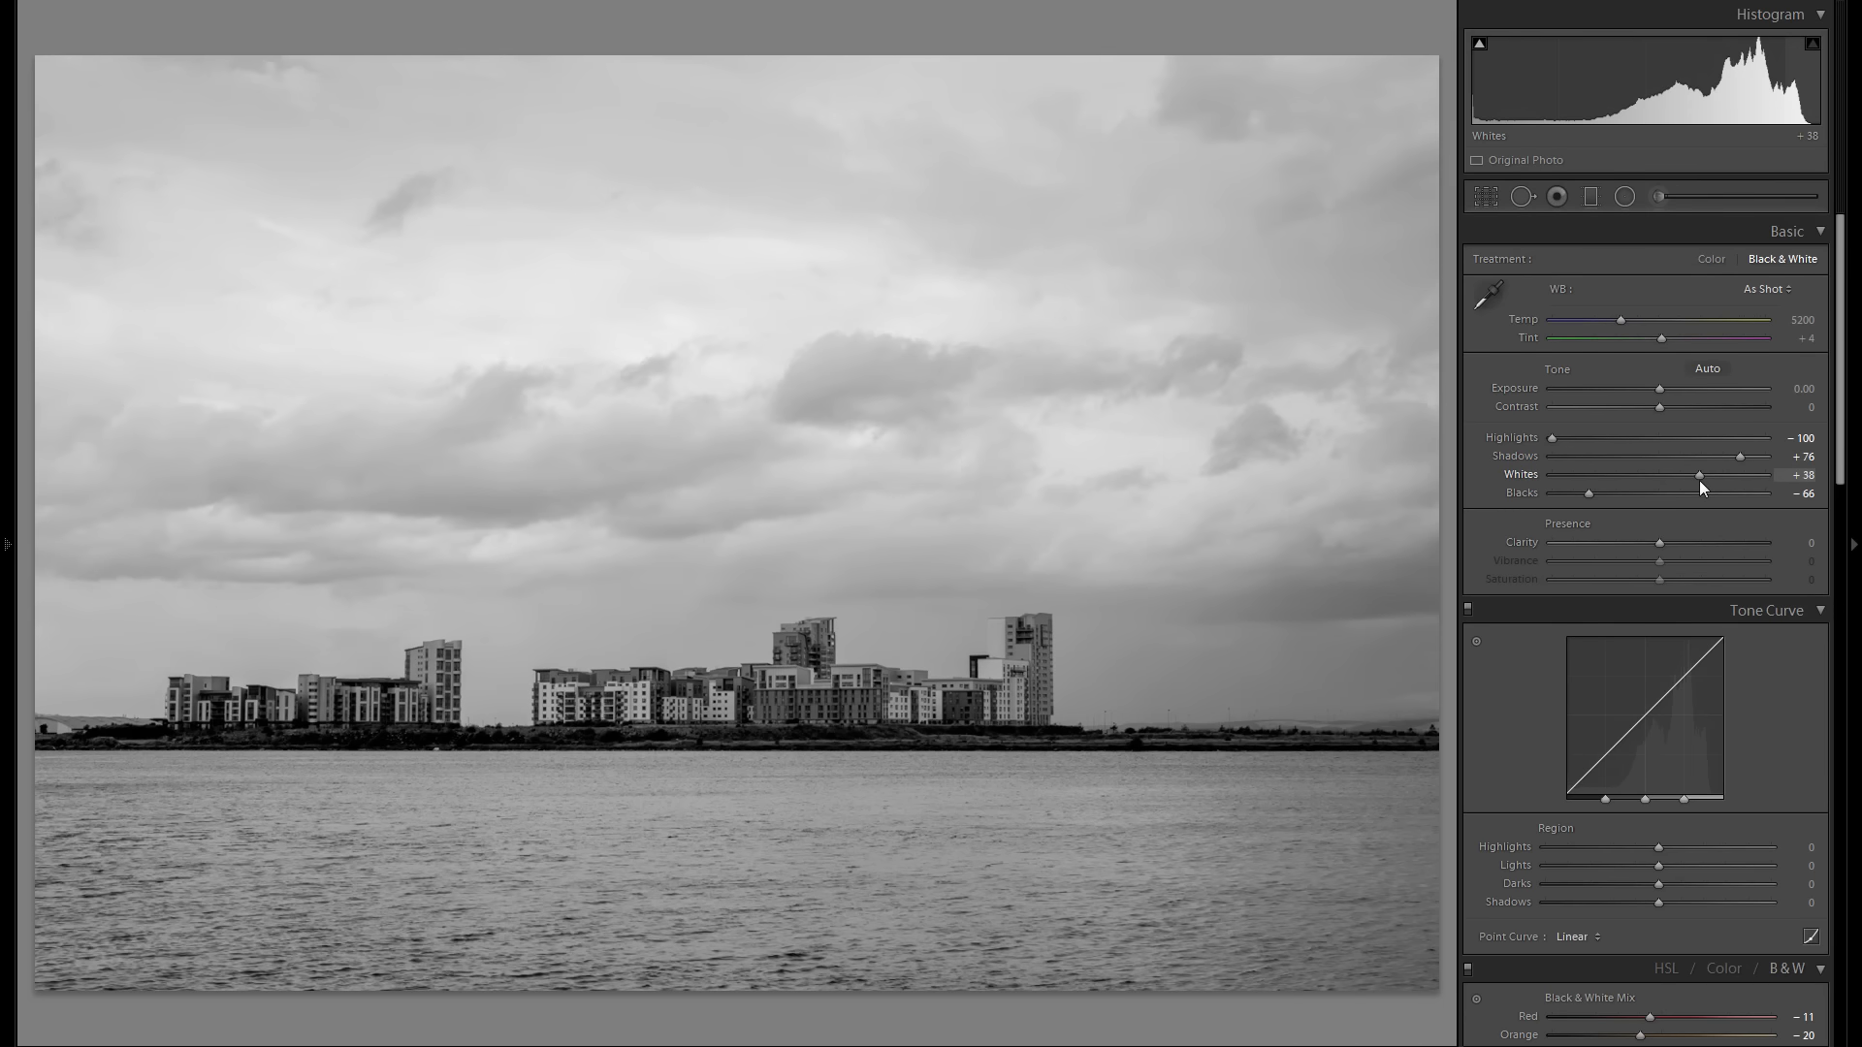
drag(1659, 543, 1734, 543)
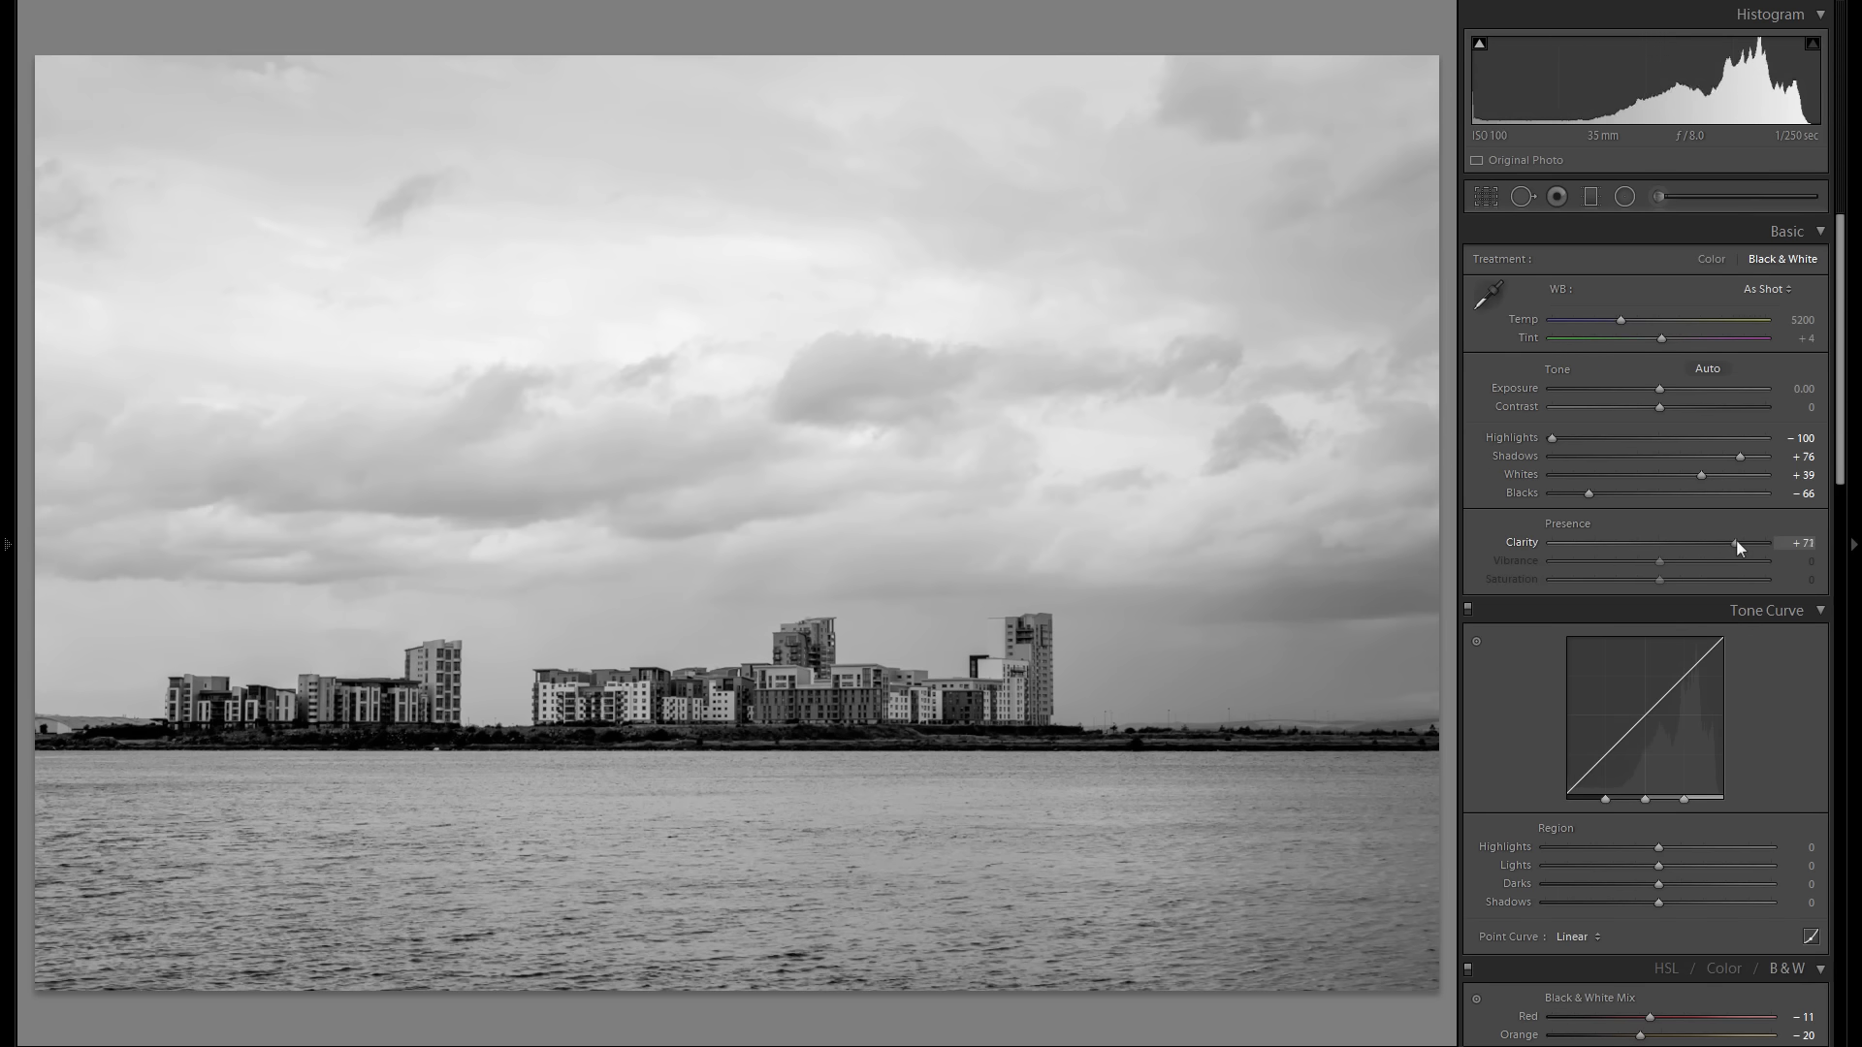
Ease clarity back to a moderate boost of about +45 to +47
drag(1732, 543, 1705, 543)
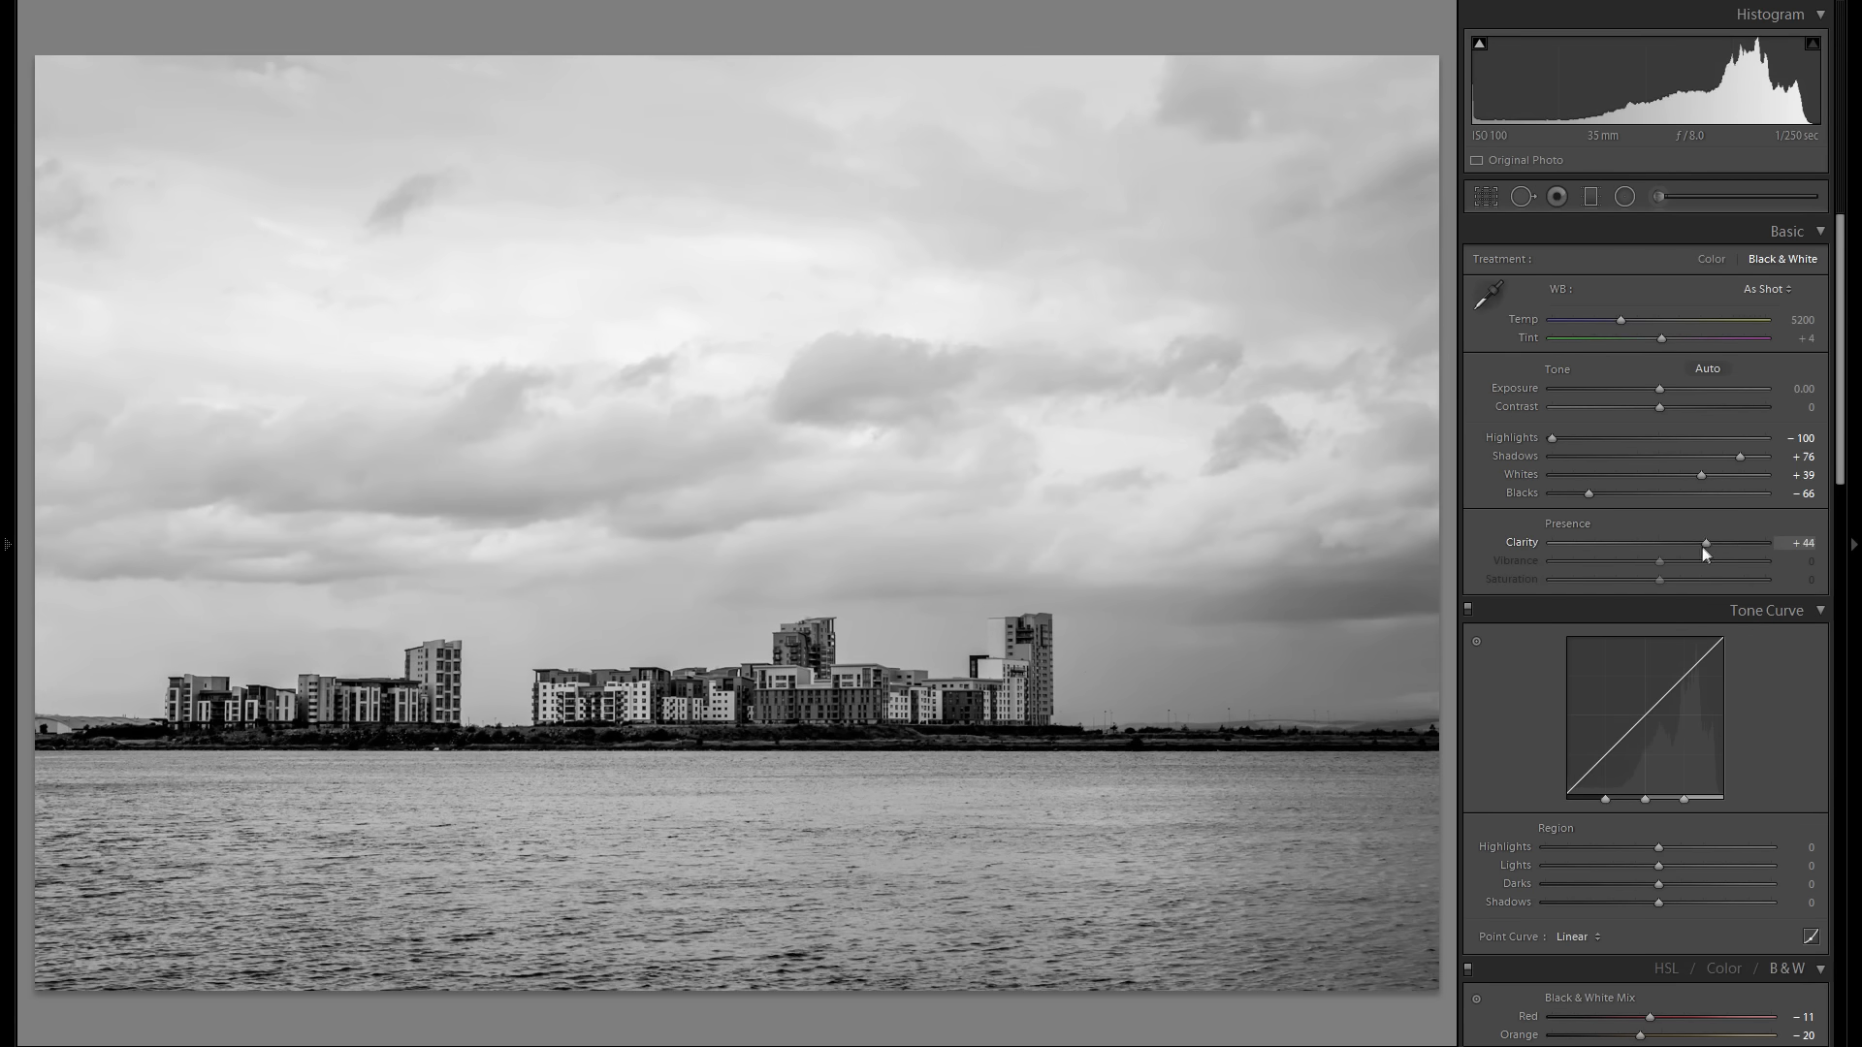
drag(1707, 551, 1713, 551)
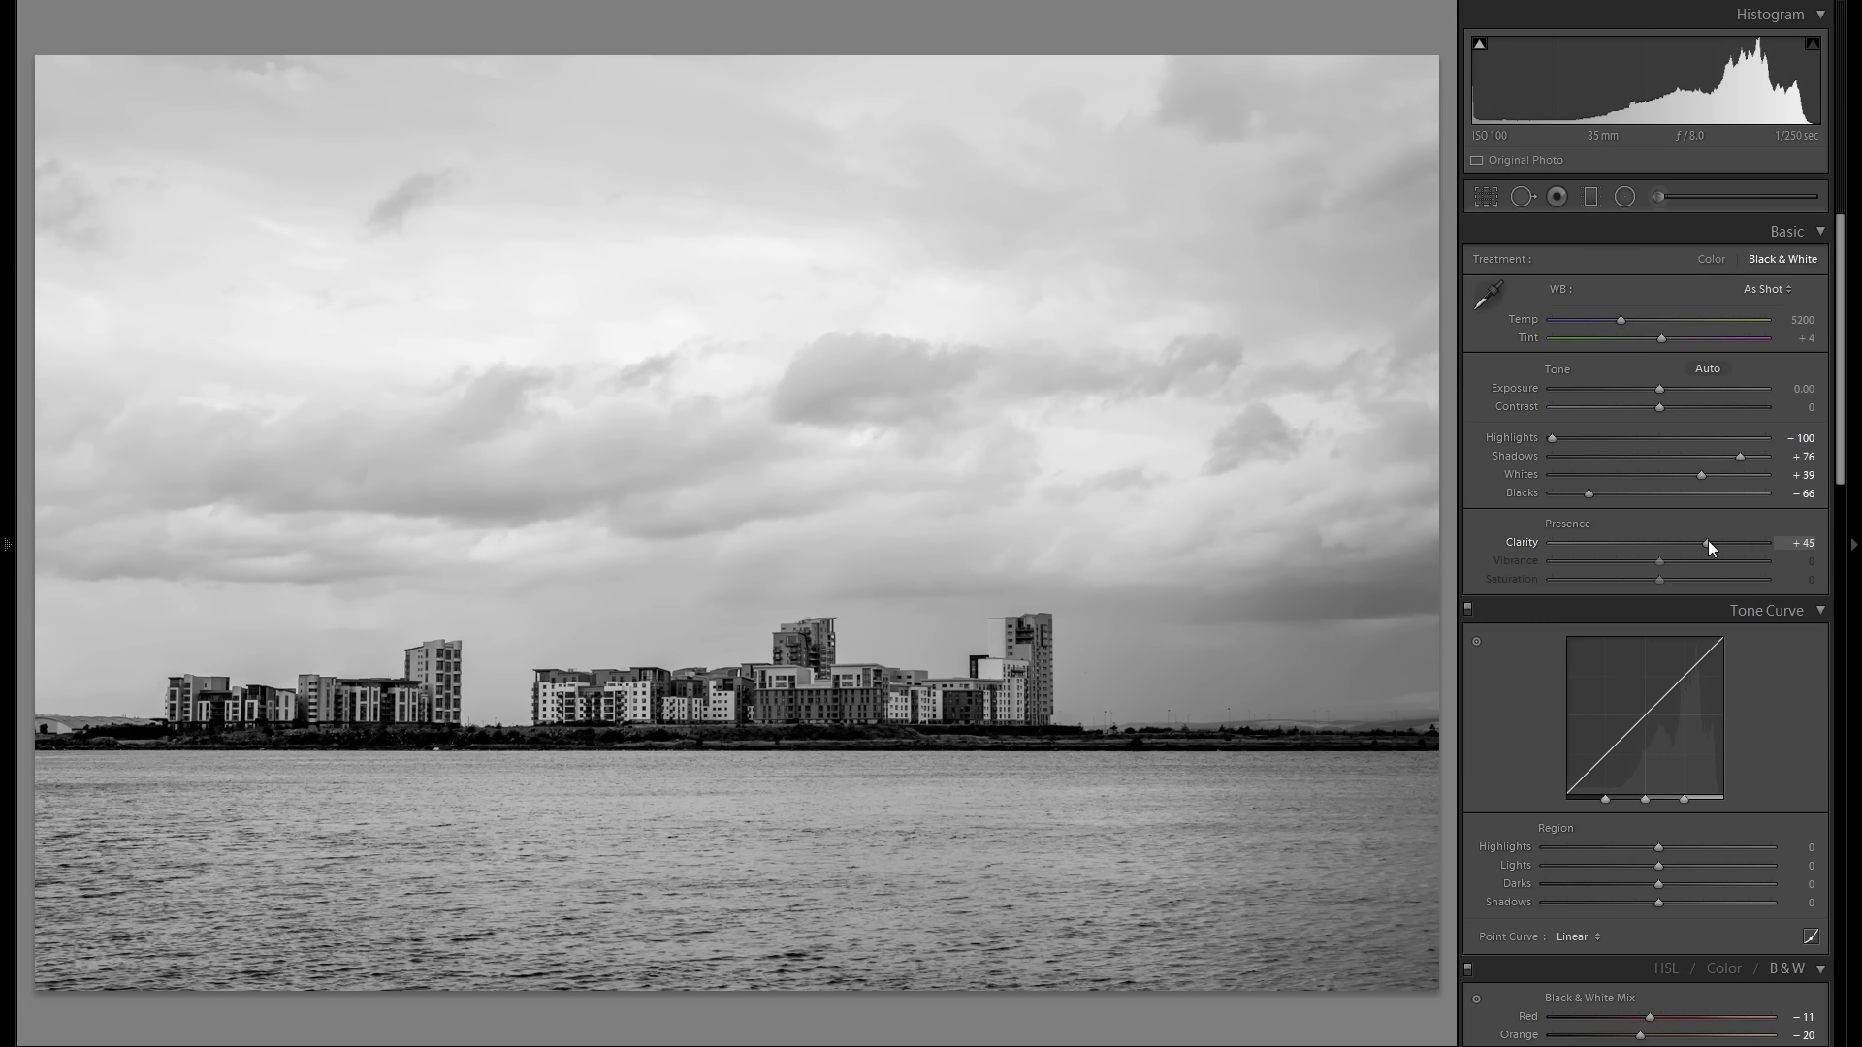
drag(1705, 543, 1710, 543)
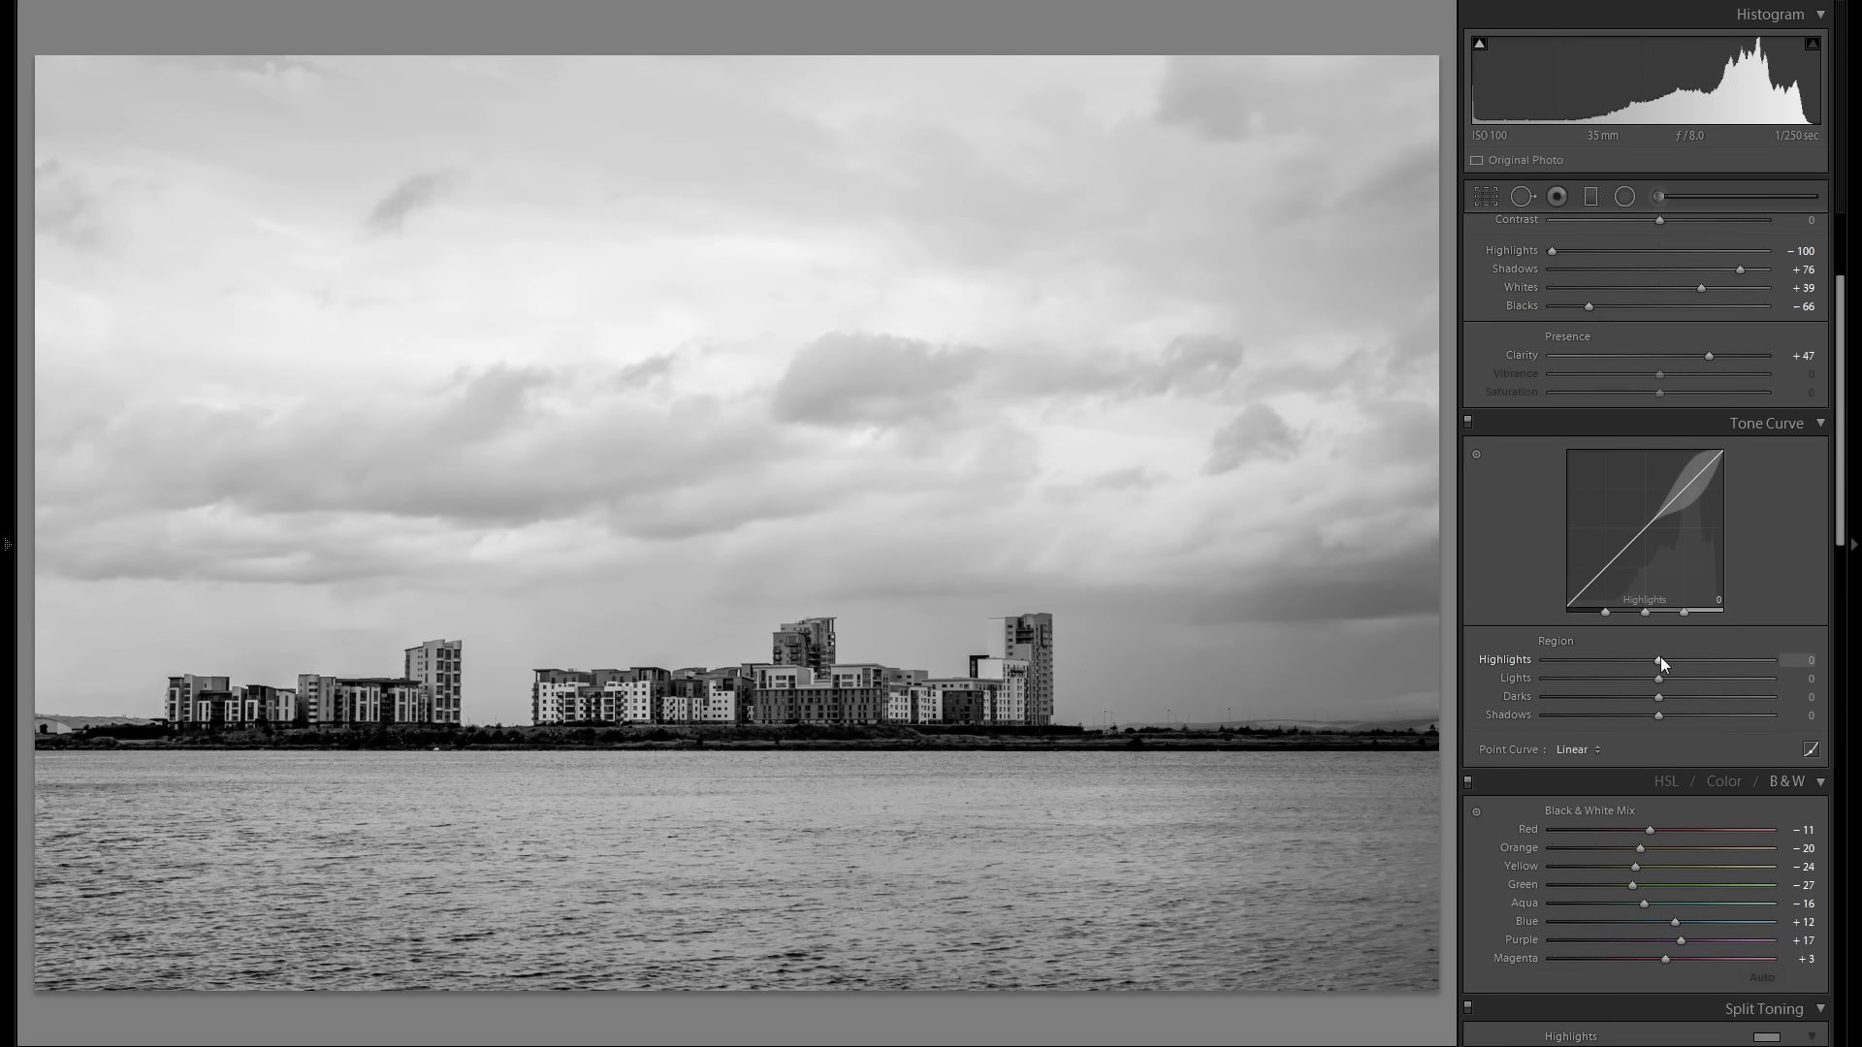
Settle the tone curve highlights region at about +29 after trying stronger boosts
drag(1658, 659, 1724, 660)
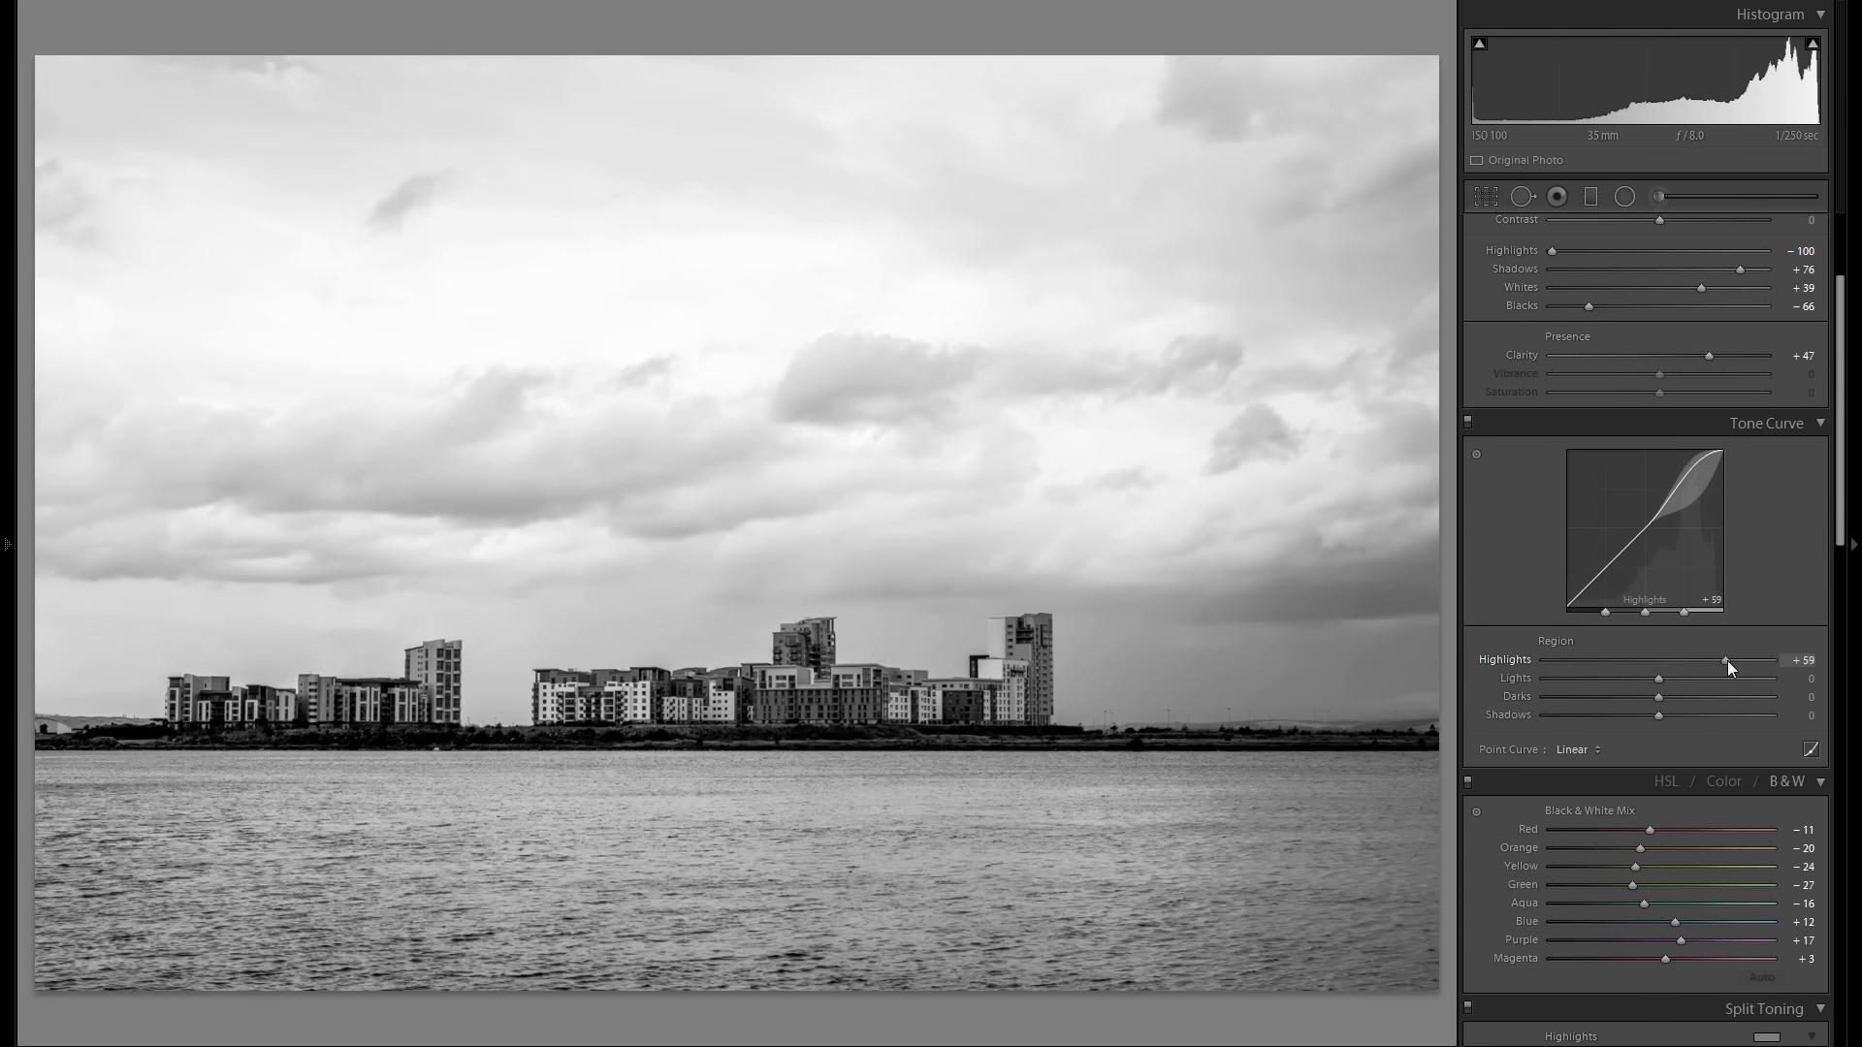
drag(1726, 660, 1664, 659)
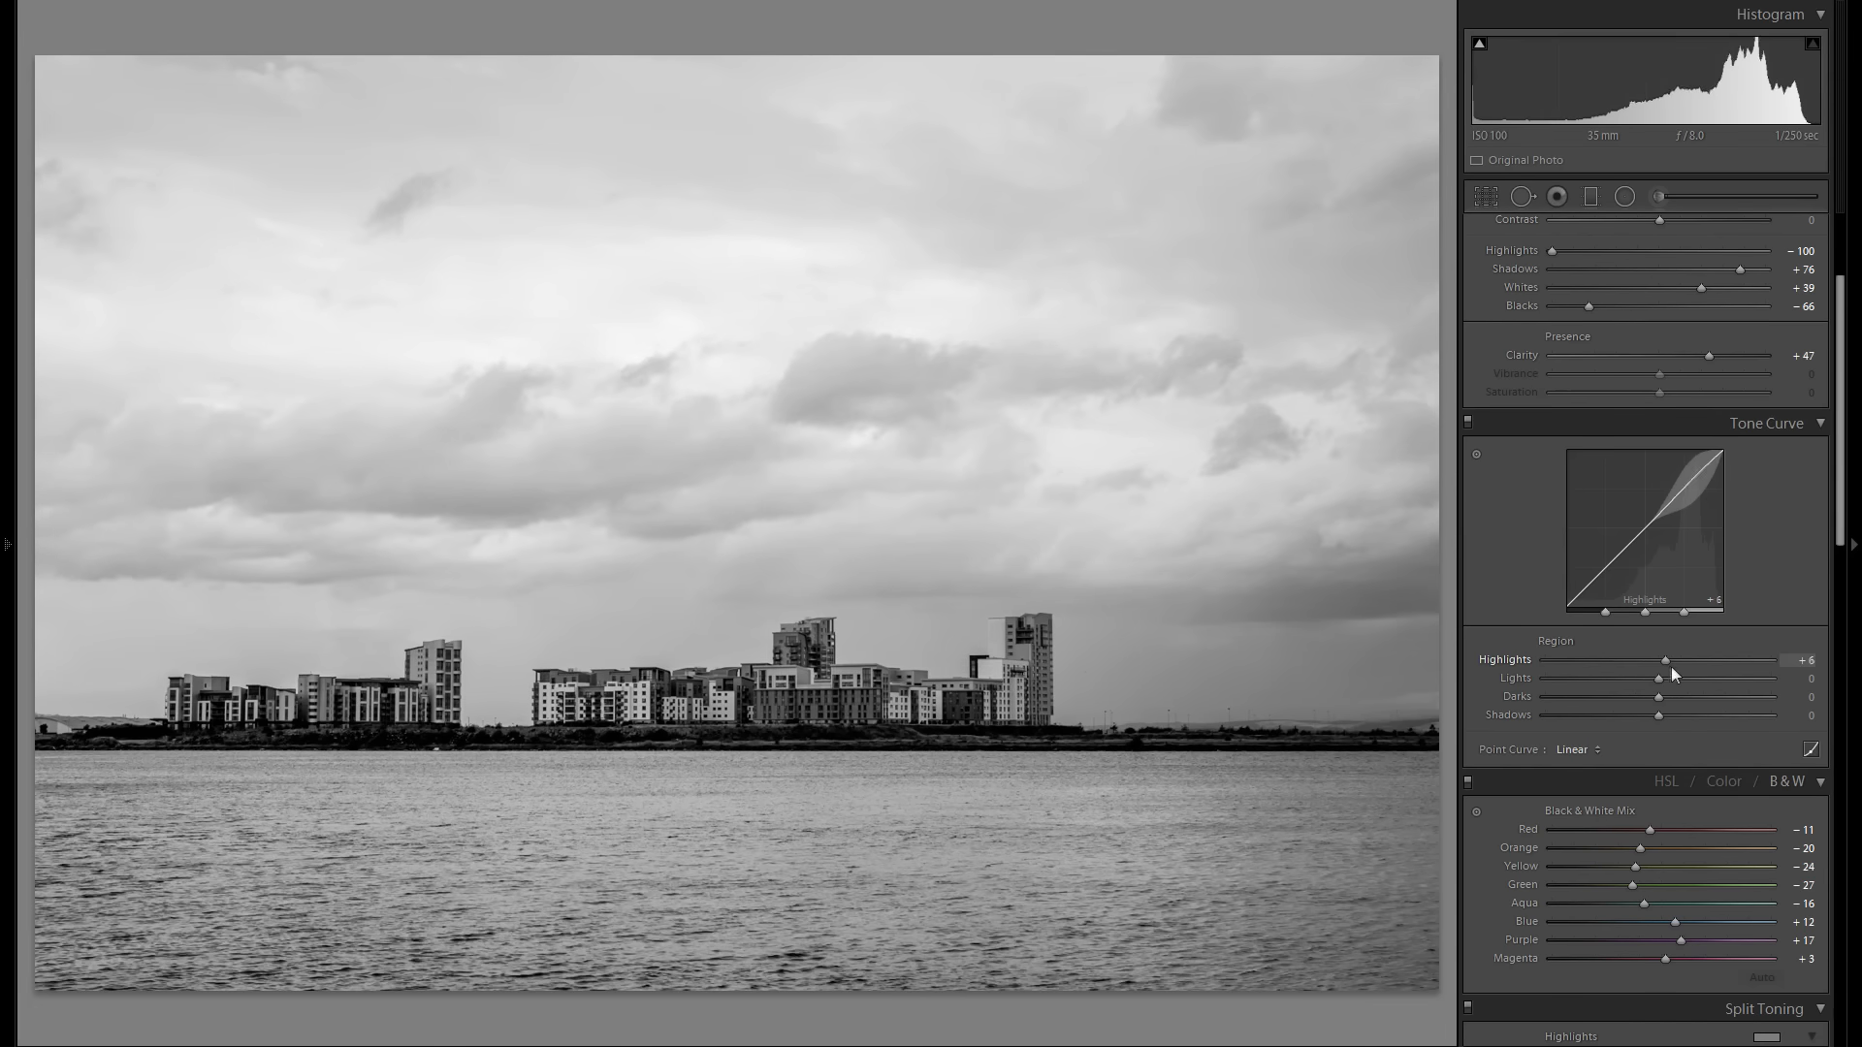
drag(1665, 660, 1769, 659)
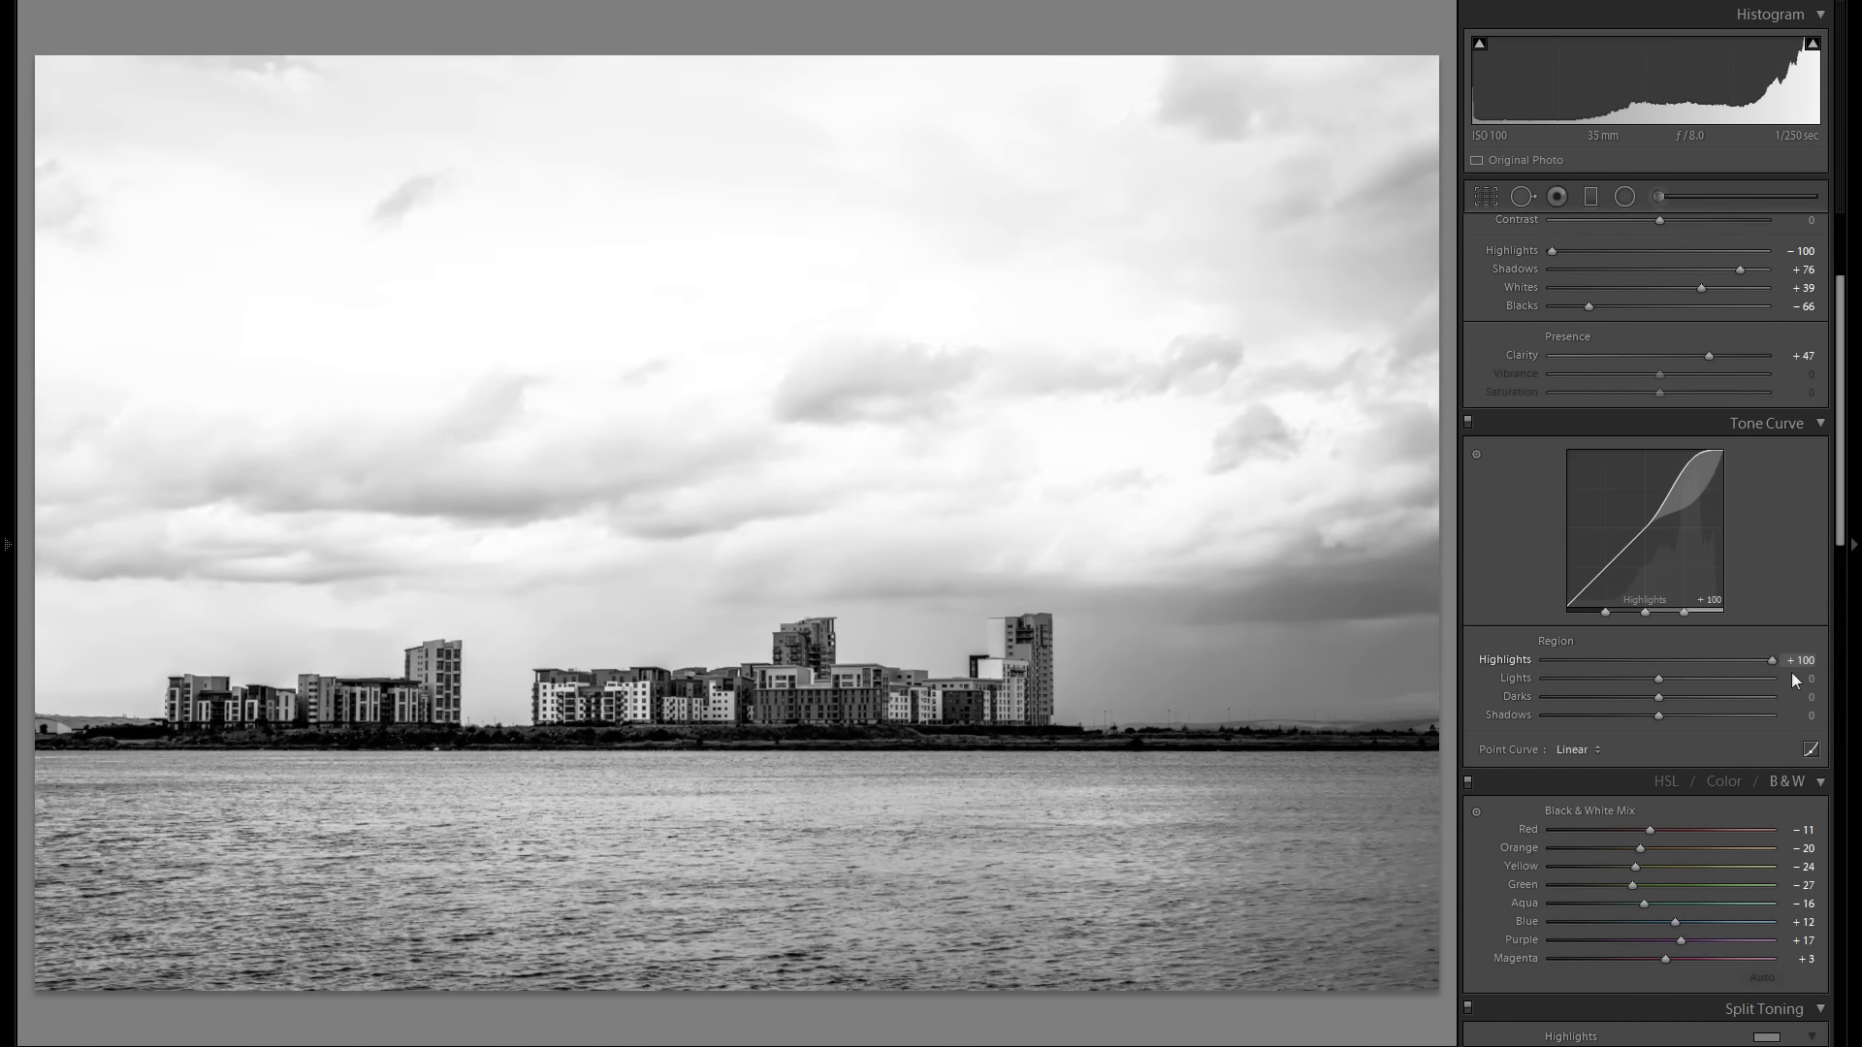
drag(1769, 659, 1691, 660)
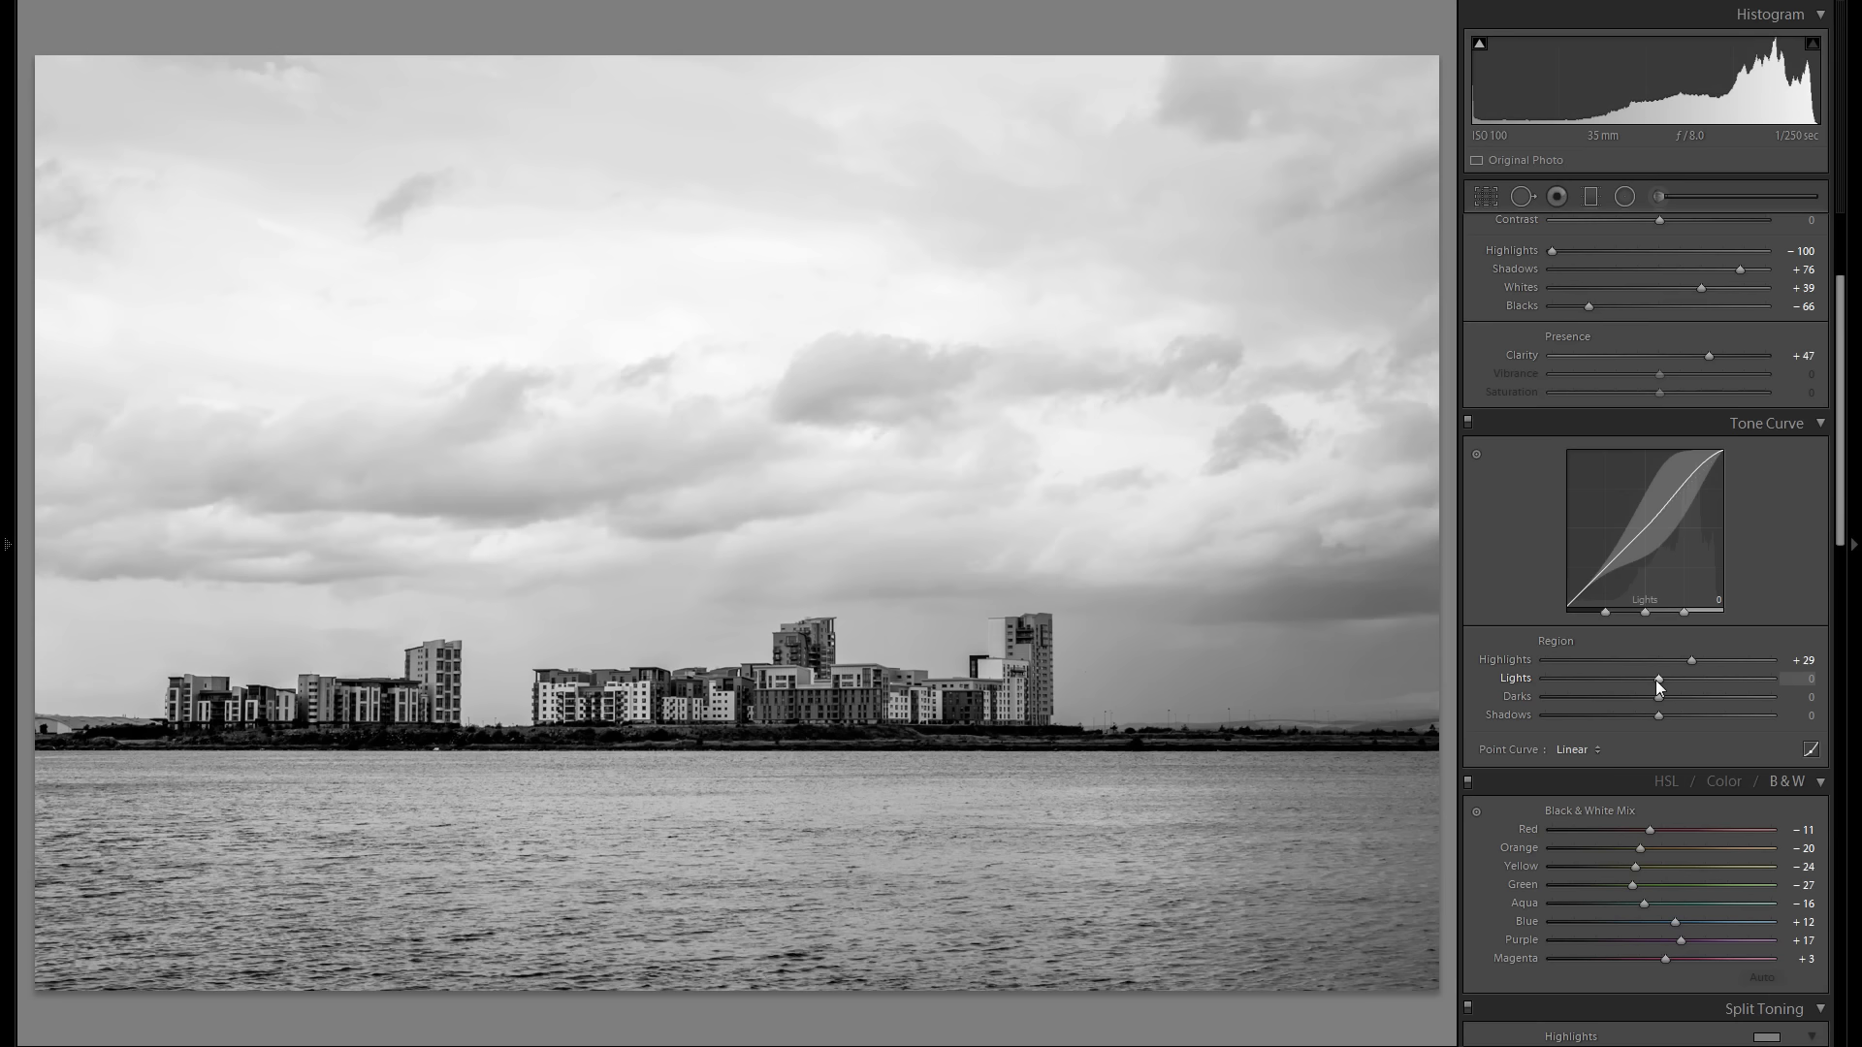
Set the tone curve lights to -7, darks to -21 and shadows to about -20
drag(1658, 679, 1649, 679)
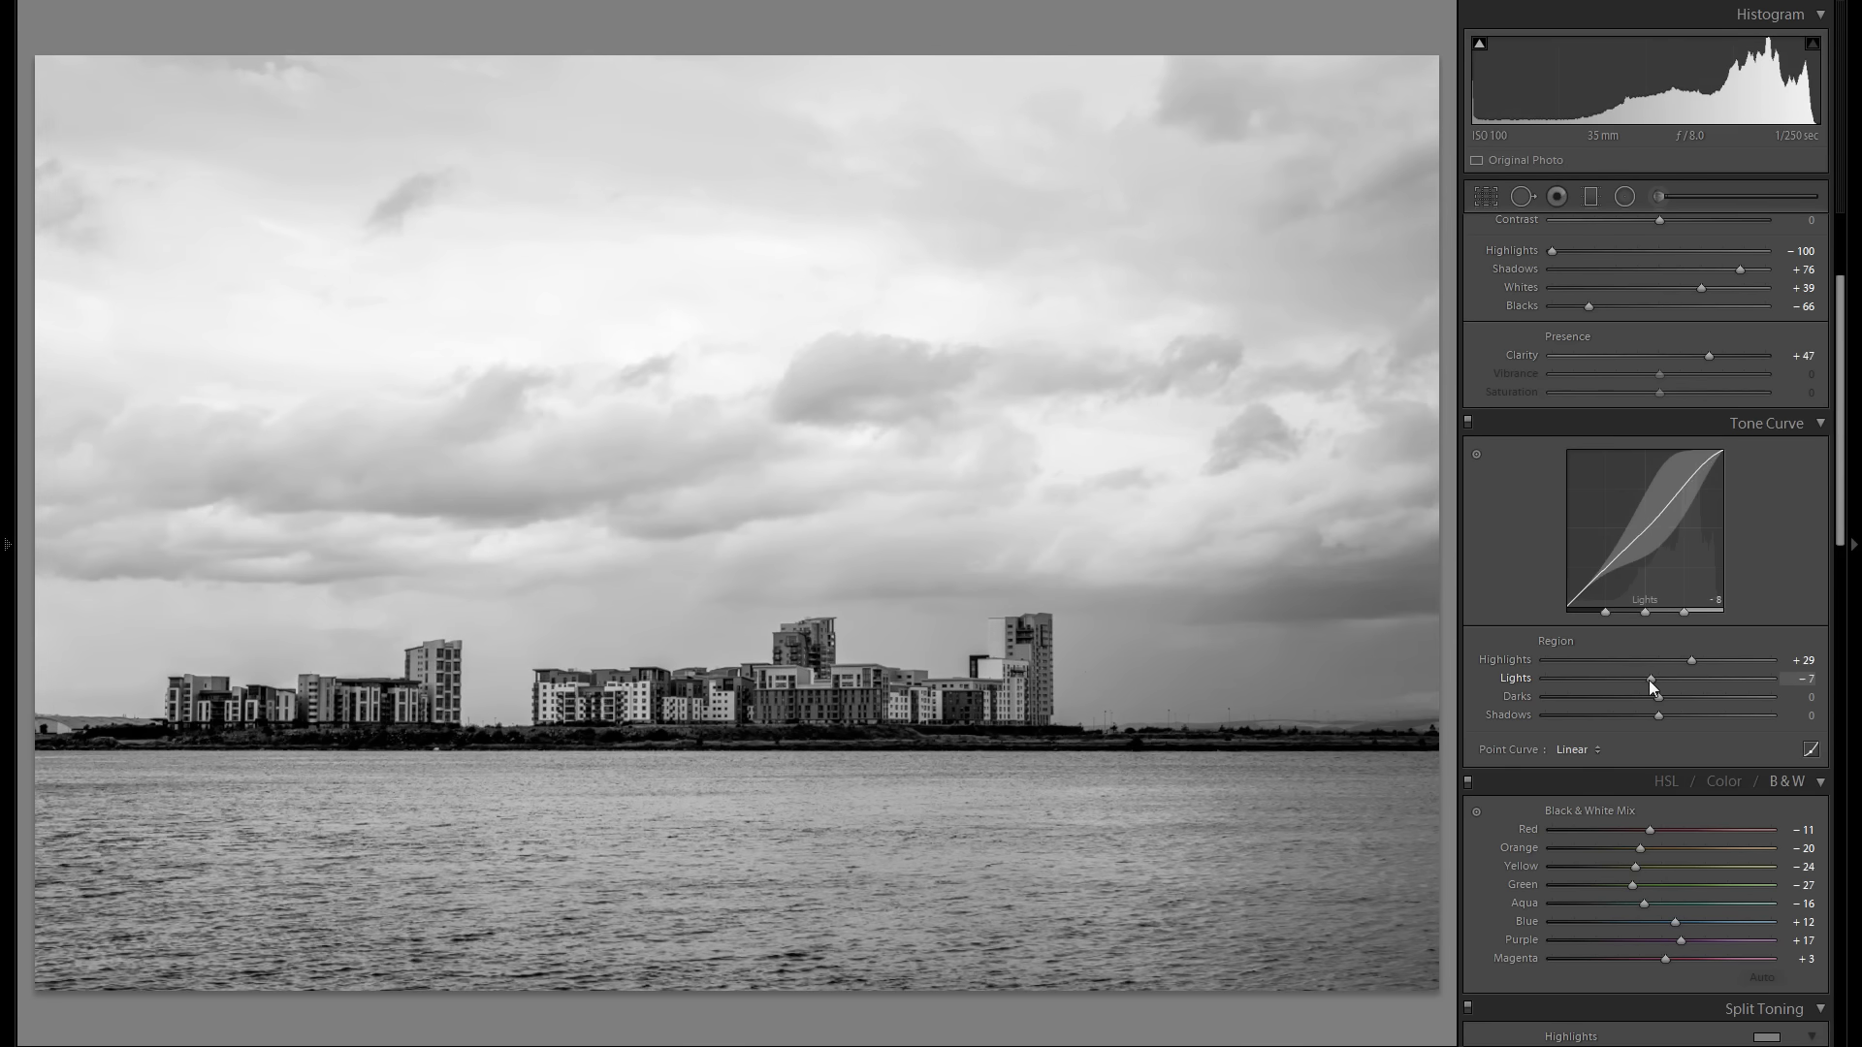
drag(1648, 689, 1655, 688)
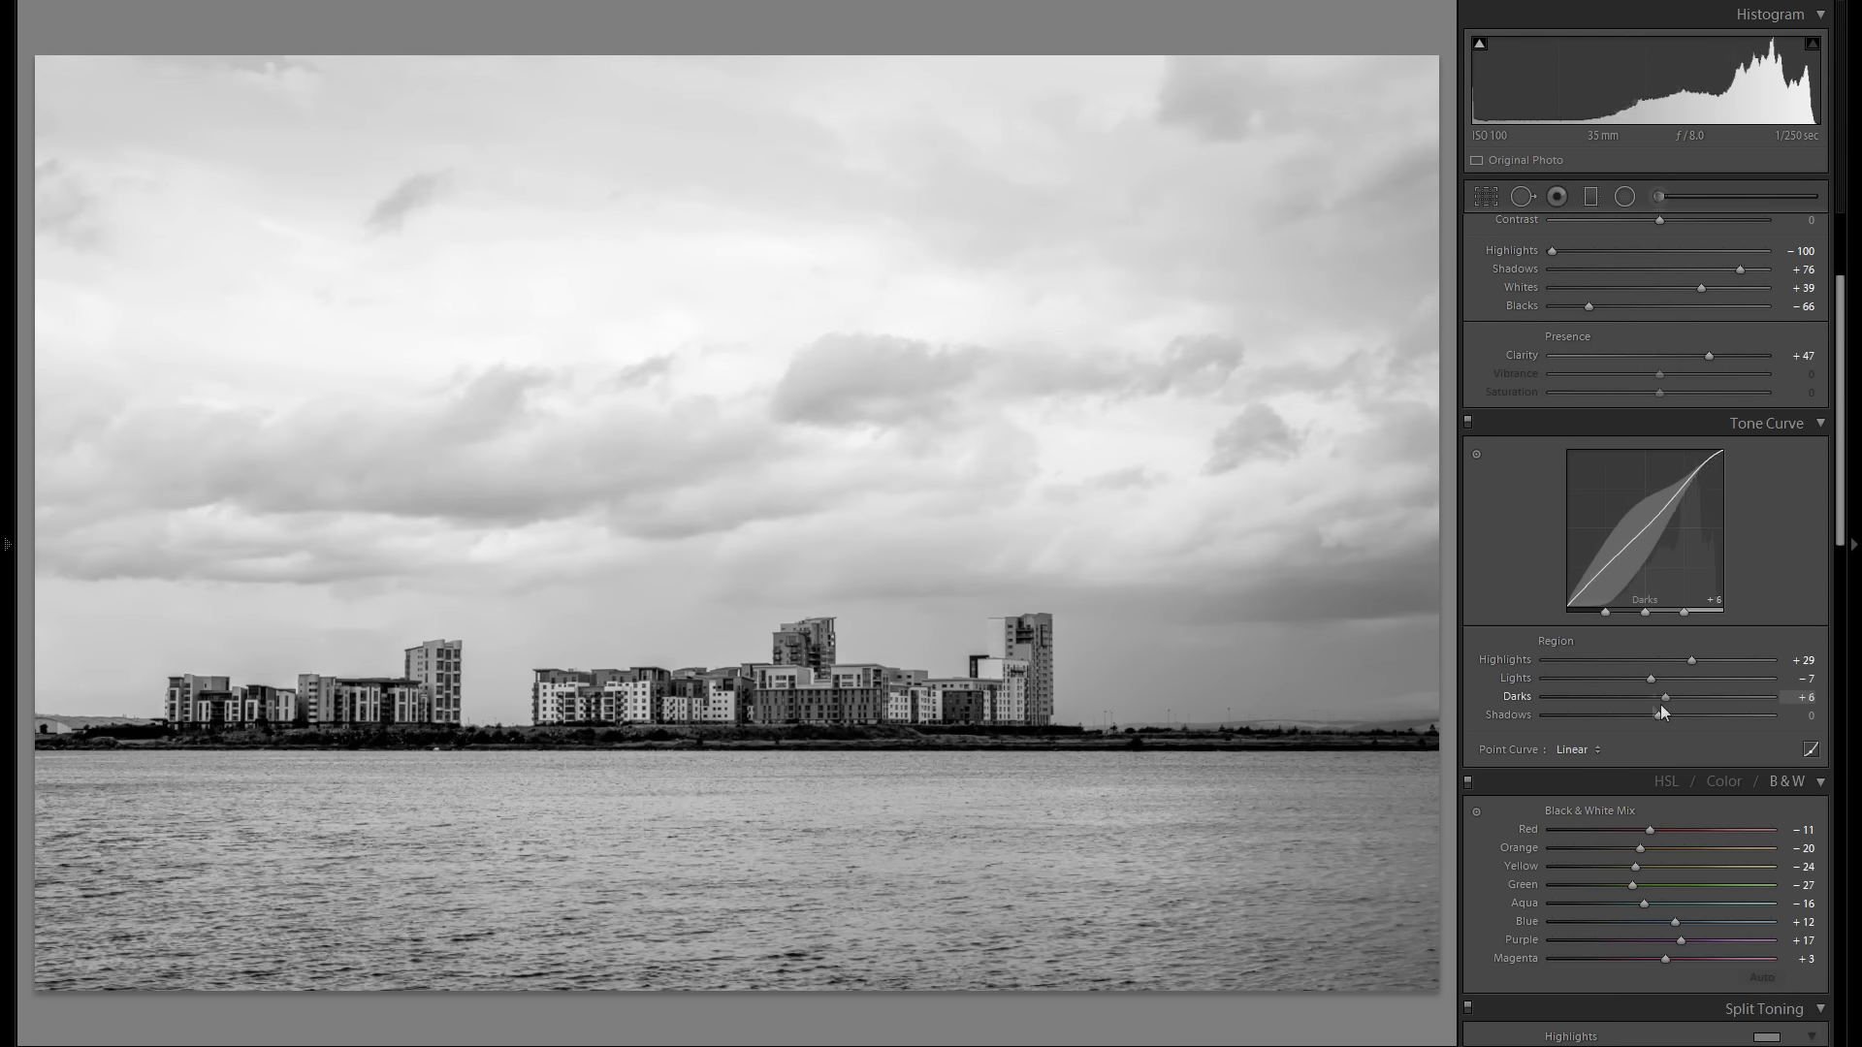
drag(1685, 714, 1633, 714)
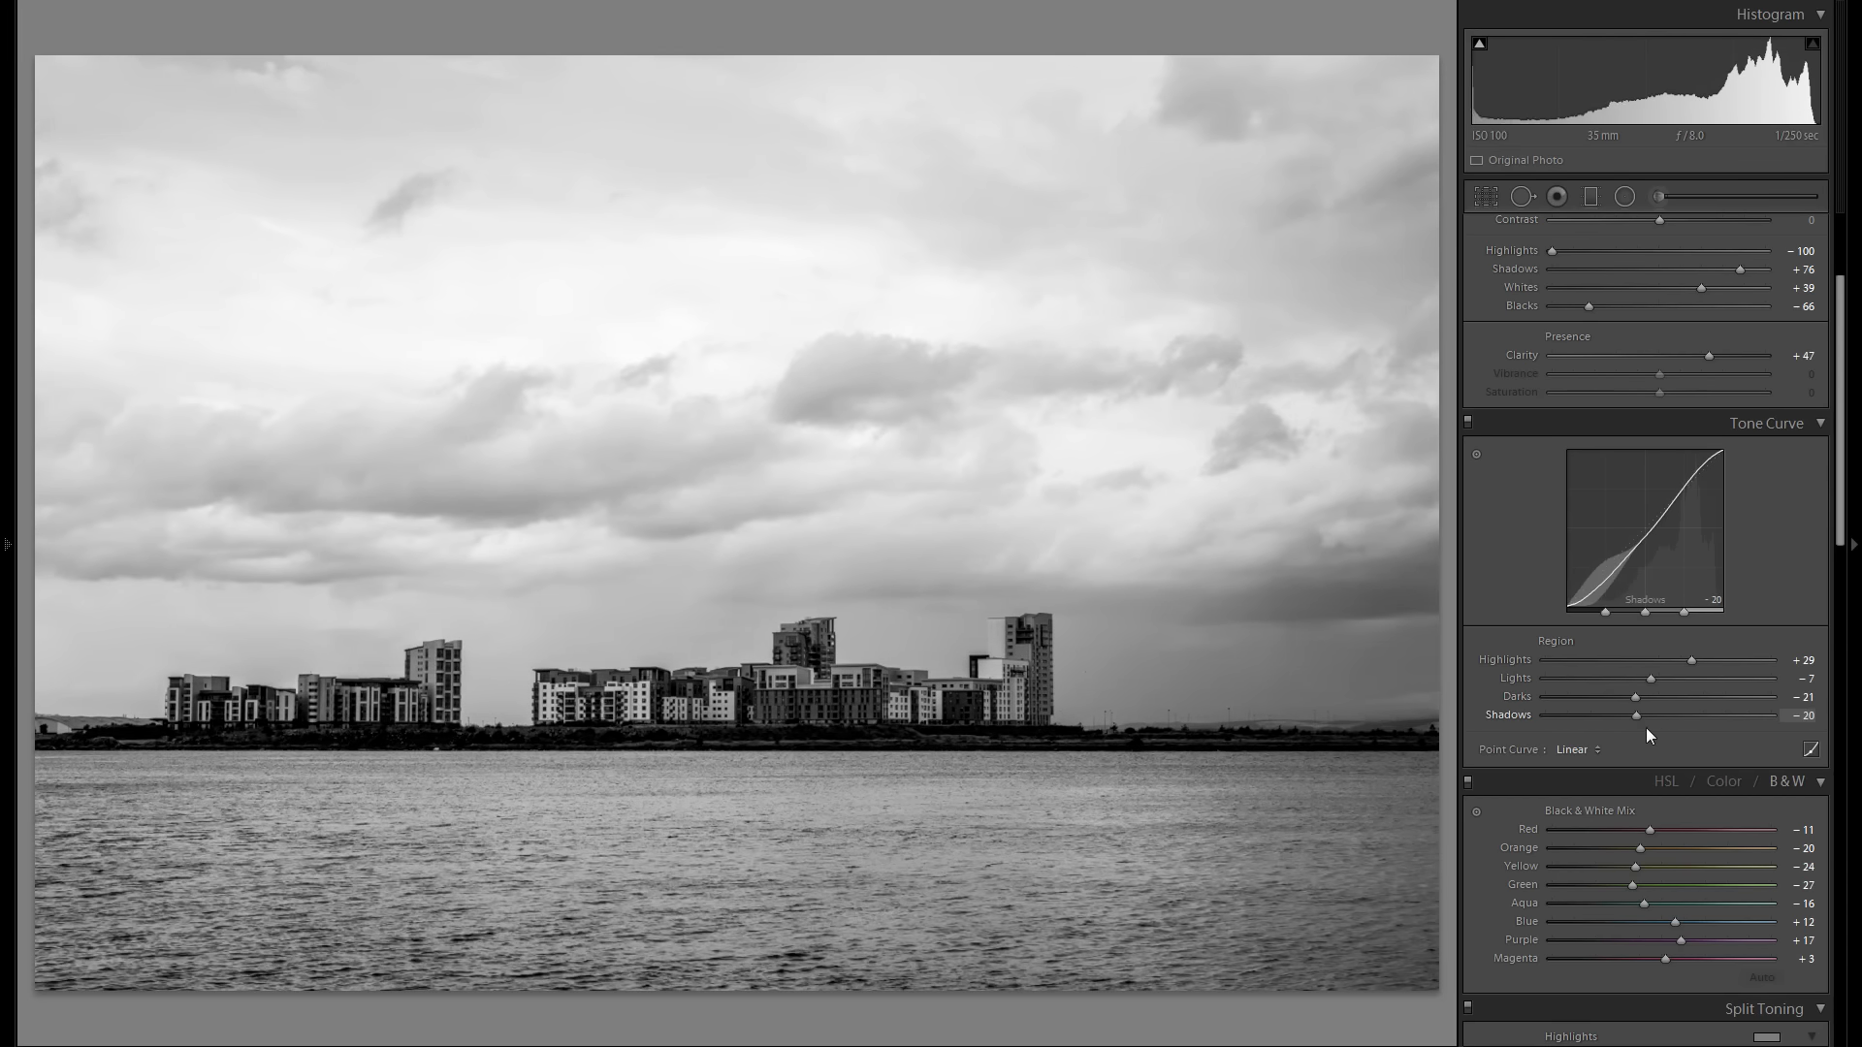
drag(1632, 715, 1707, 716)
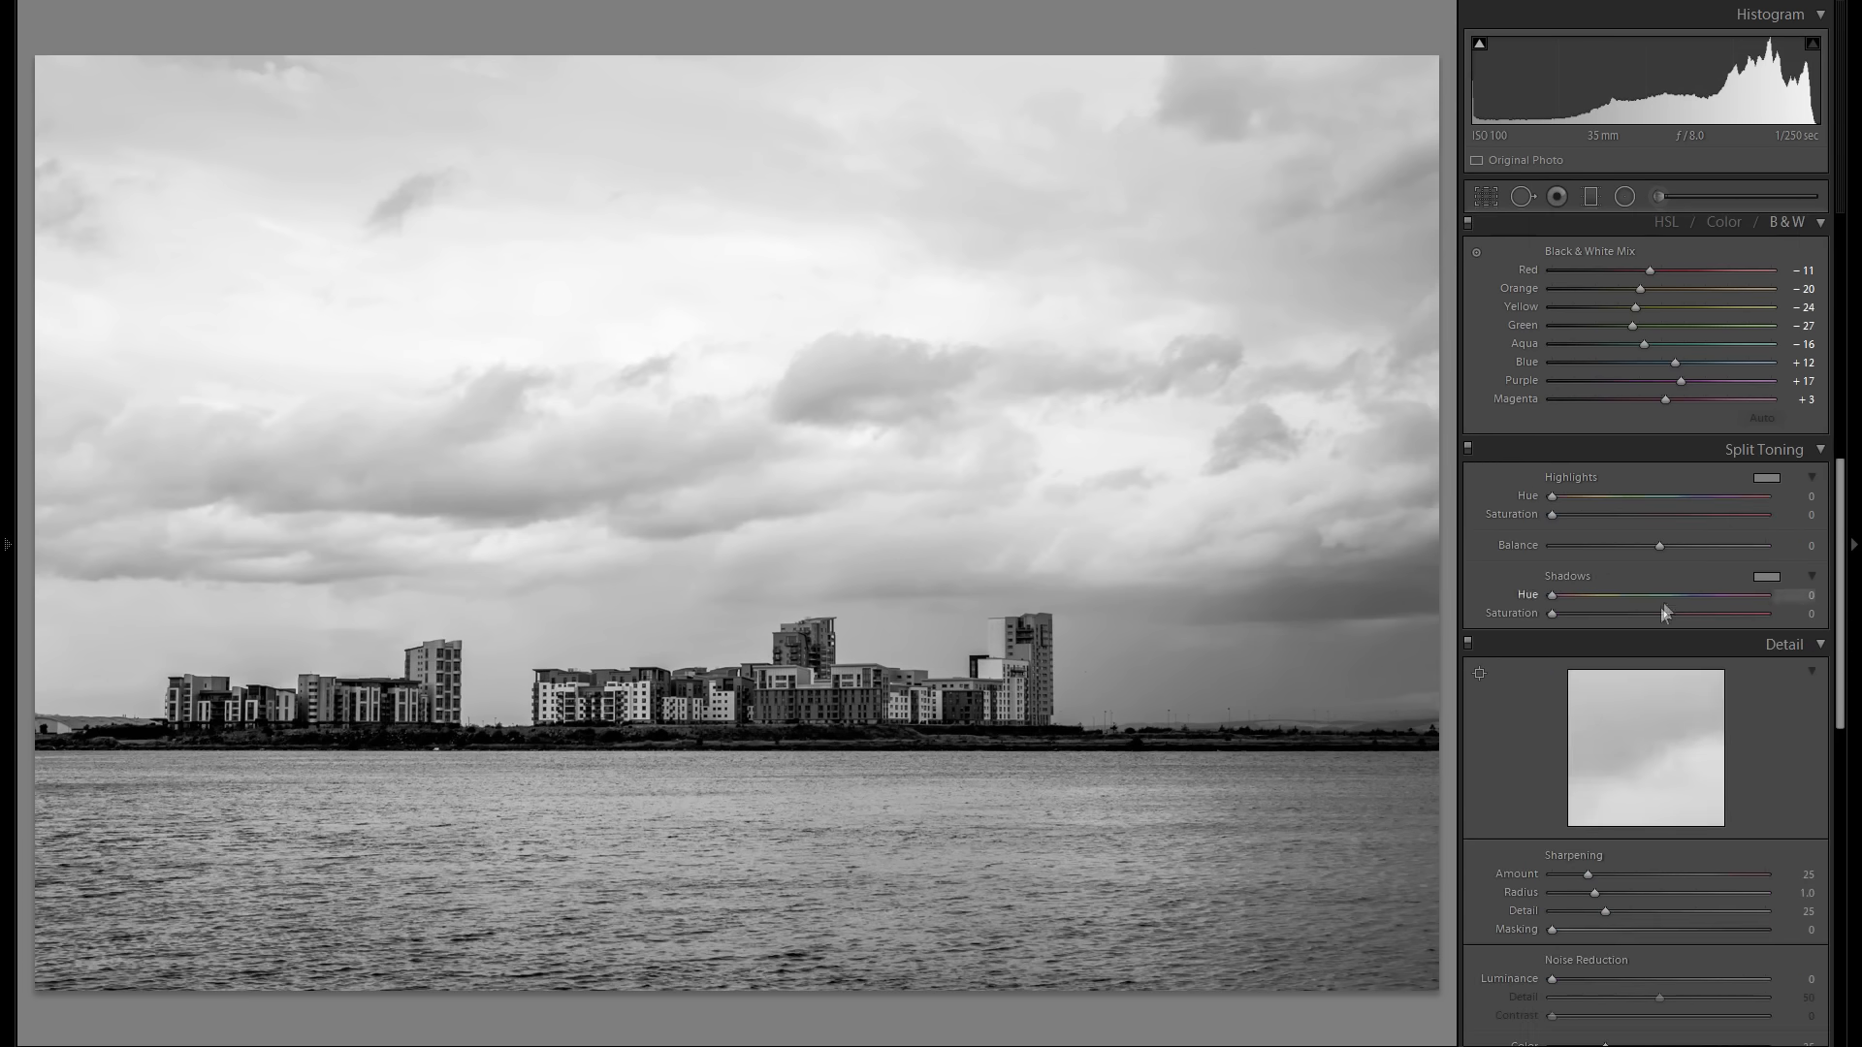
Reopen the crop and straighten tool on the photo
scroll(down, 3)
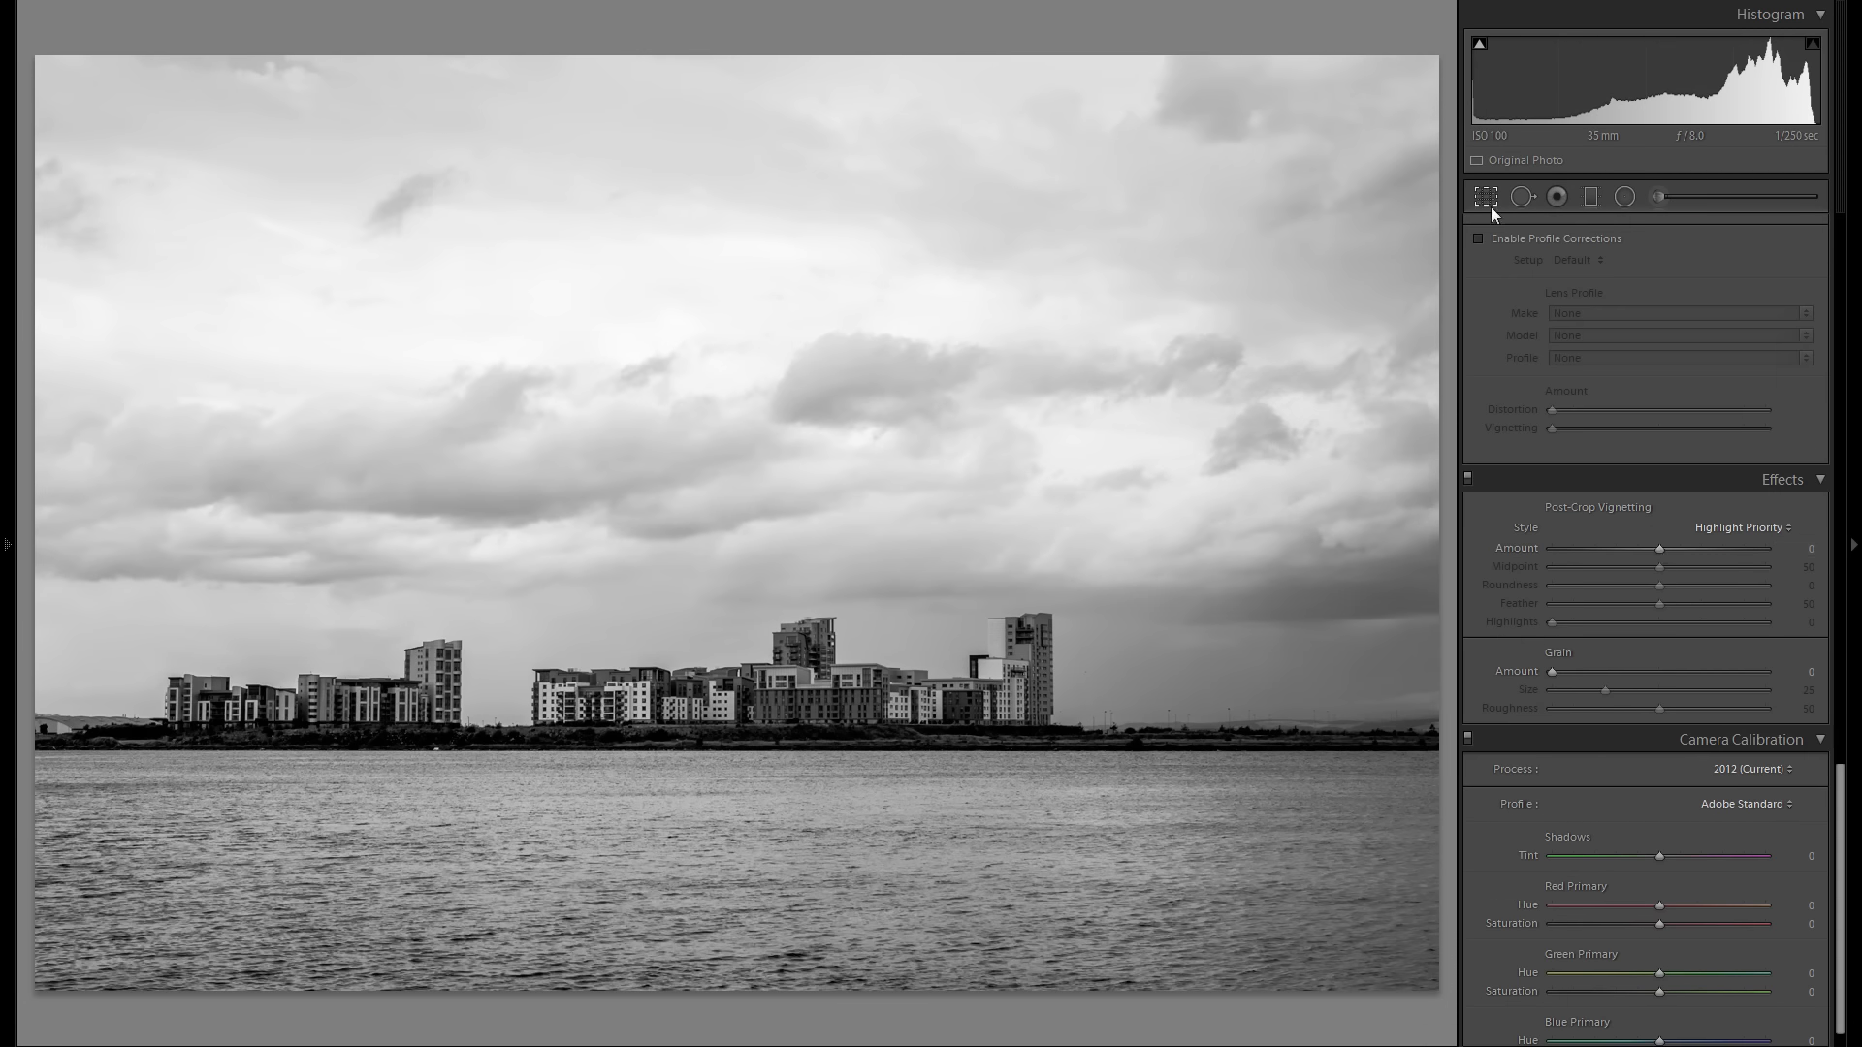
click(1484, 196)
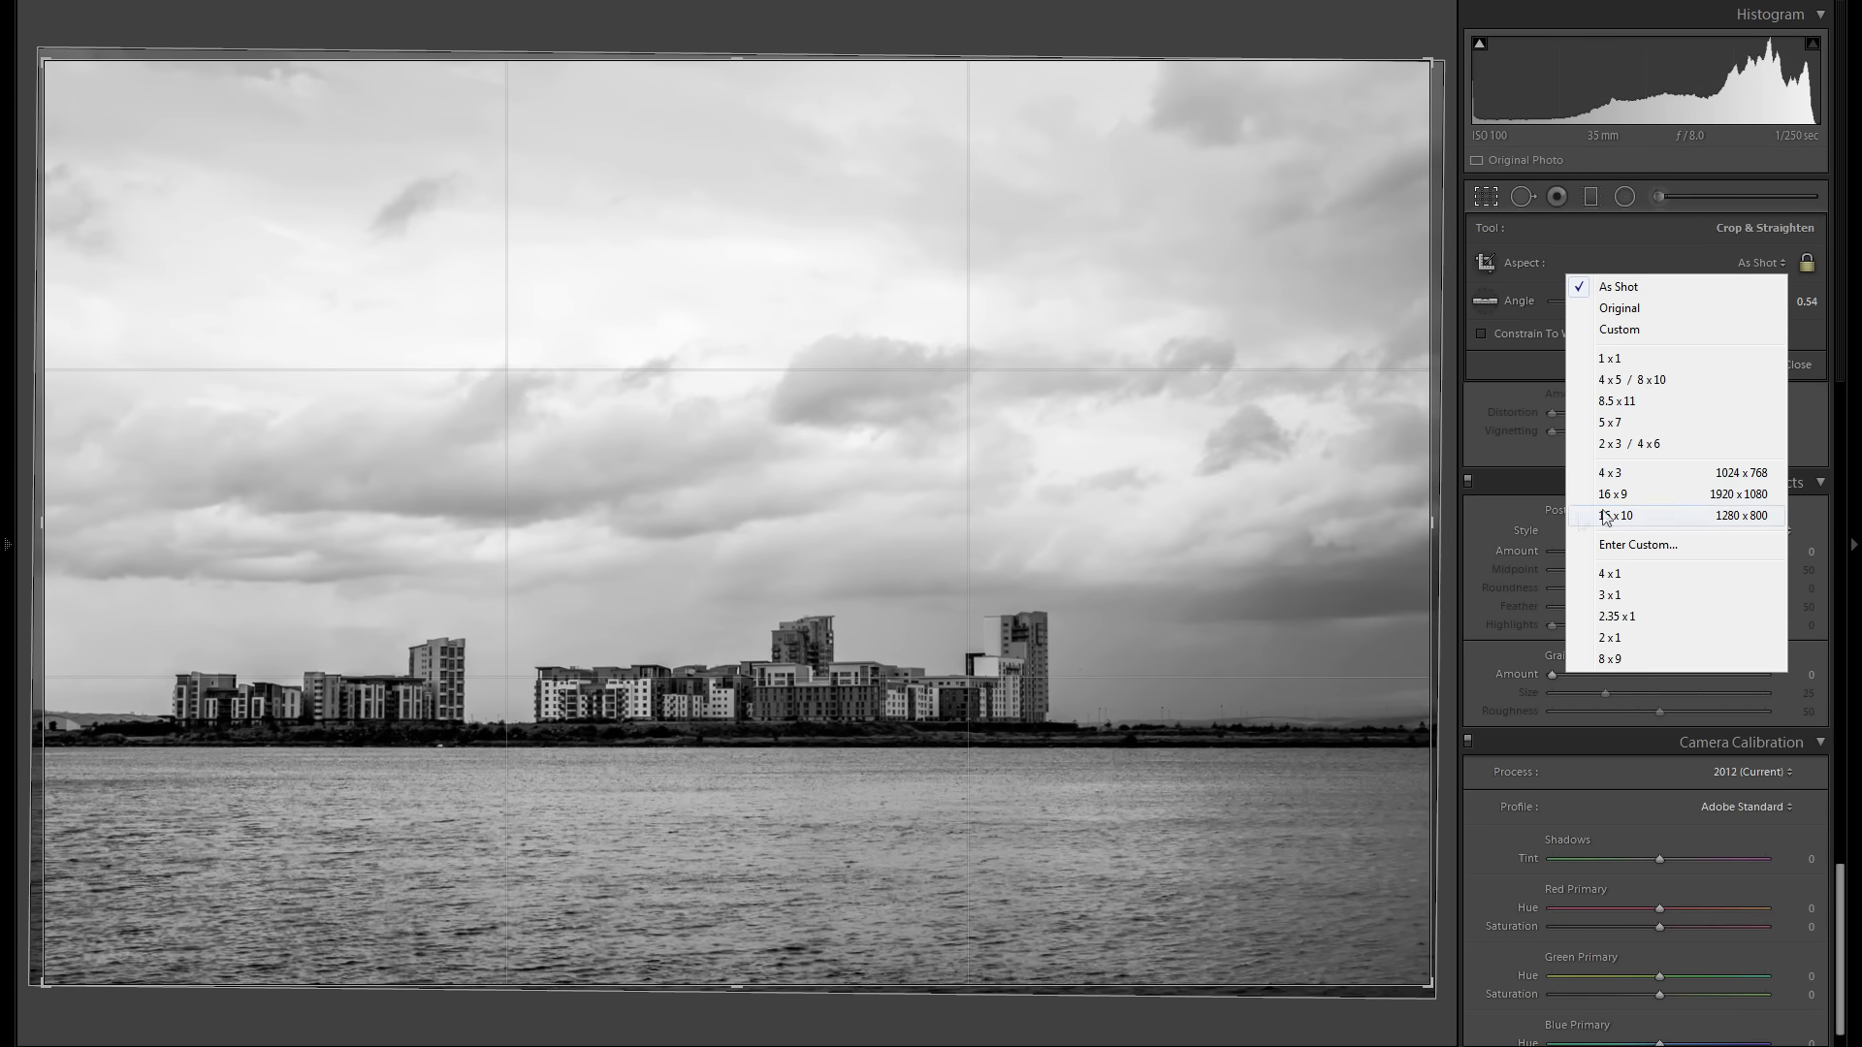
mouse_move(1643, 475)
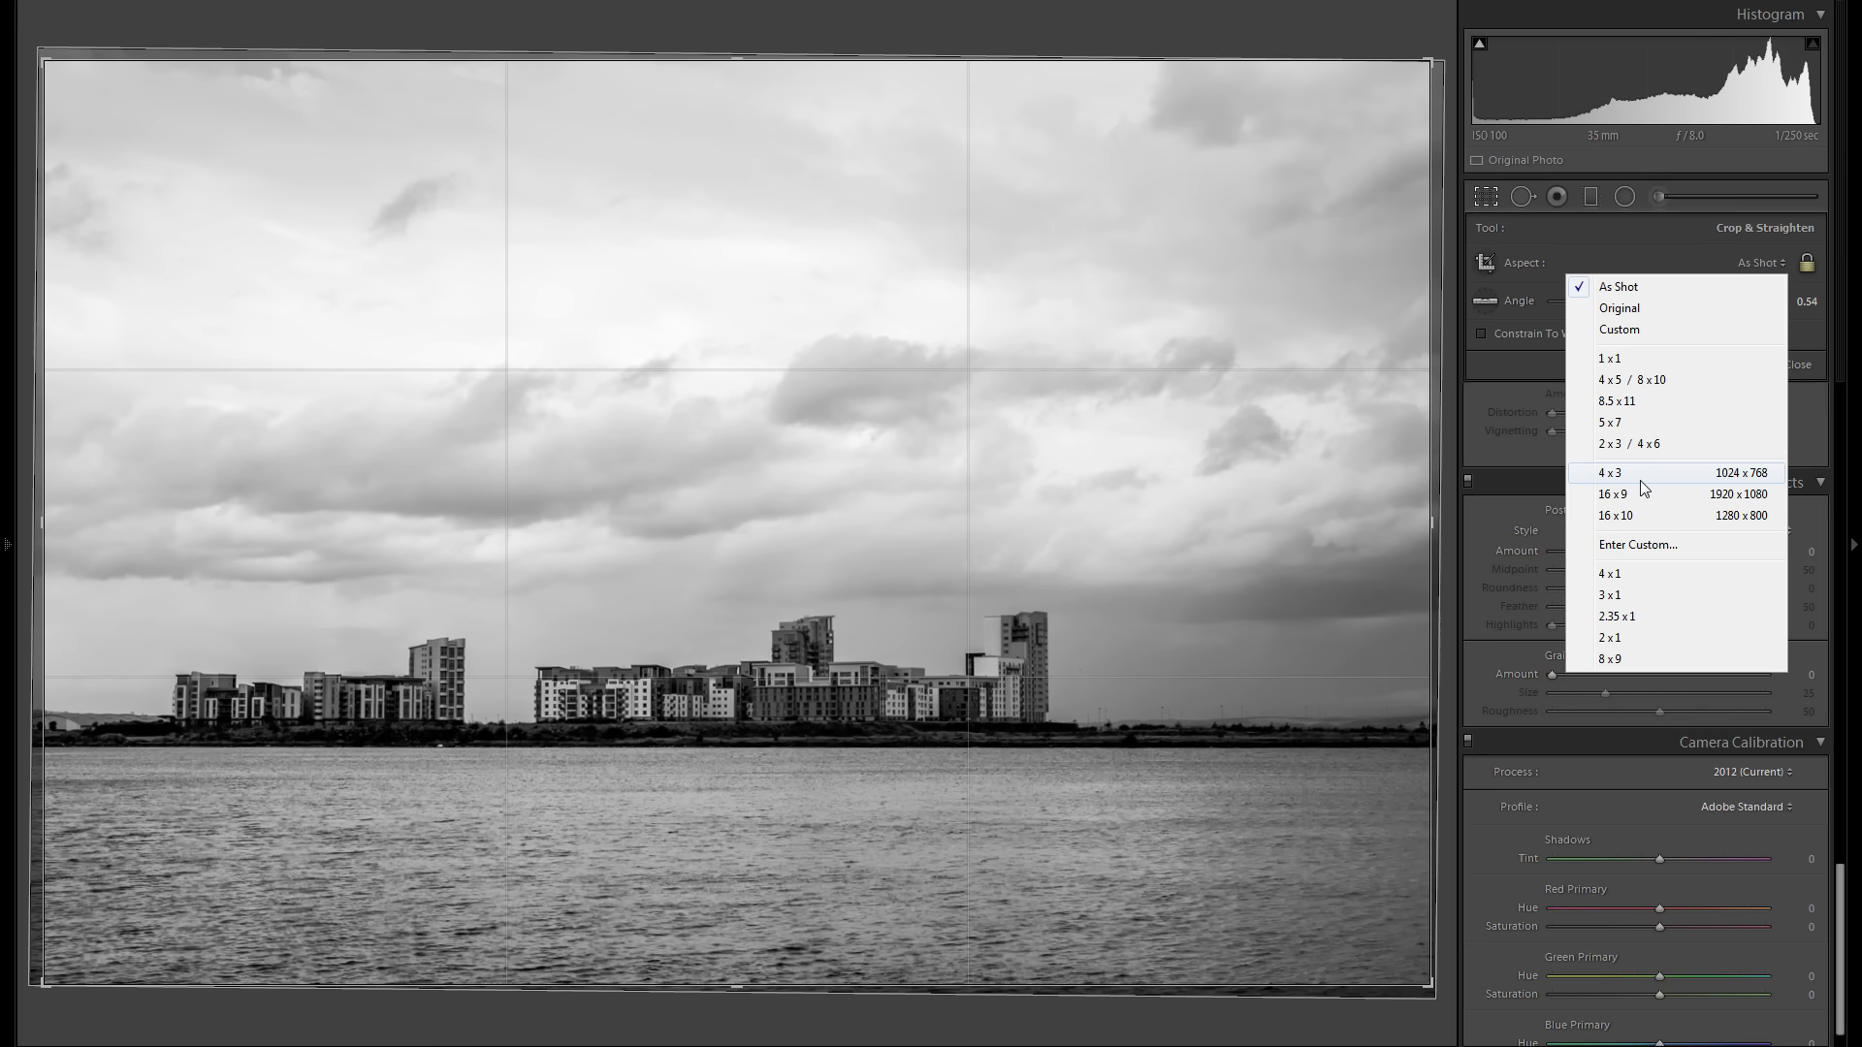
Crop to a 4 x 3 ratio, straighten to about 0.97° and apply the crop
click(1610, 474)
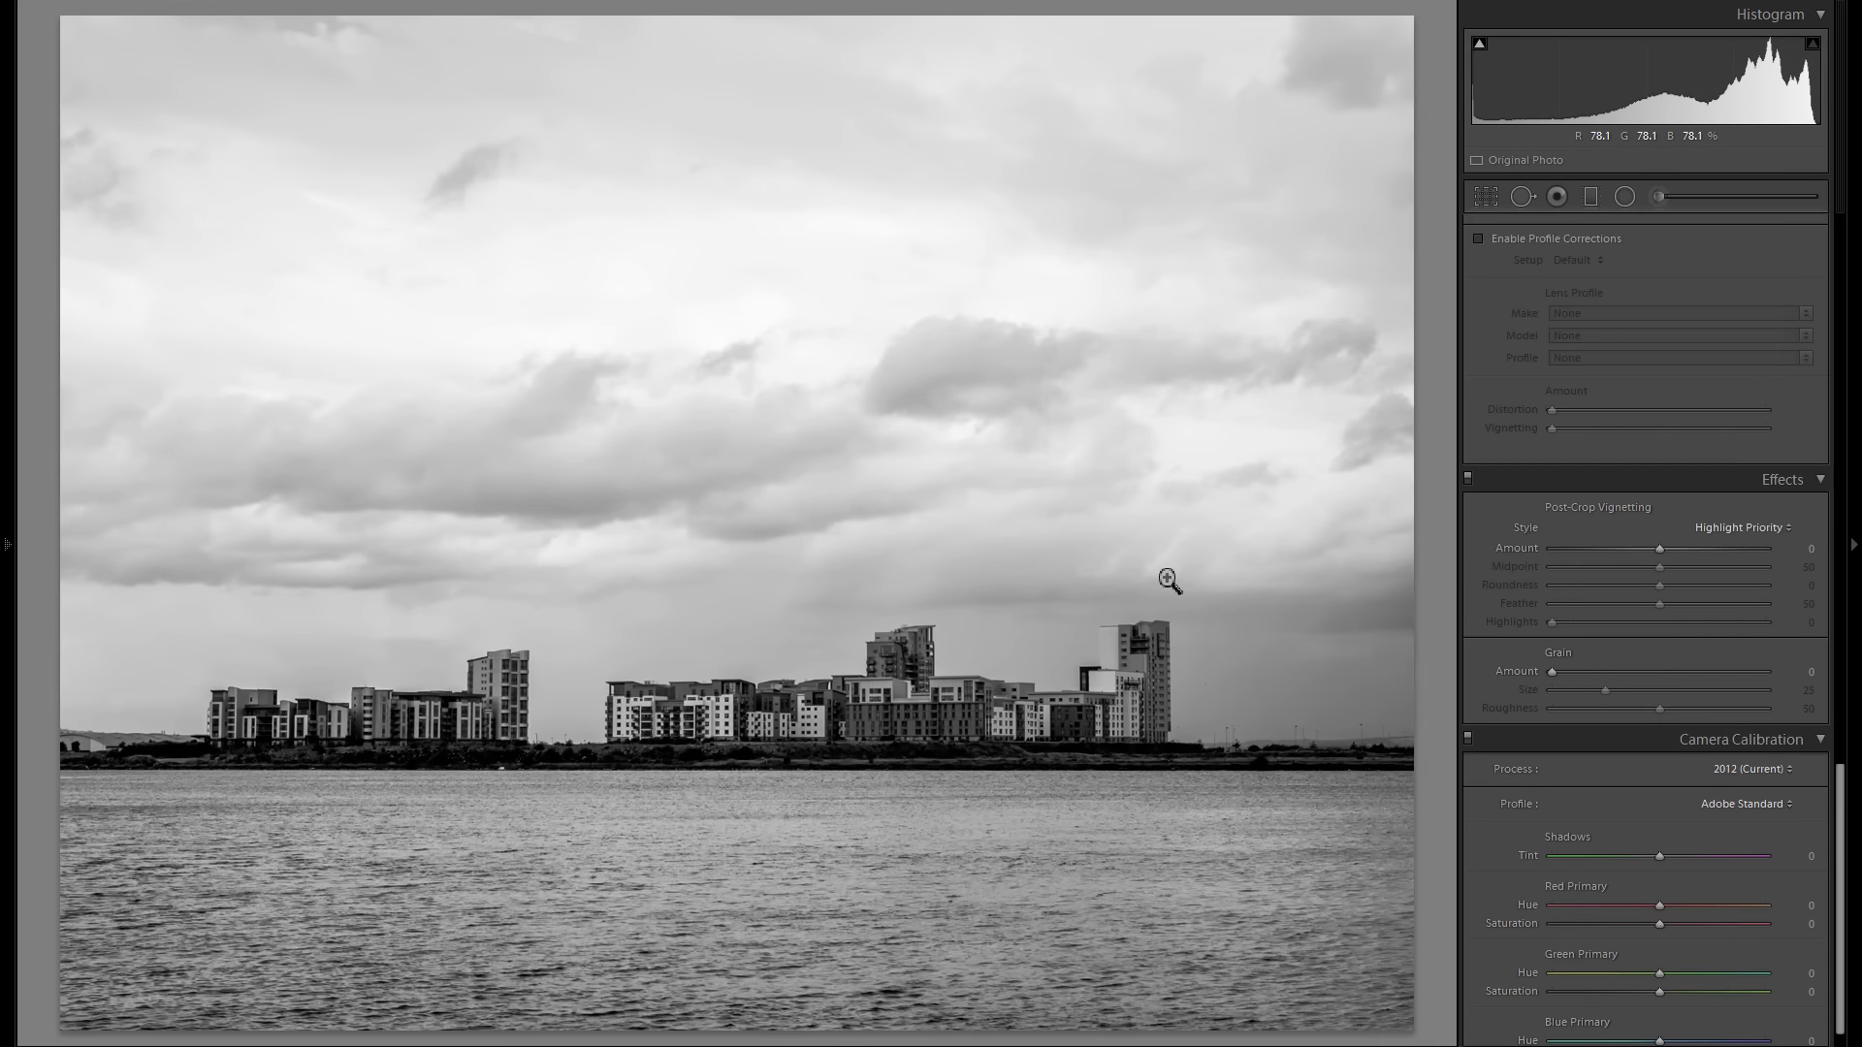
click(1483, 196)
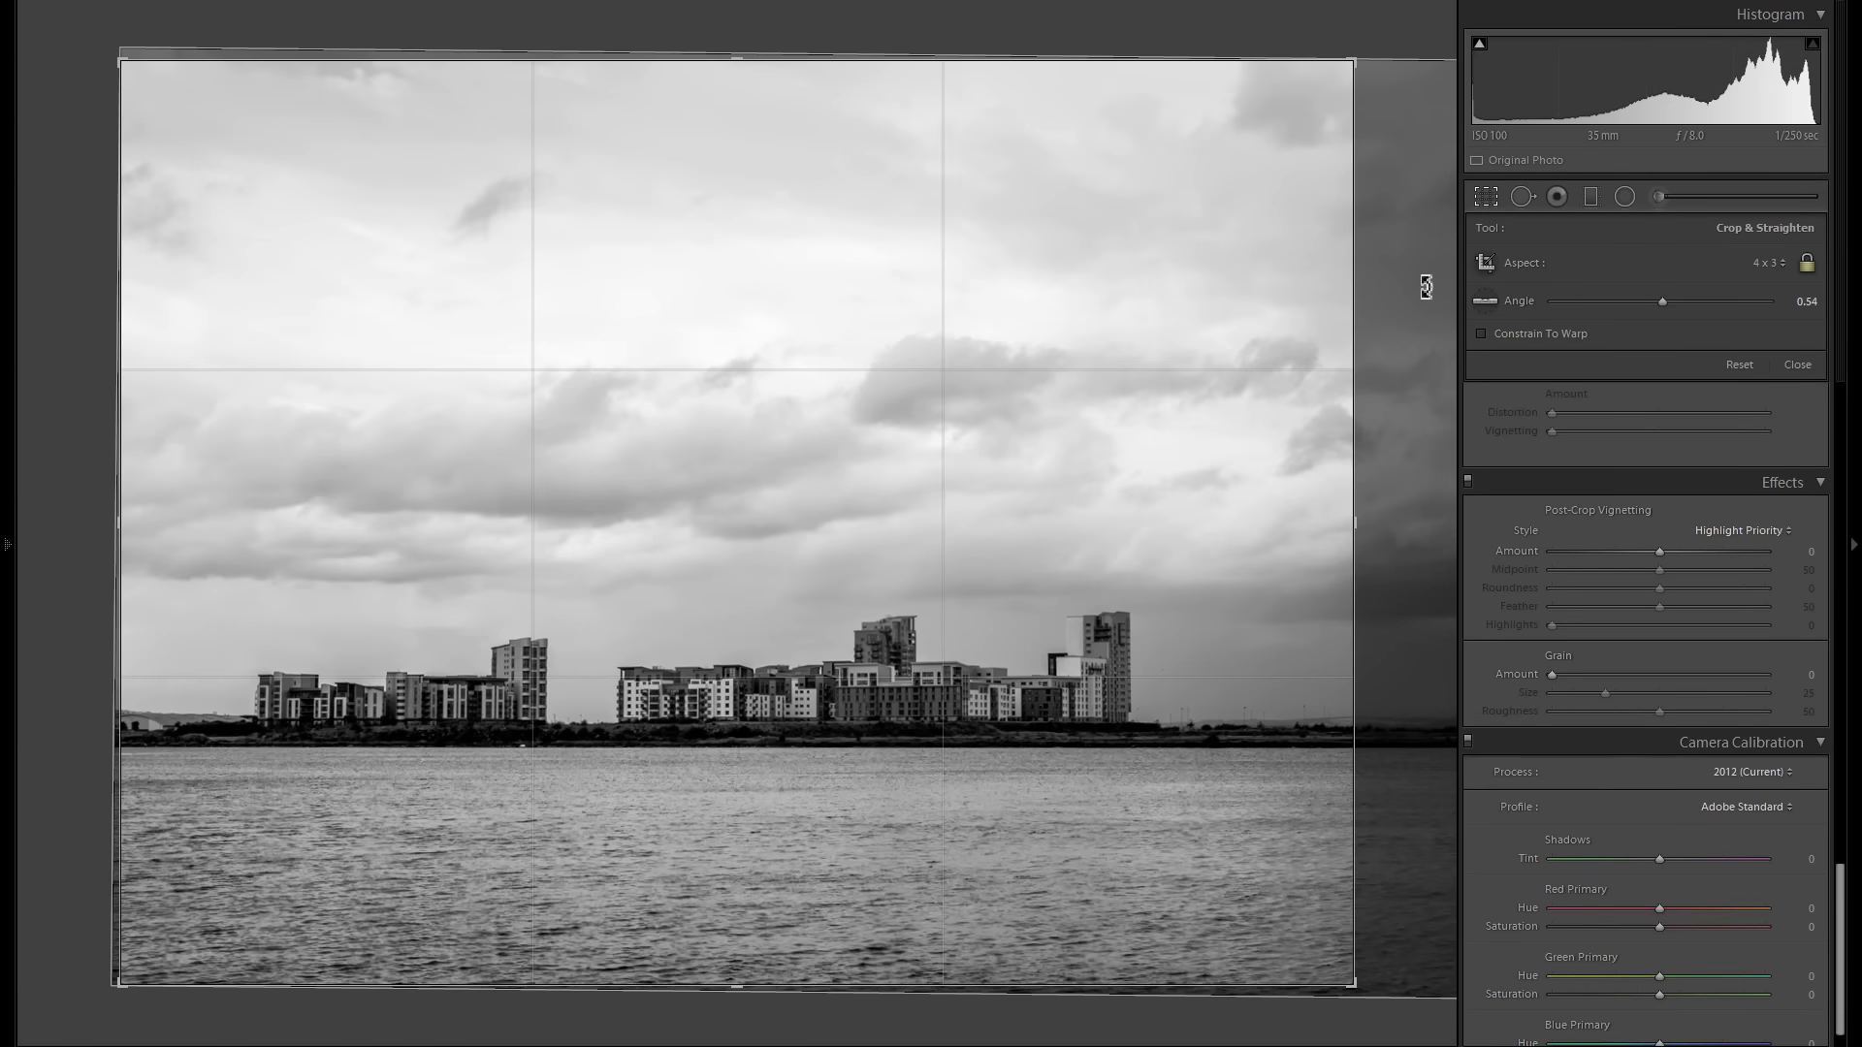
drag(1664, 300, 1673, 301)
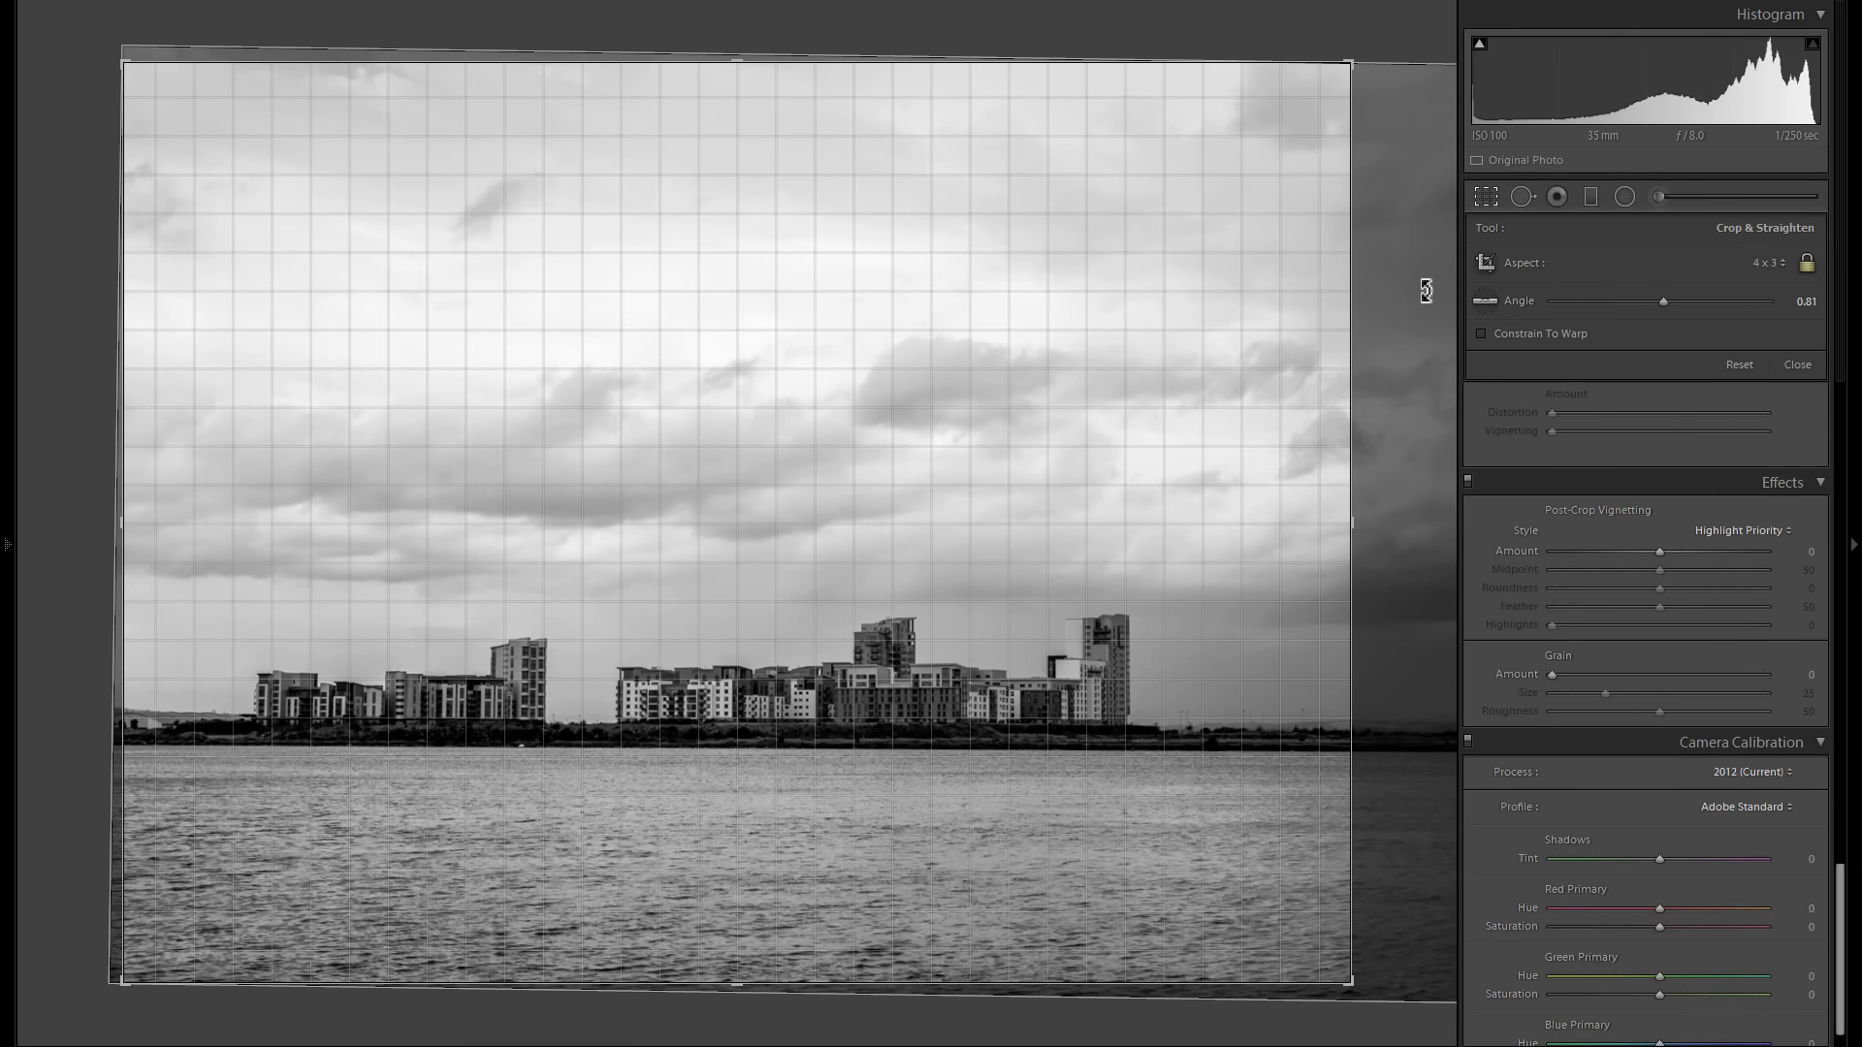
drag(1662, 301, 1668, 300)
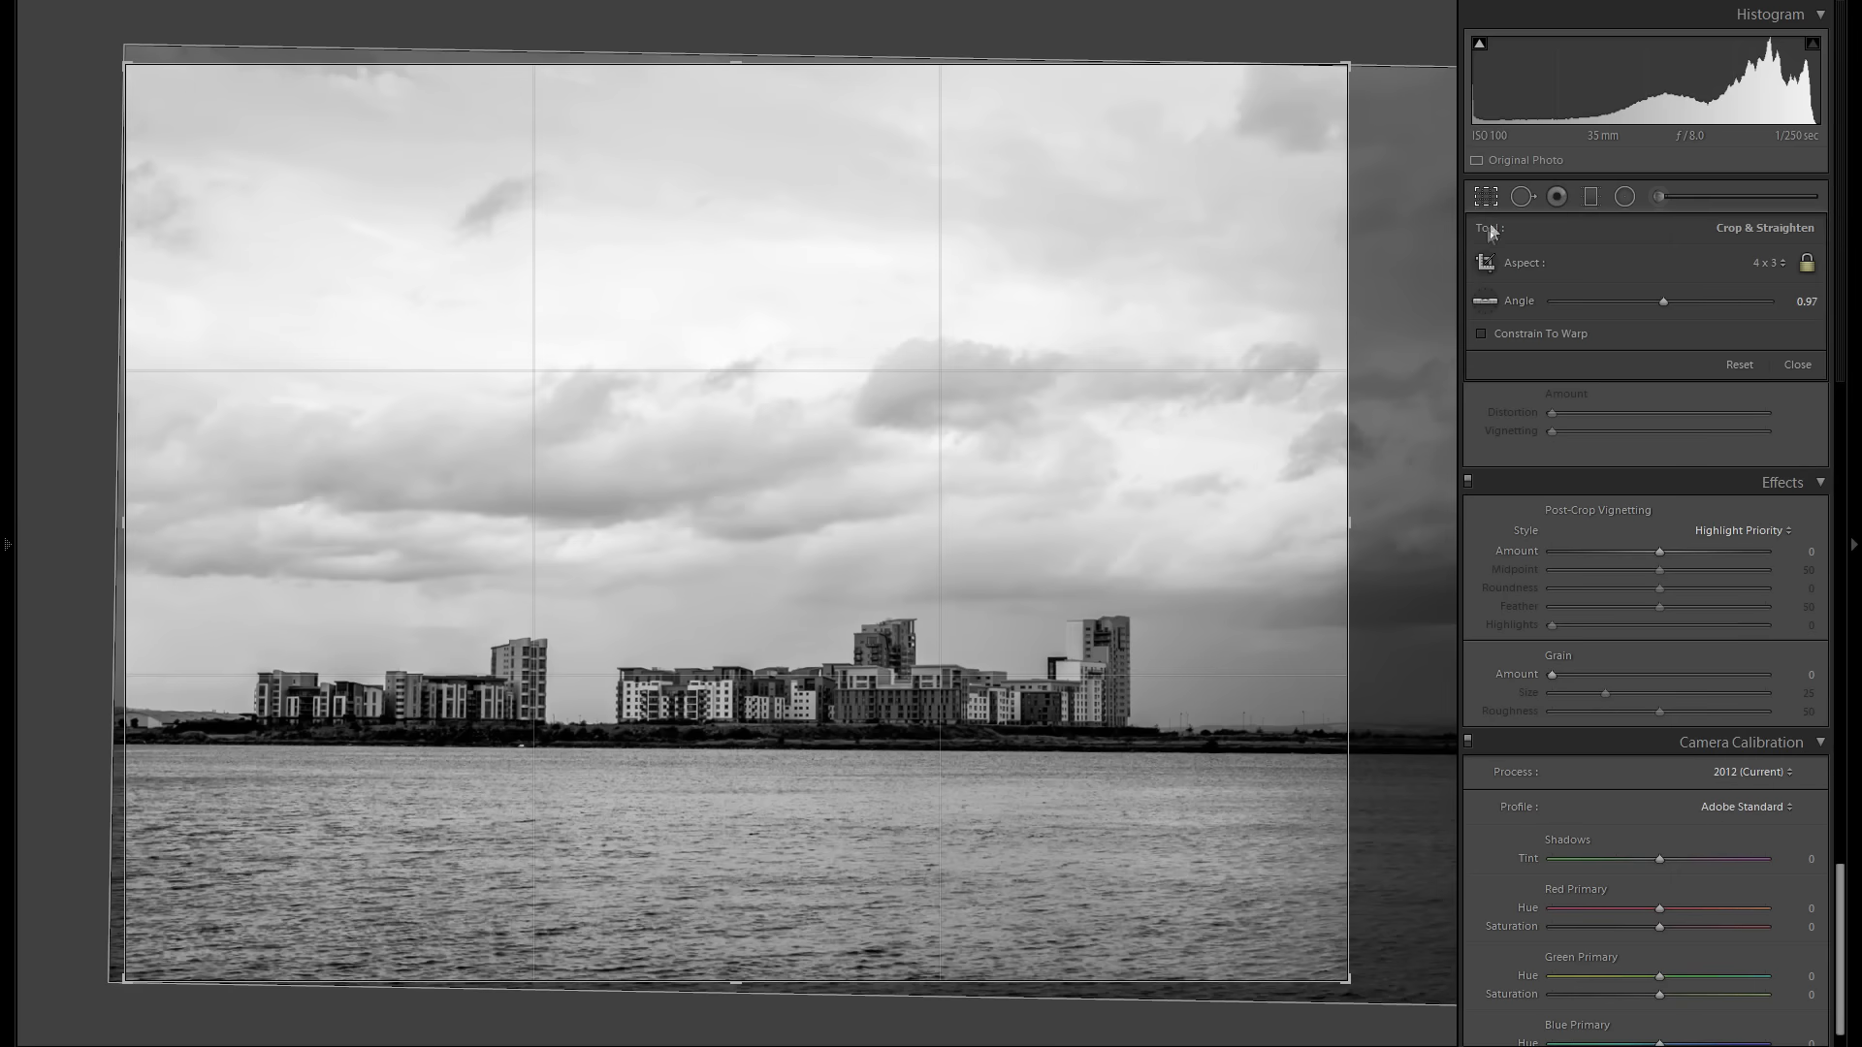
click(1796, 365)
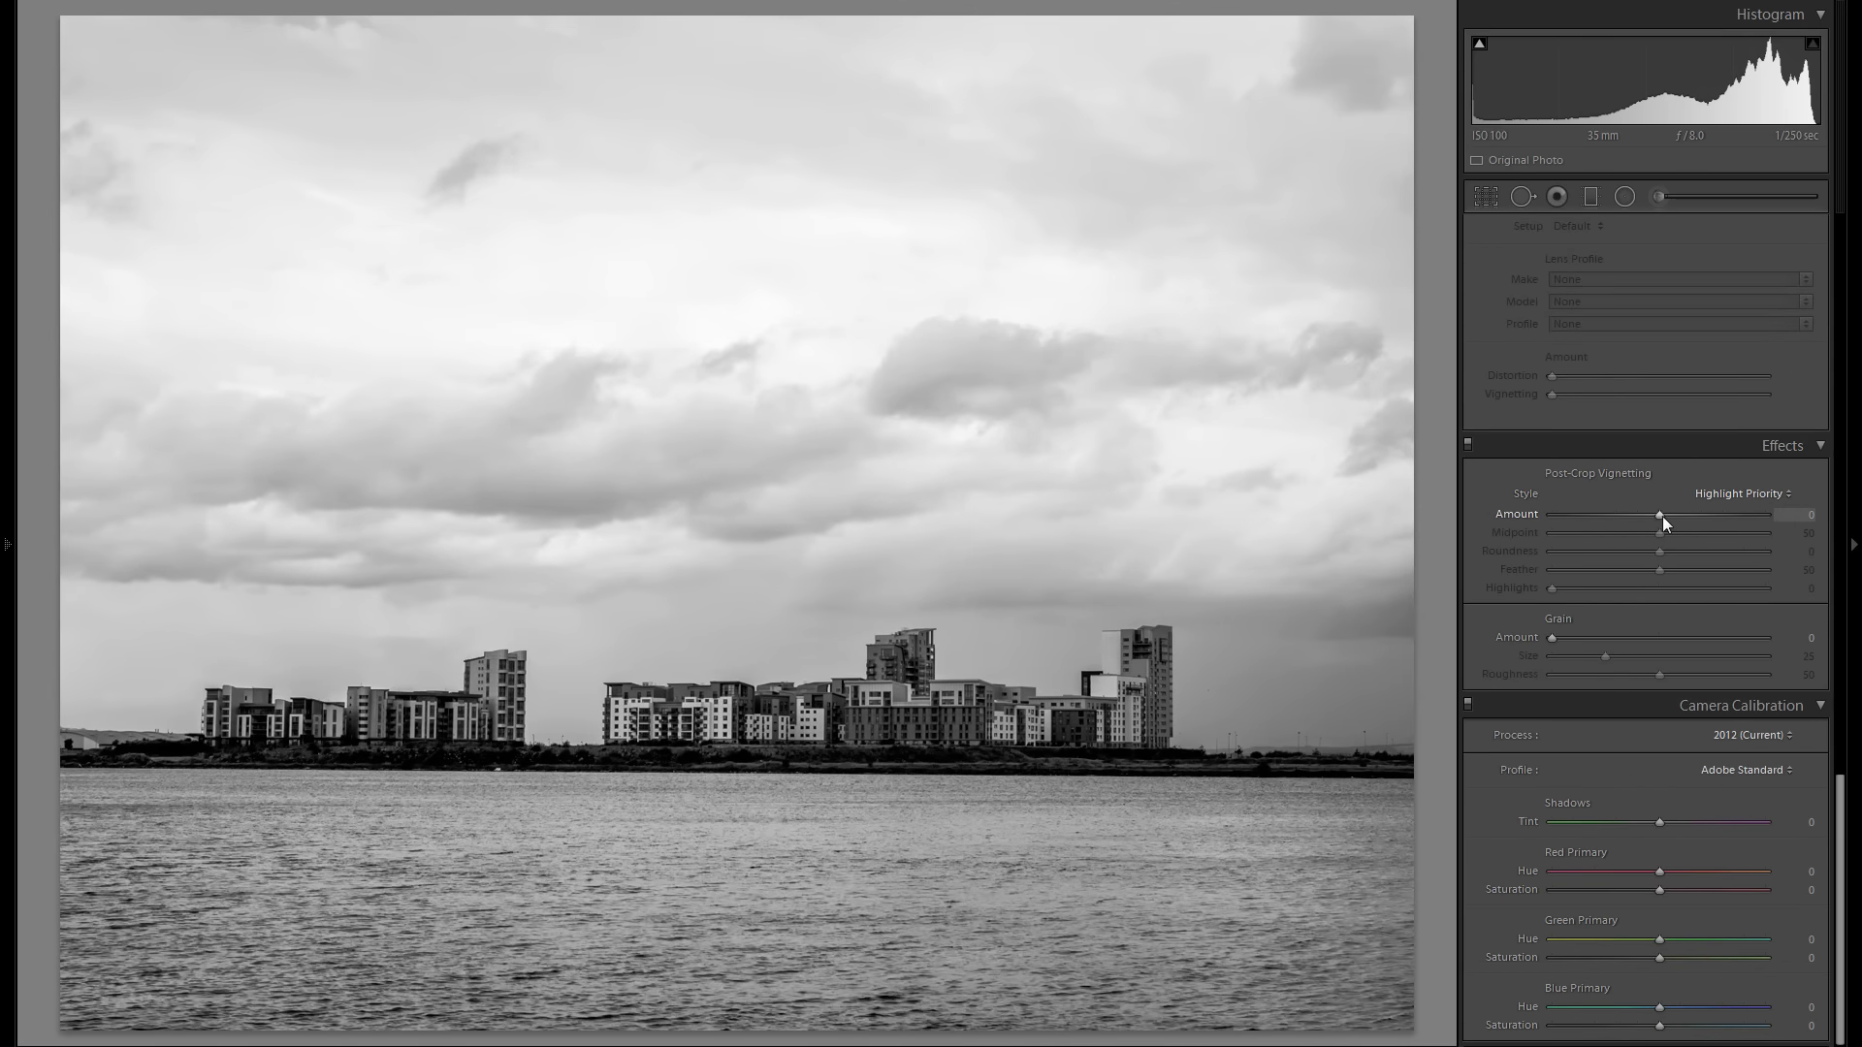
Add a post-crop vignette with amount about -29 and midpoint 22
drag(1660, 514, 1628, 514)
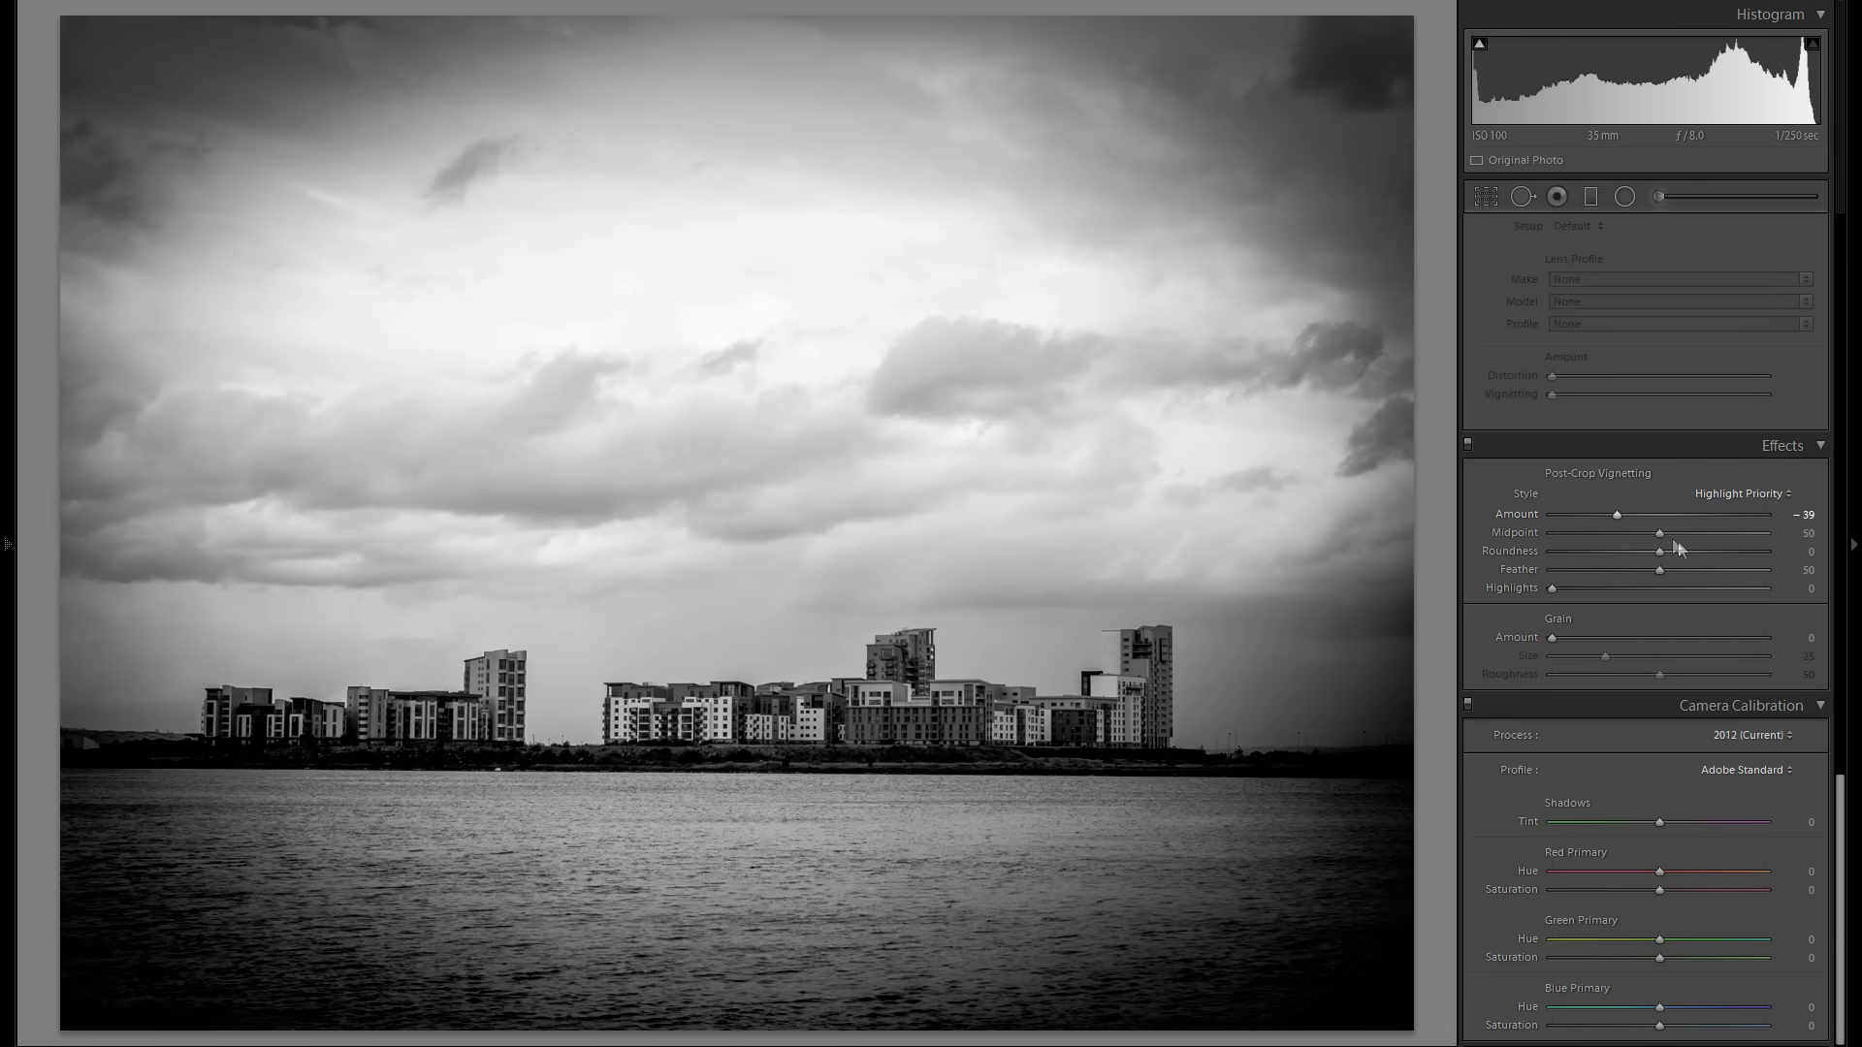
drag(1691, 534, 1625, 533)
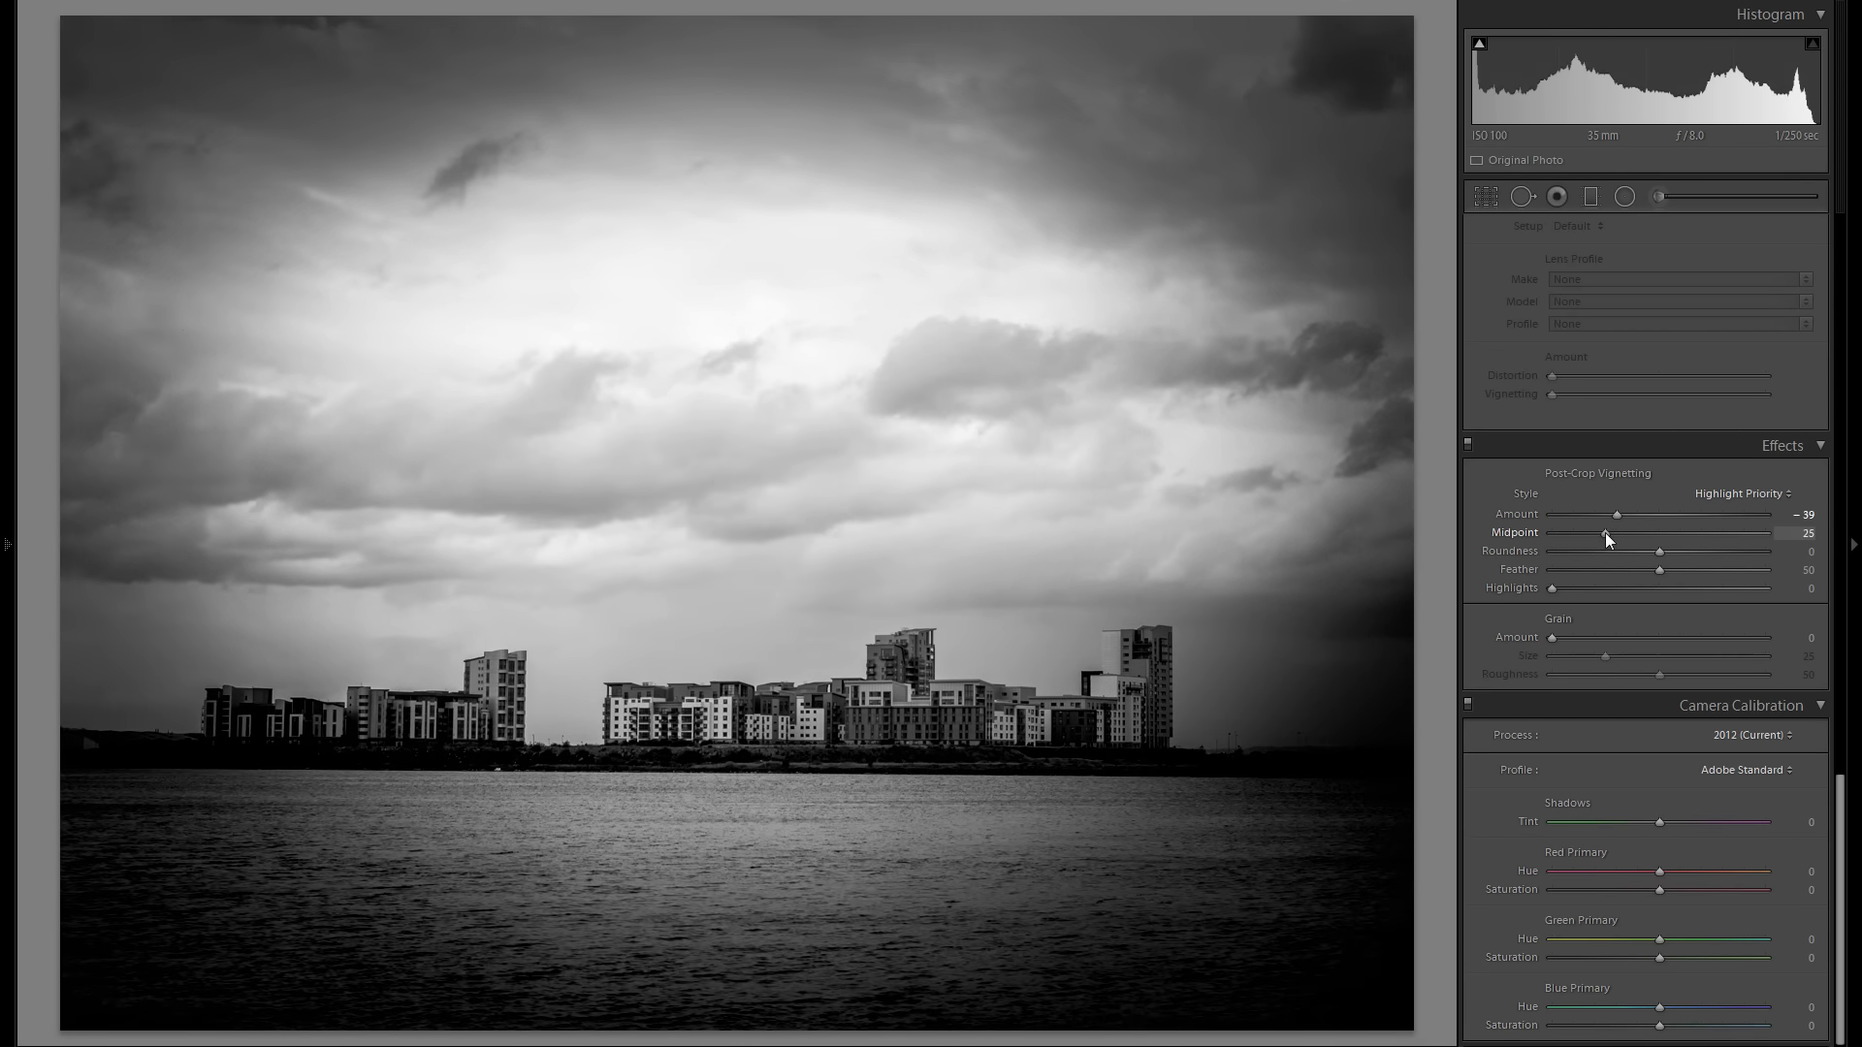
drag(1616, 532, 1596, 531)
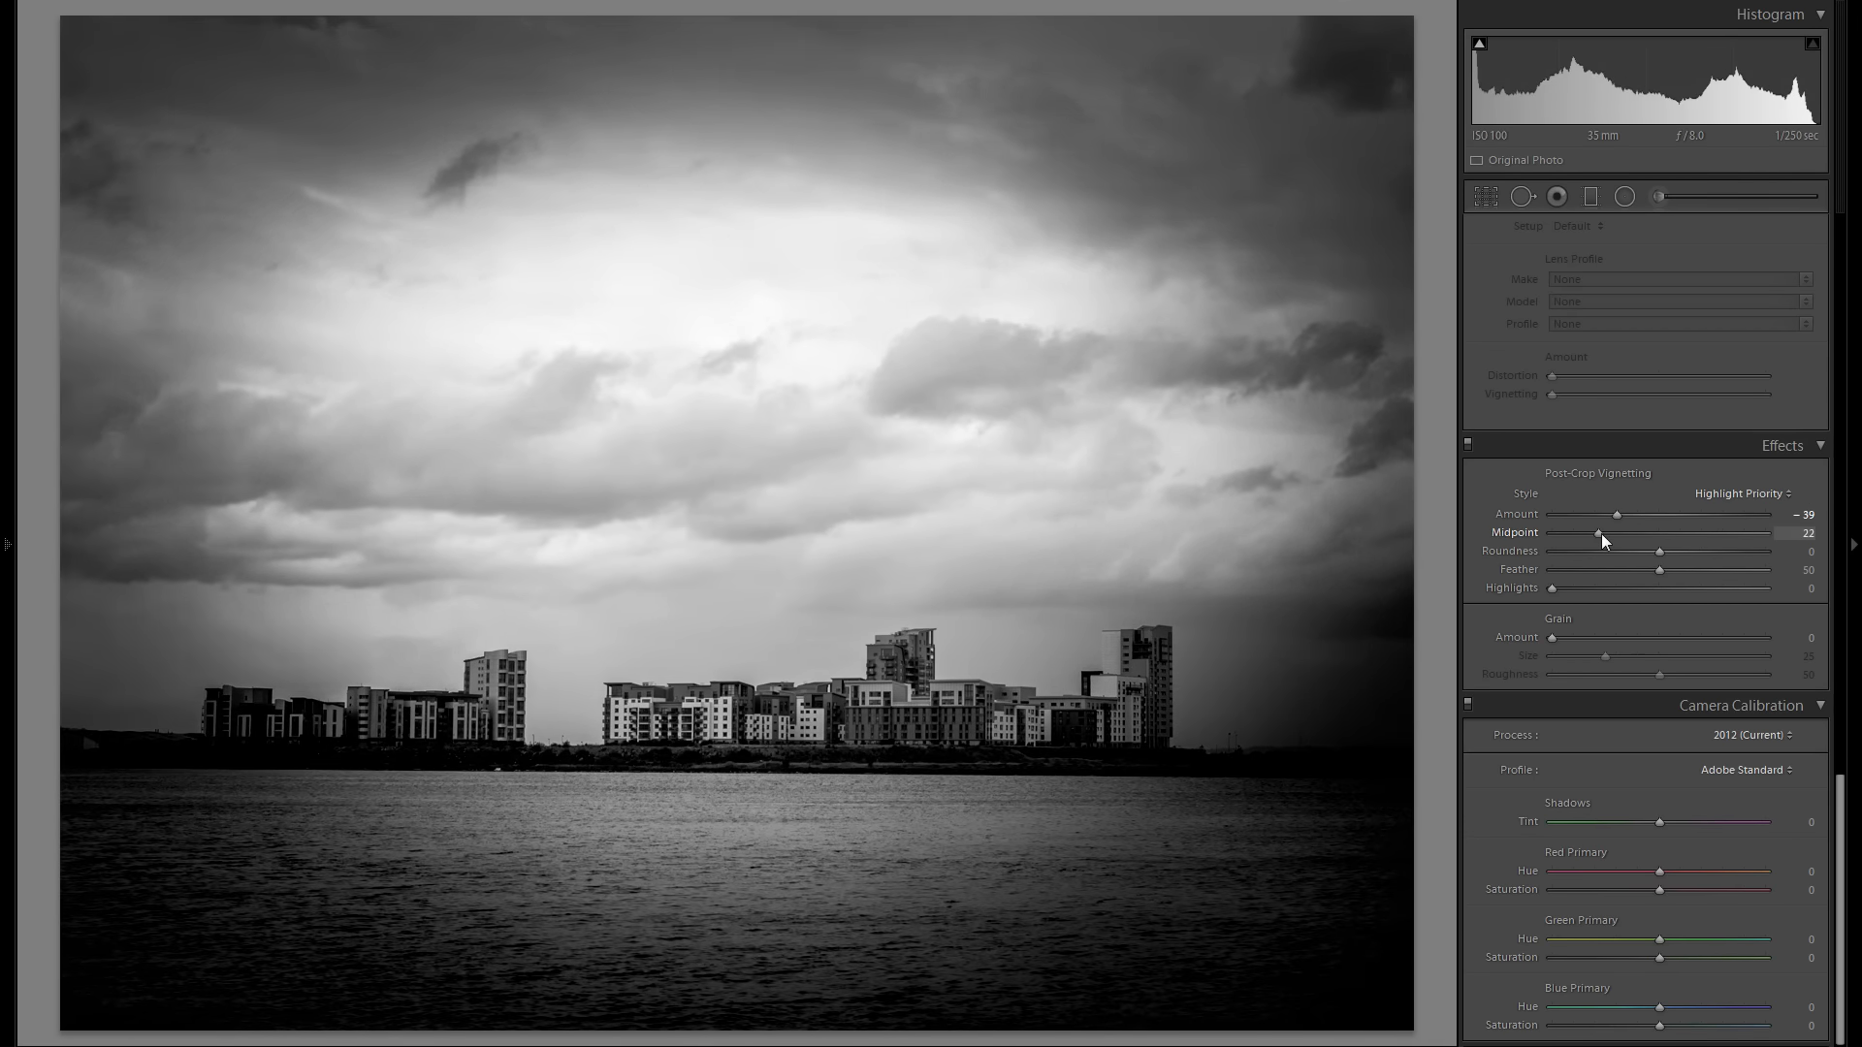
drag(1616, 514, 1633, 514)
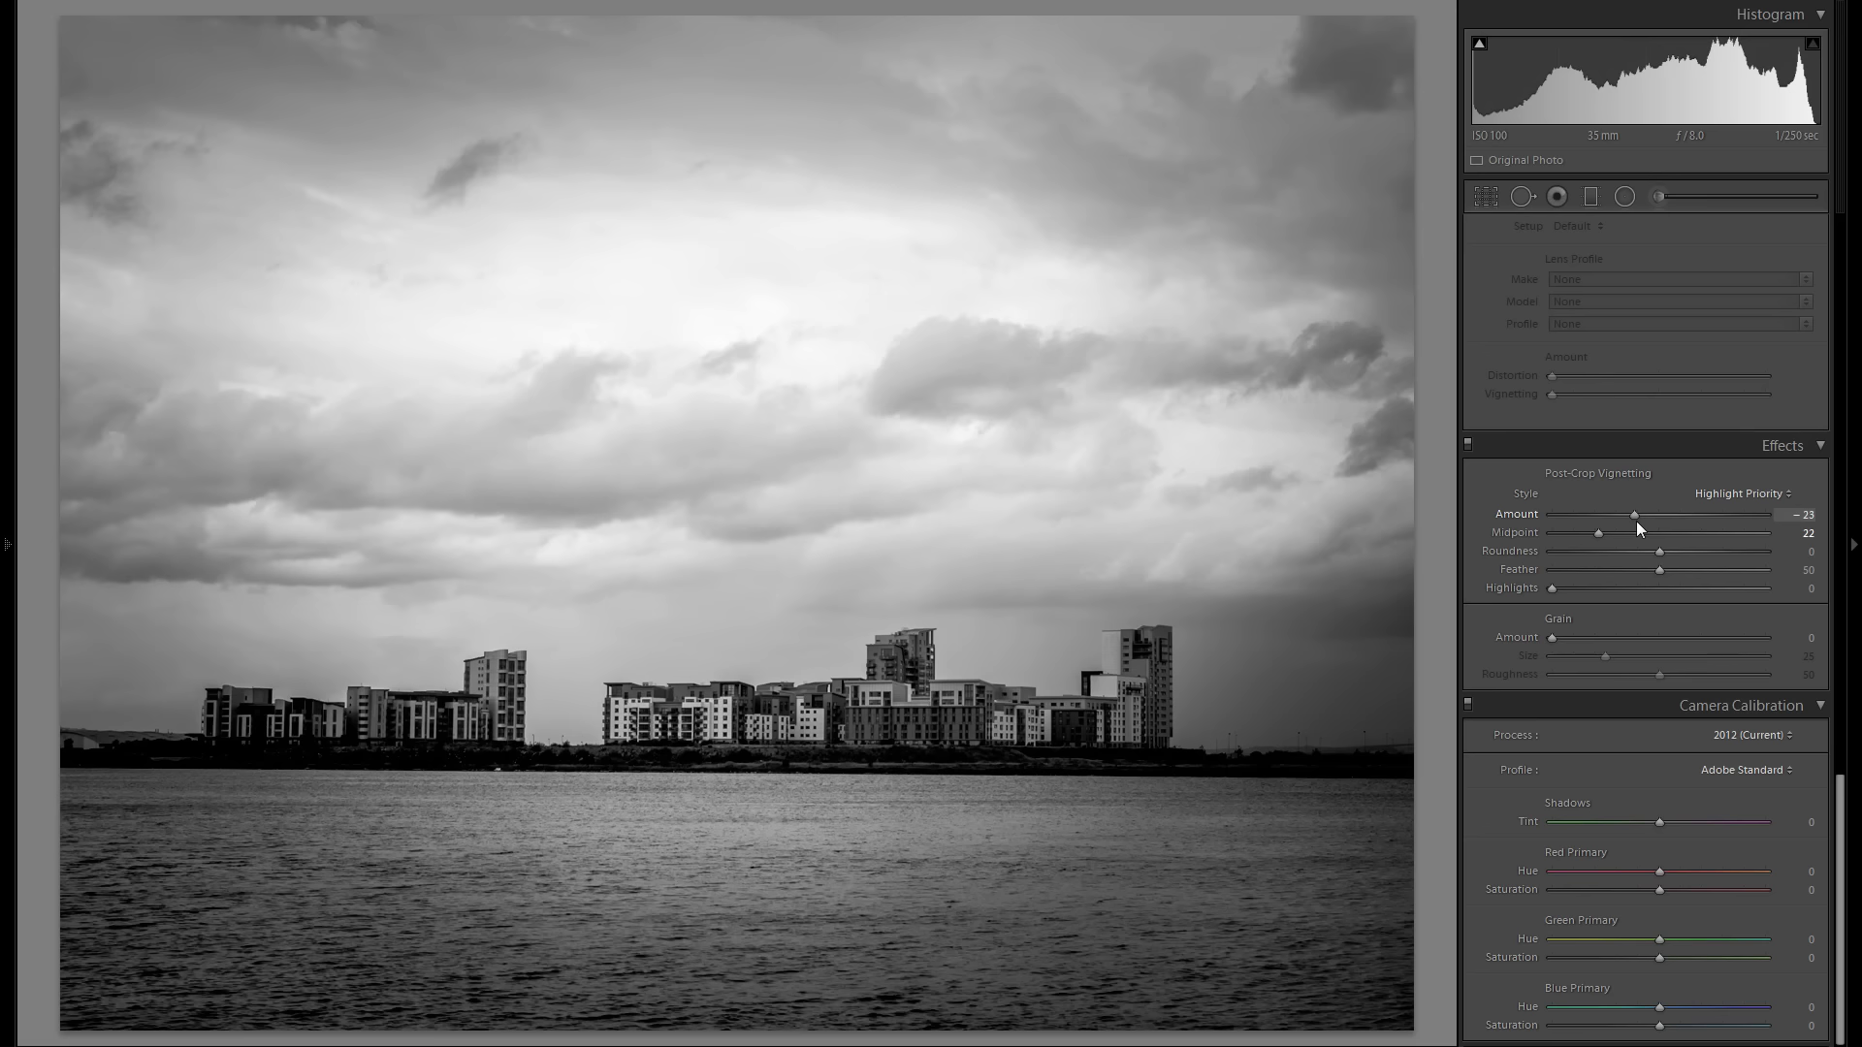
drag(1633, 514, 1627, 514)
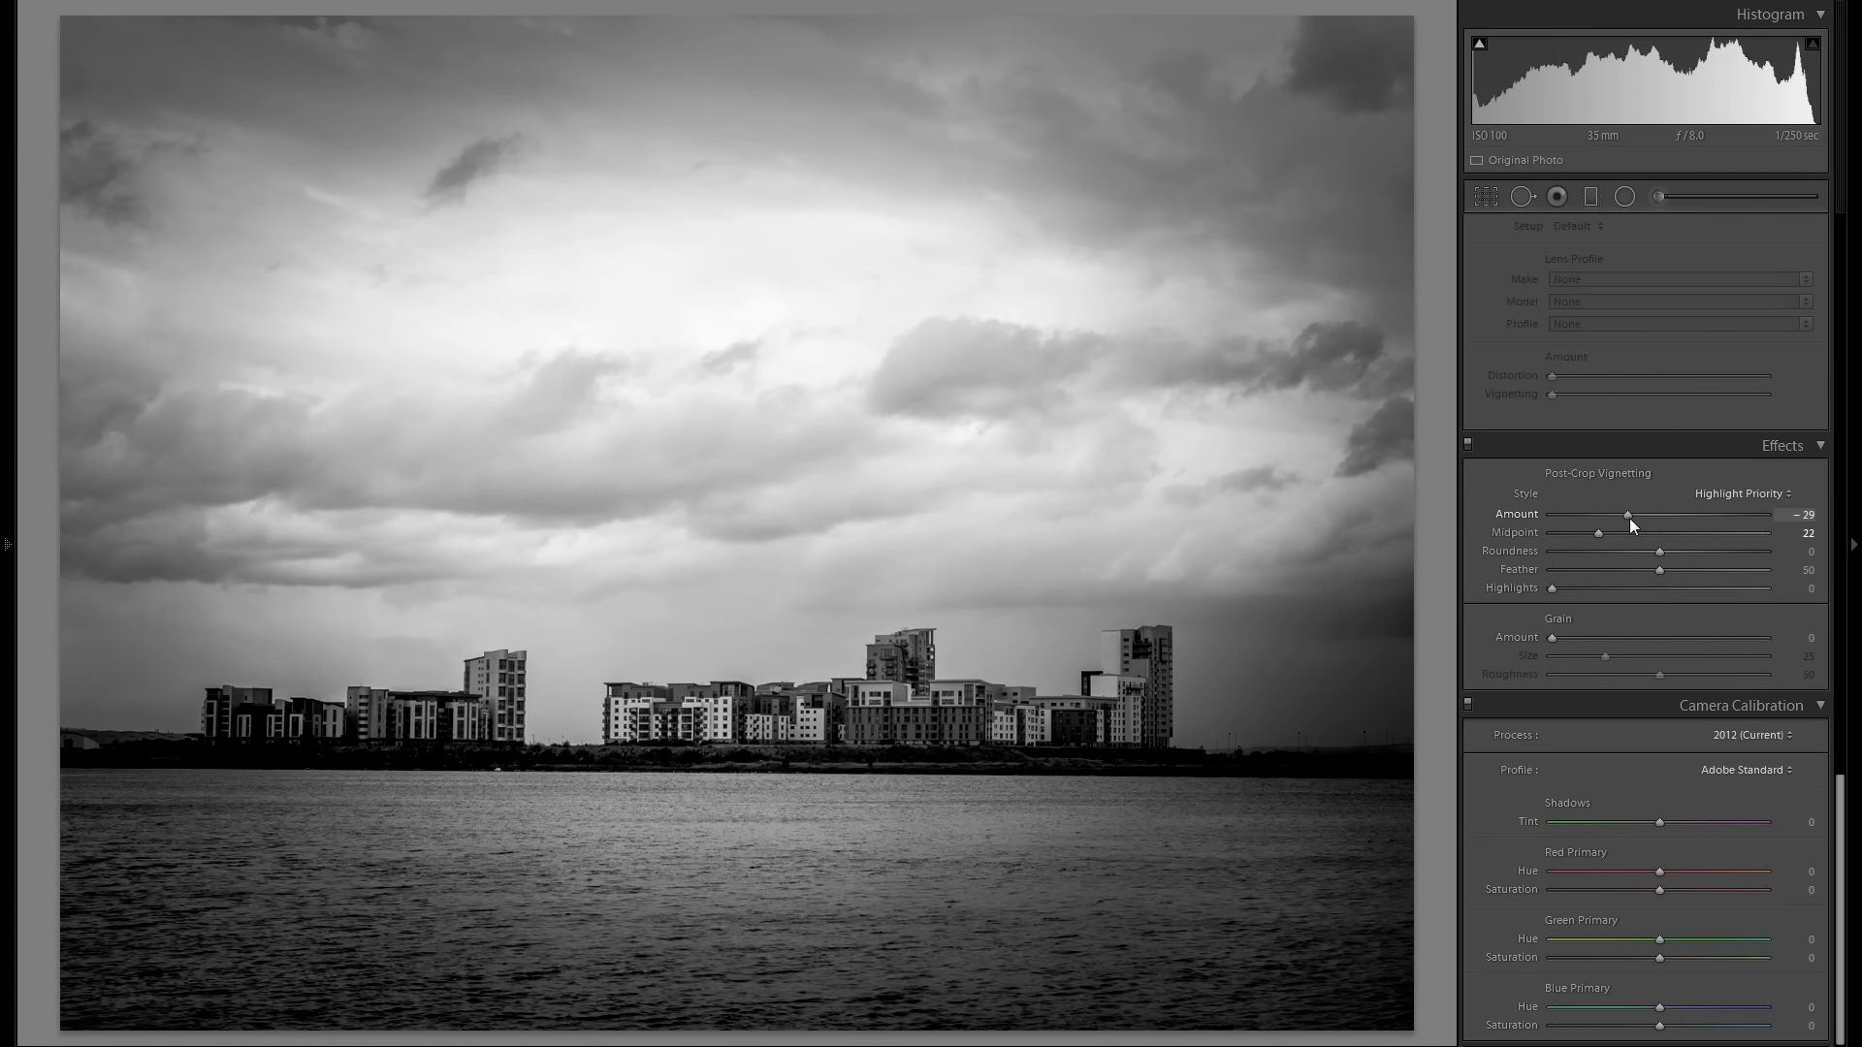
drag(1627, 514, 1633, 514)
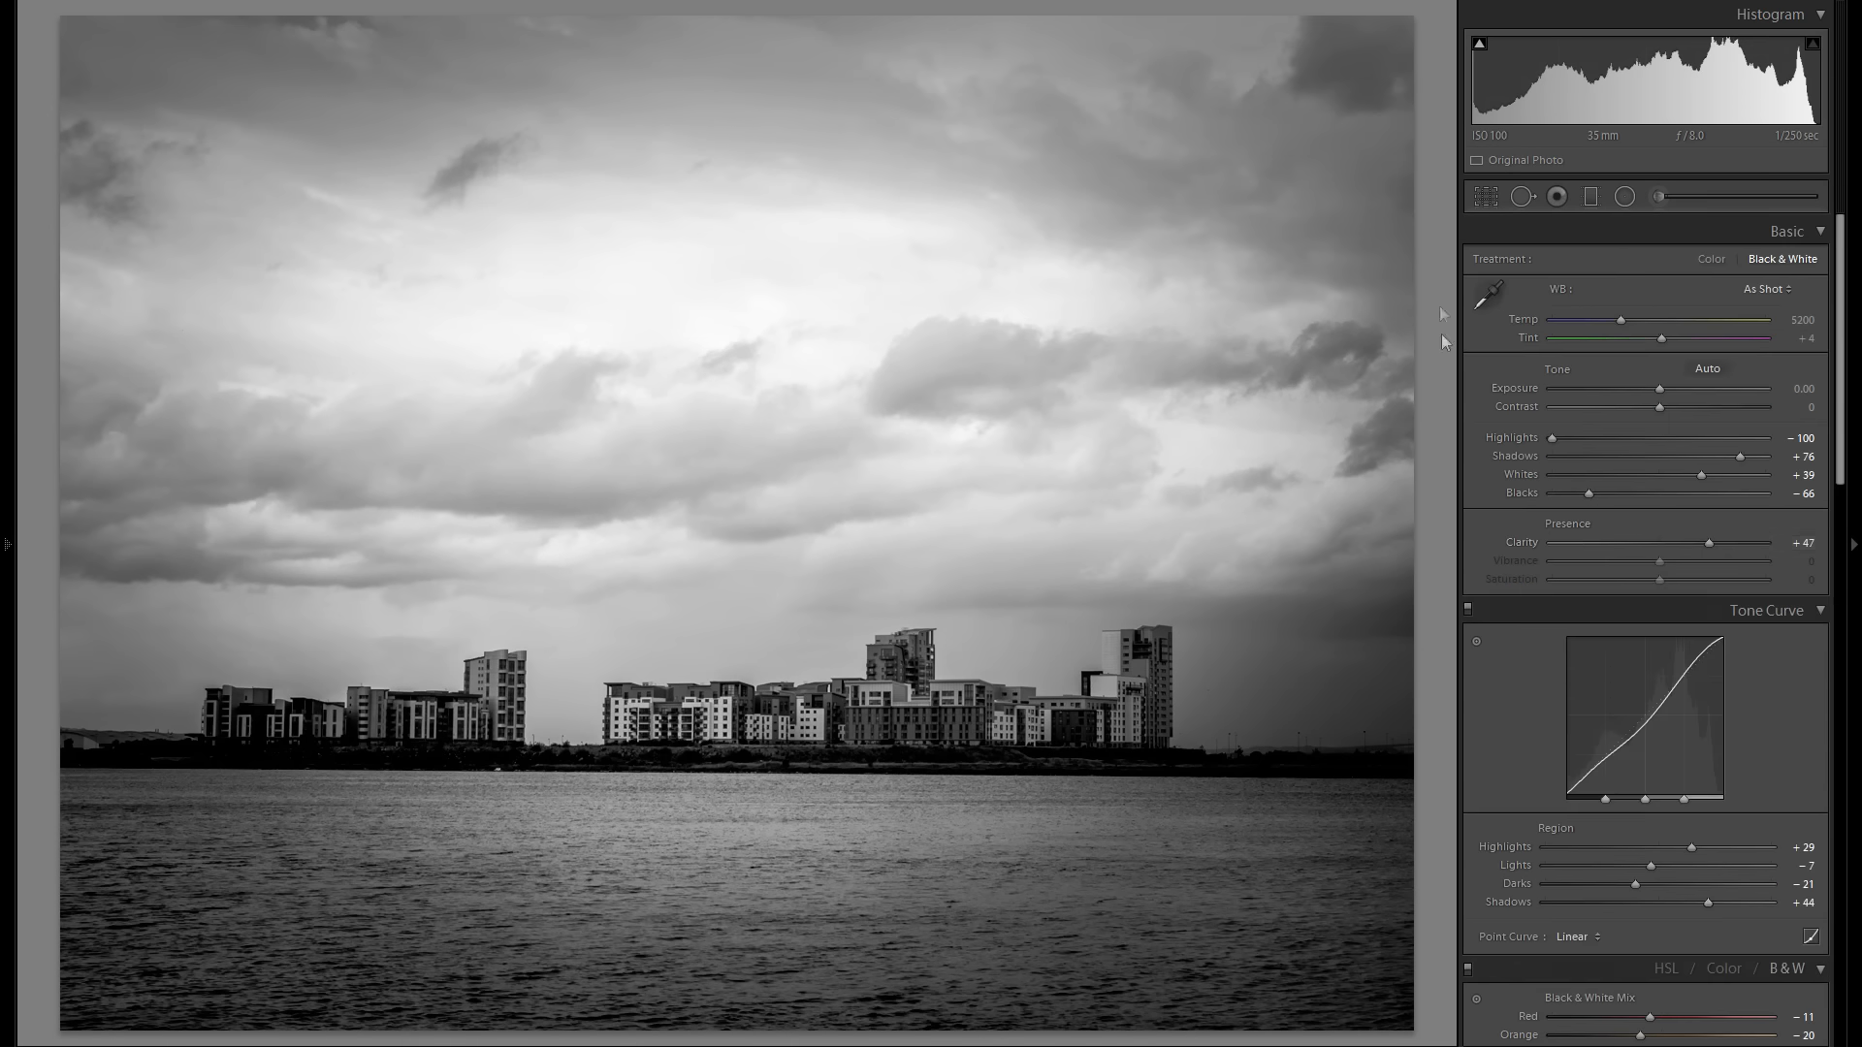
Extend the crop upward for more sky, ease the angle to about 0.44° and commit
click(1484, 196)
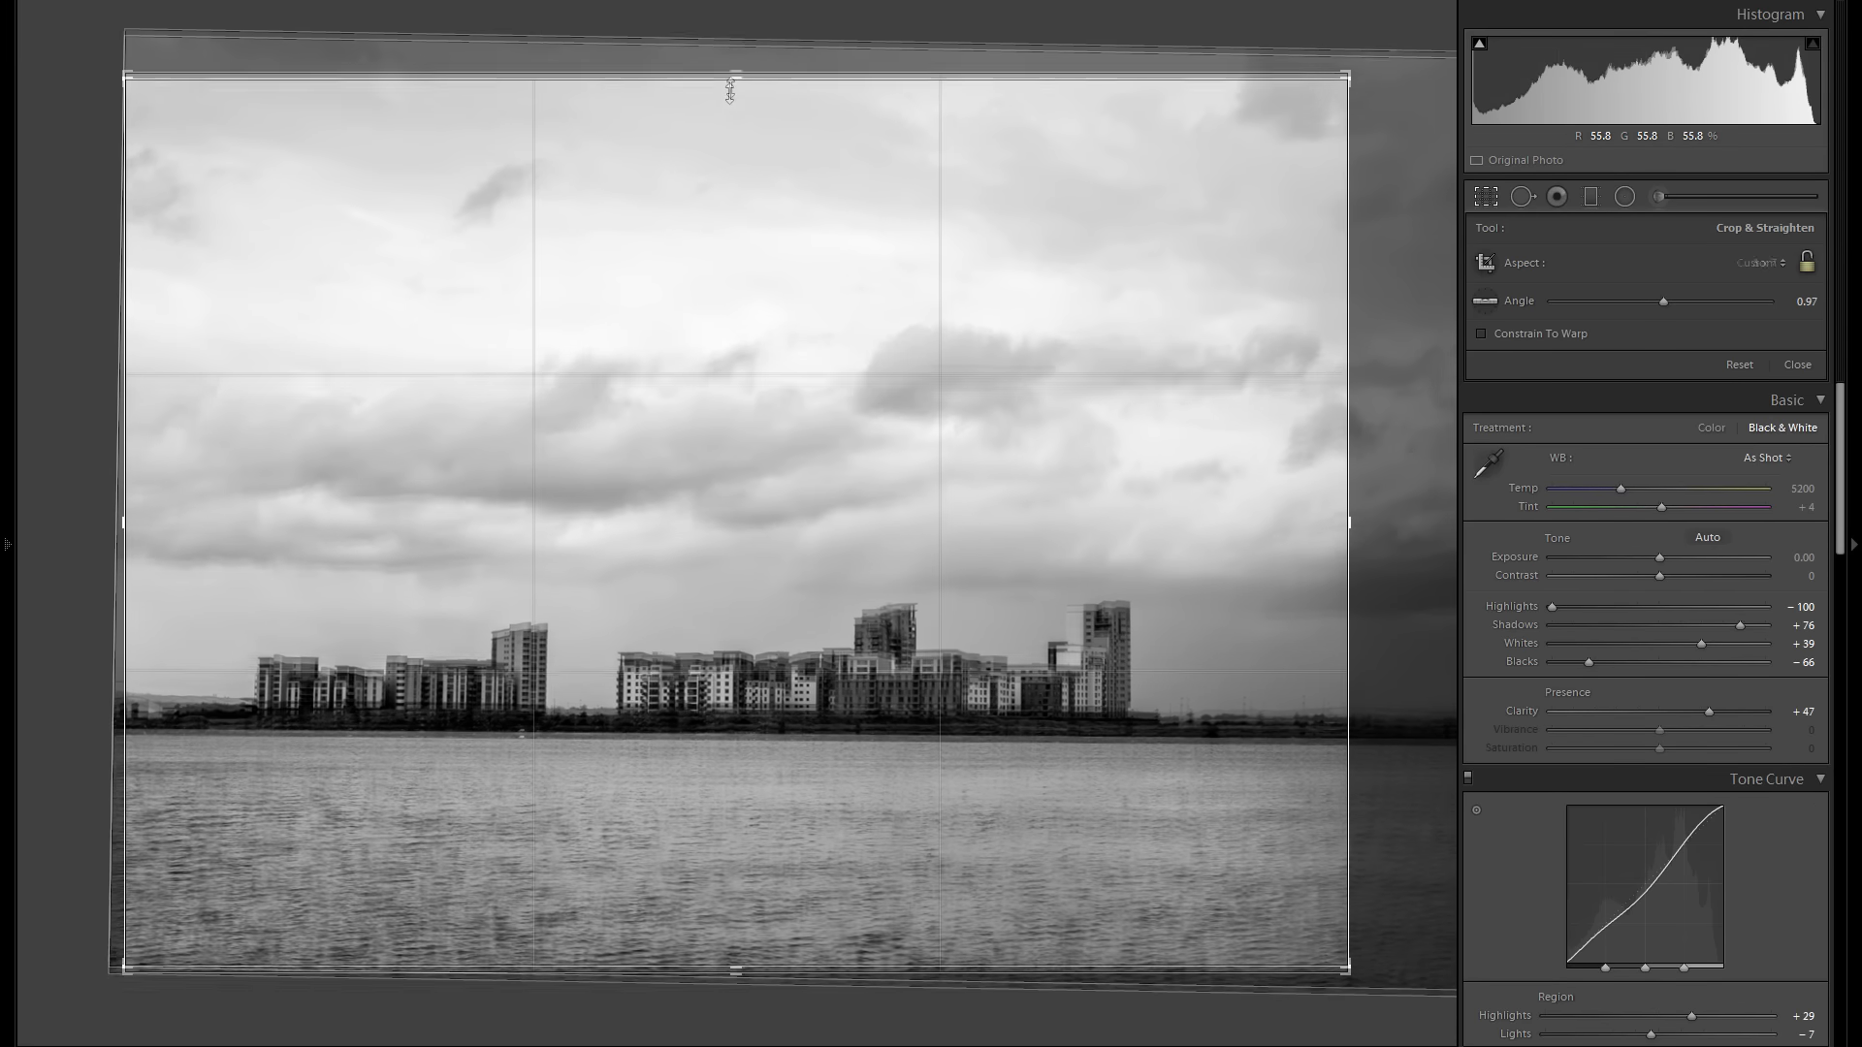
drag(732, 76, 710, 166)
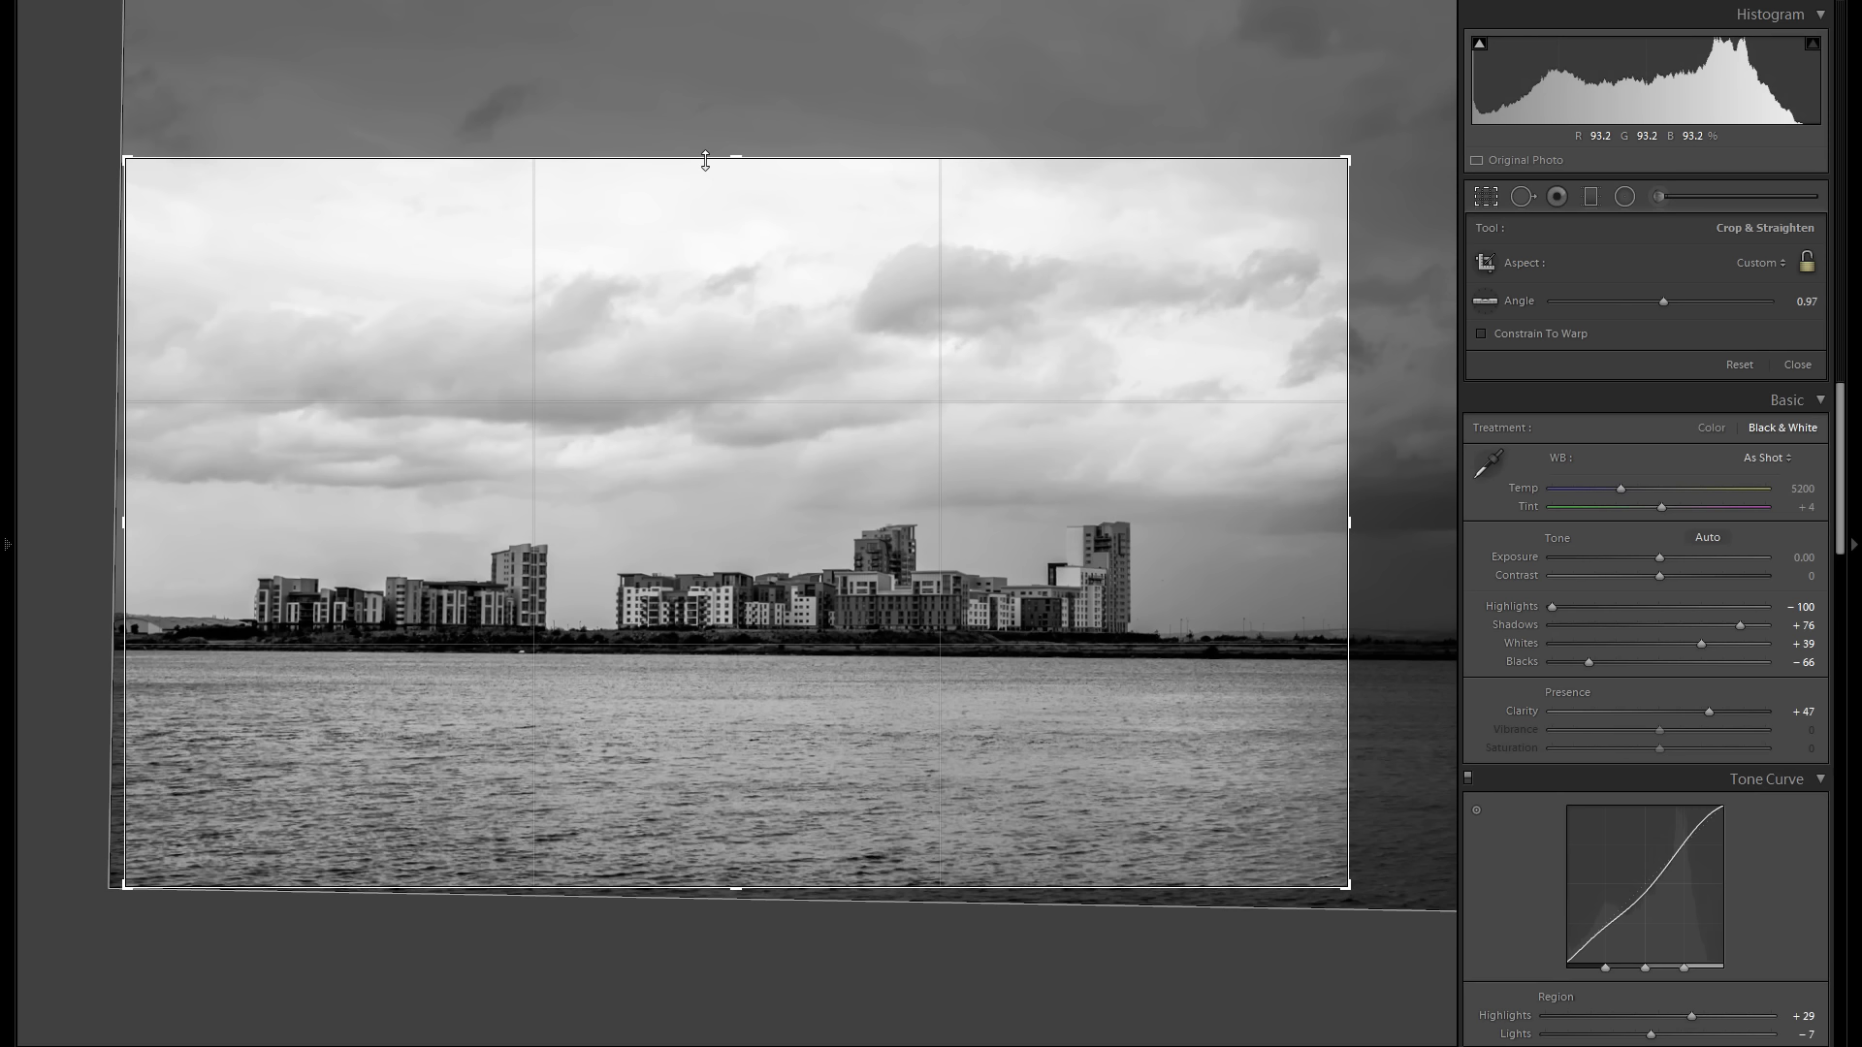
click(1797, 365)
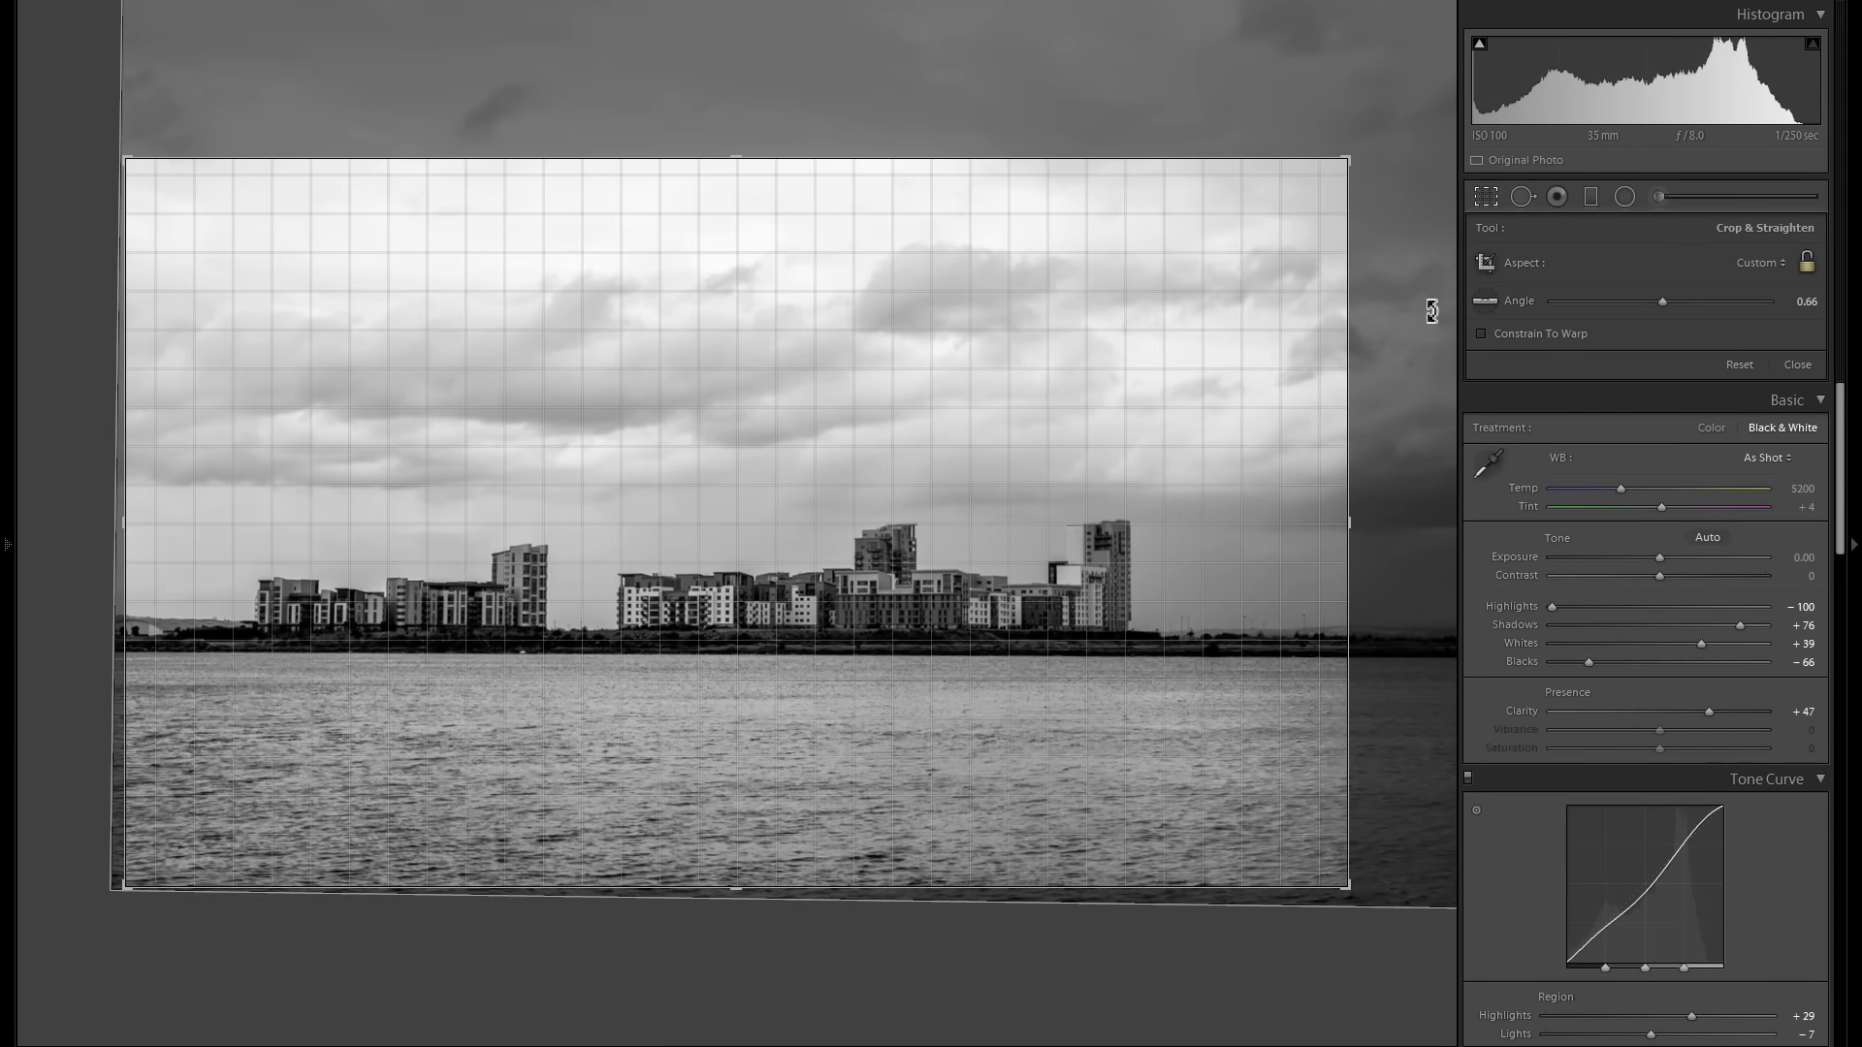
drag(1662, 300, 1651, 300)
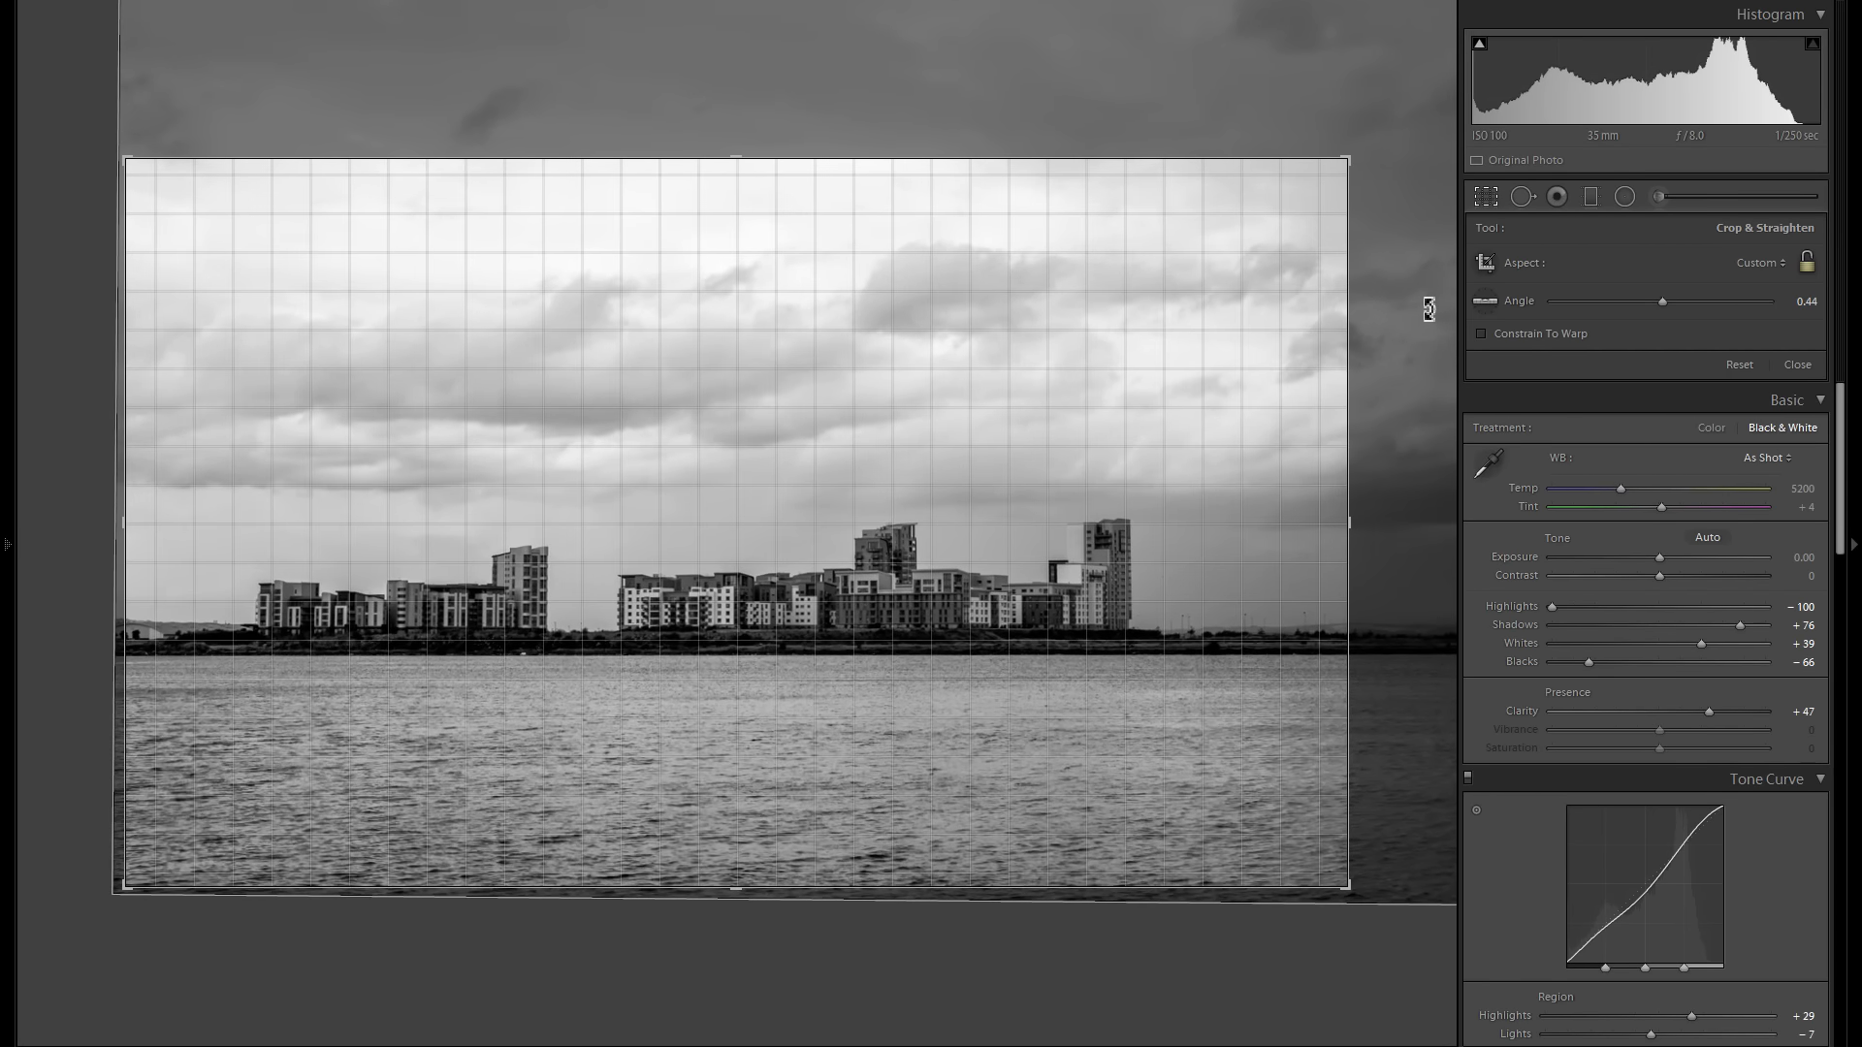
click(1796, 365)
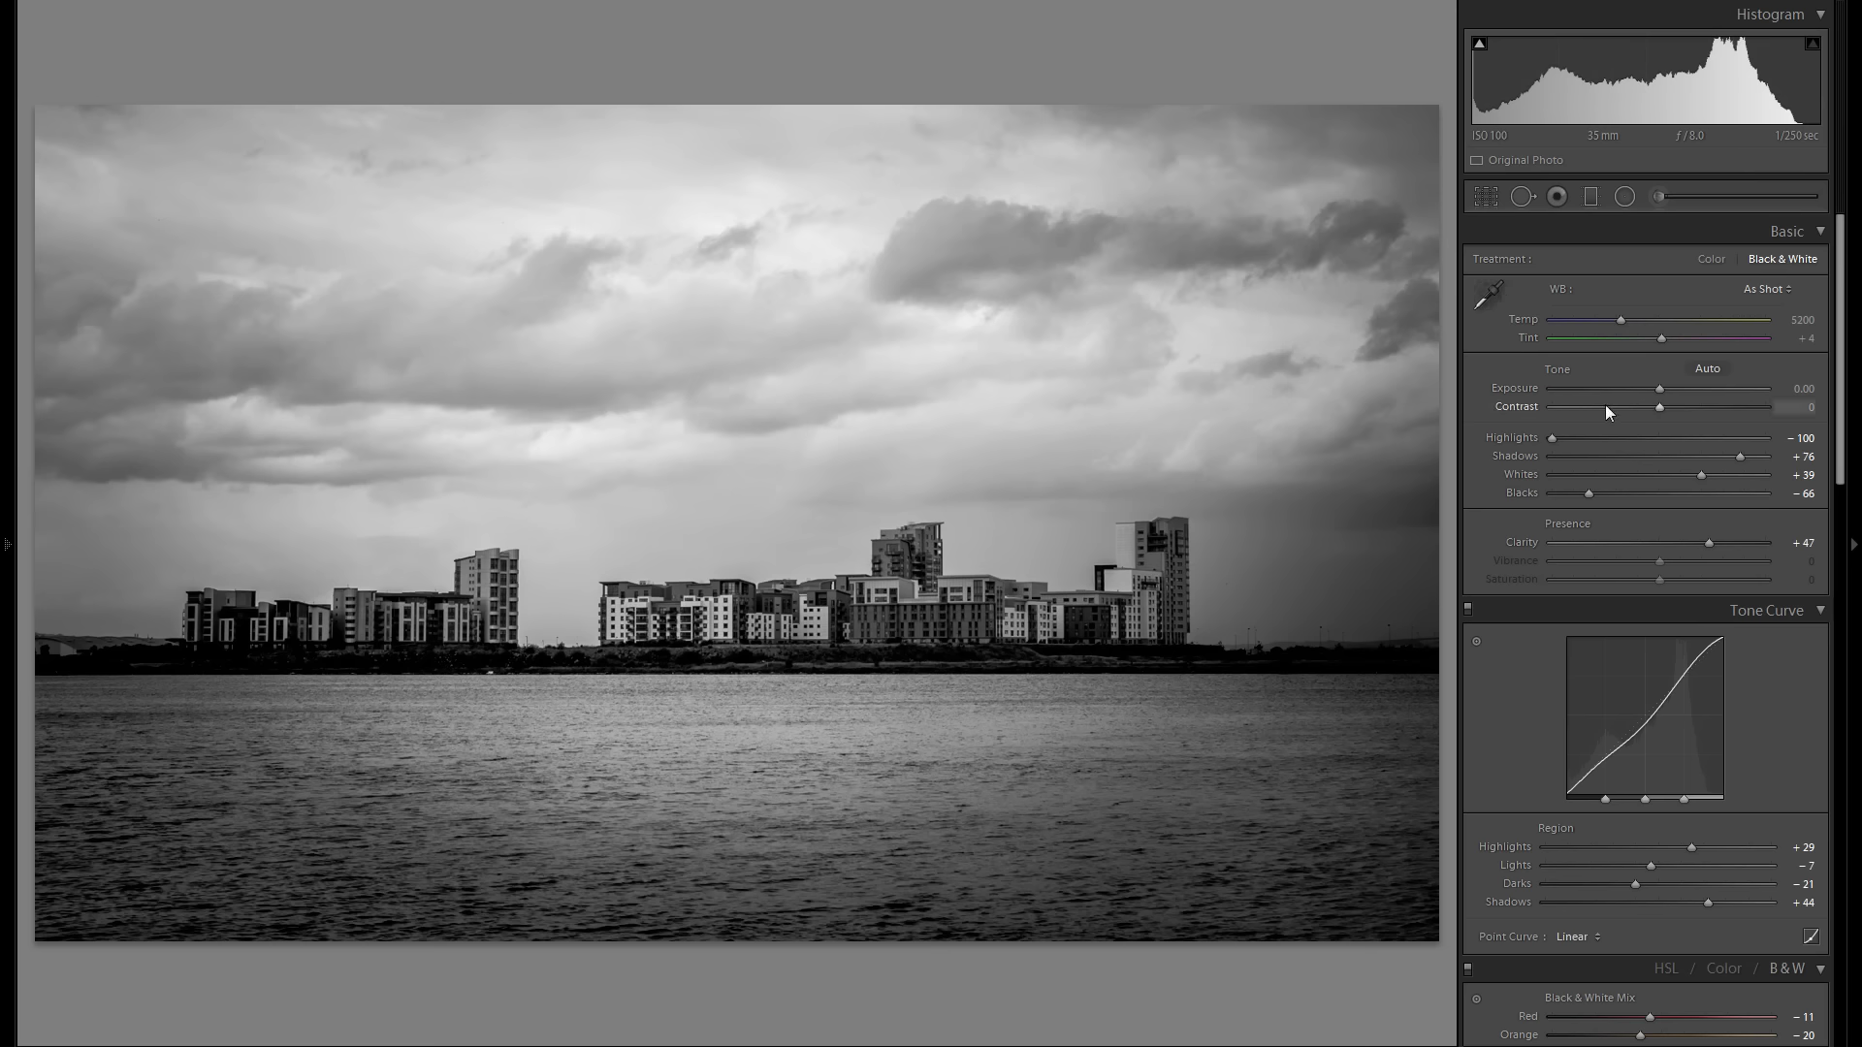
Raise contrast to about +22 for more punch in the black-and-white image
drag(1658, 406, 1662, 406)
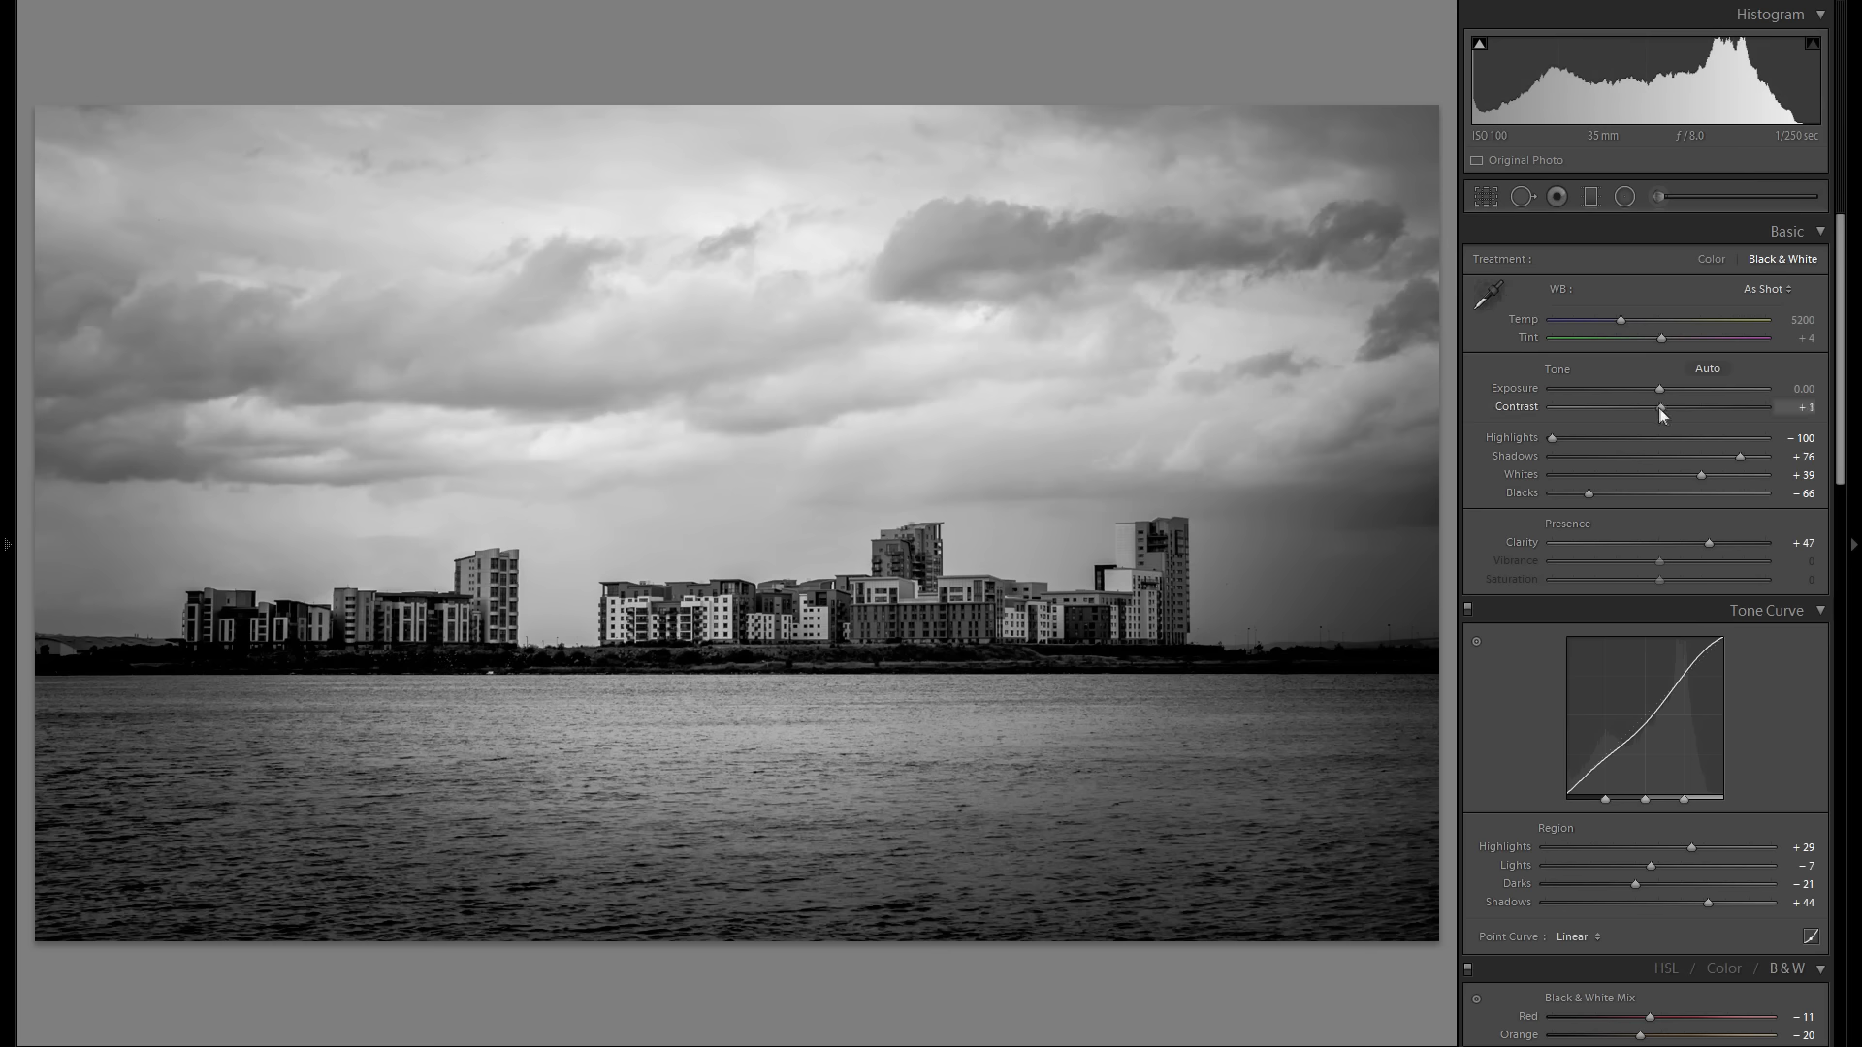
drag(1663, 405, 1655, 406)
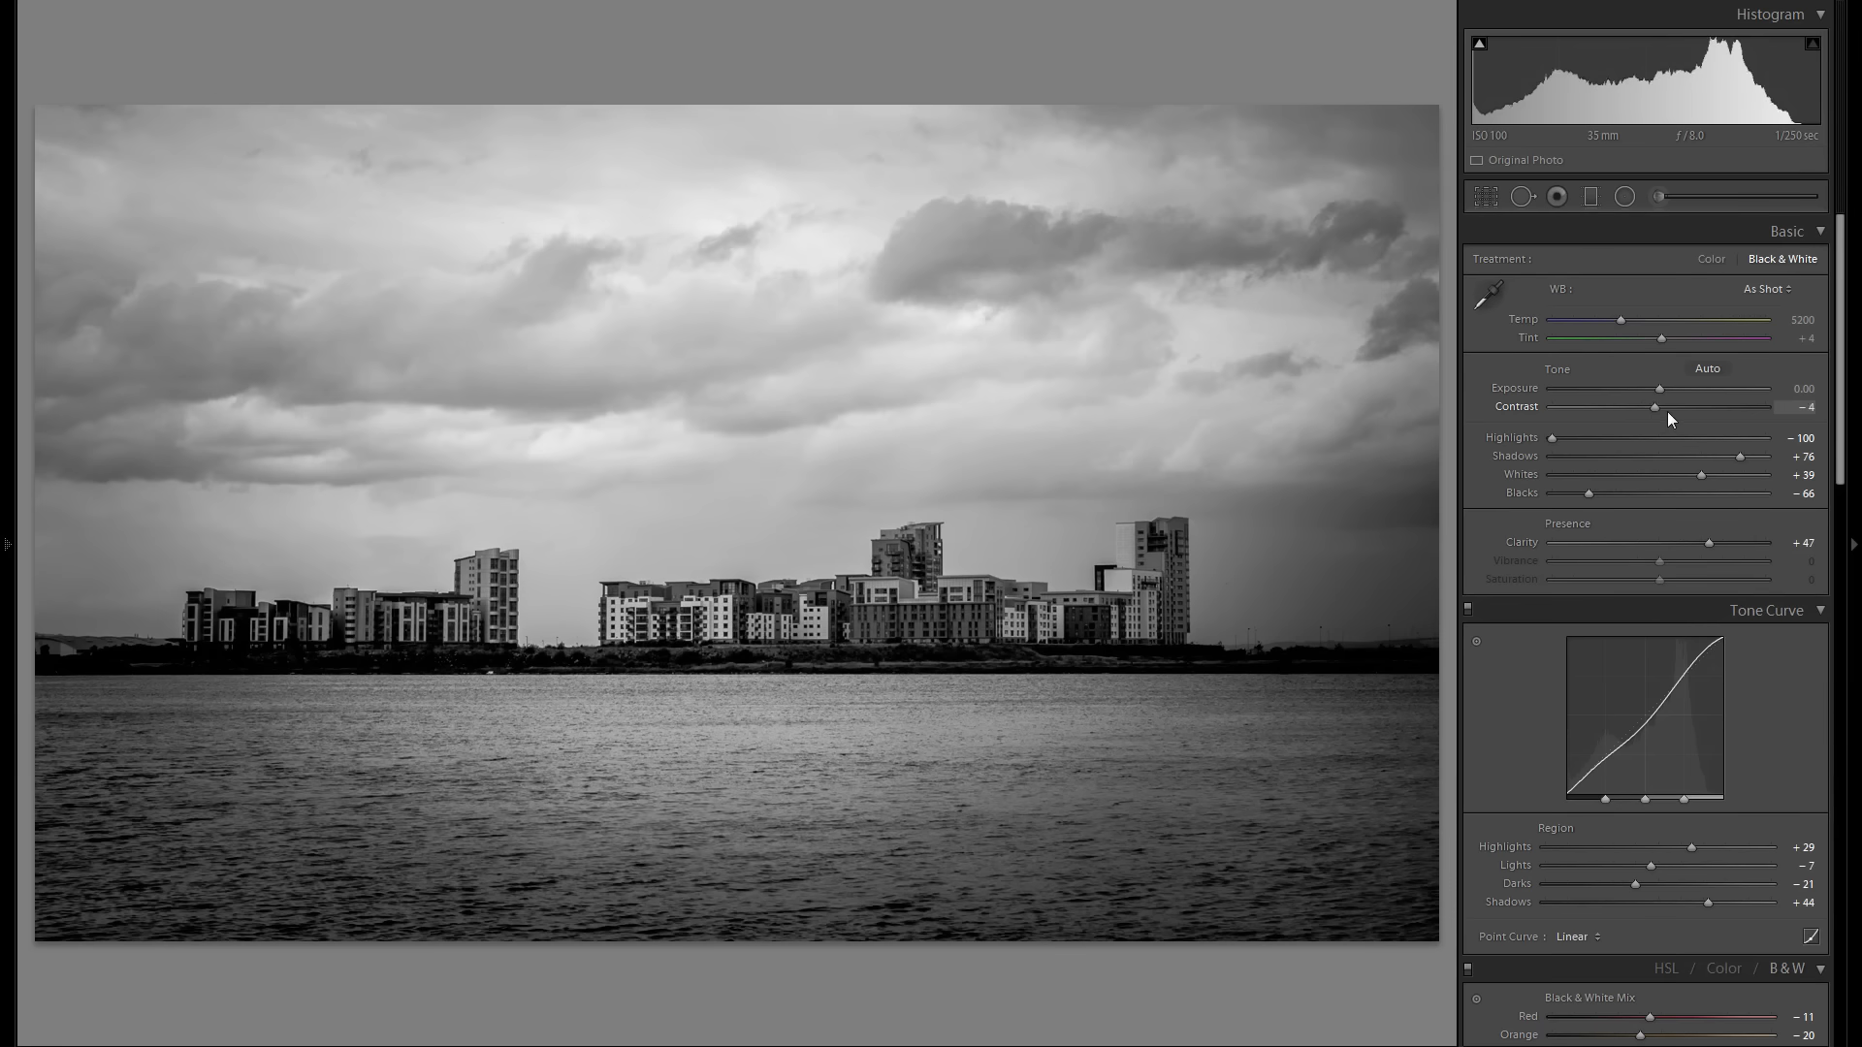
drag(1652, 405, 1679, 406)
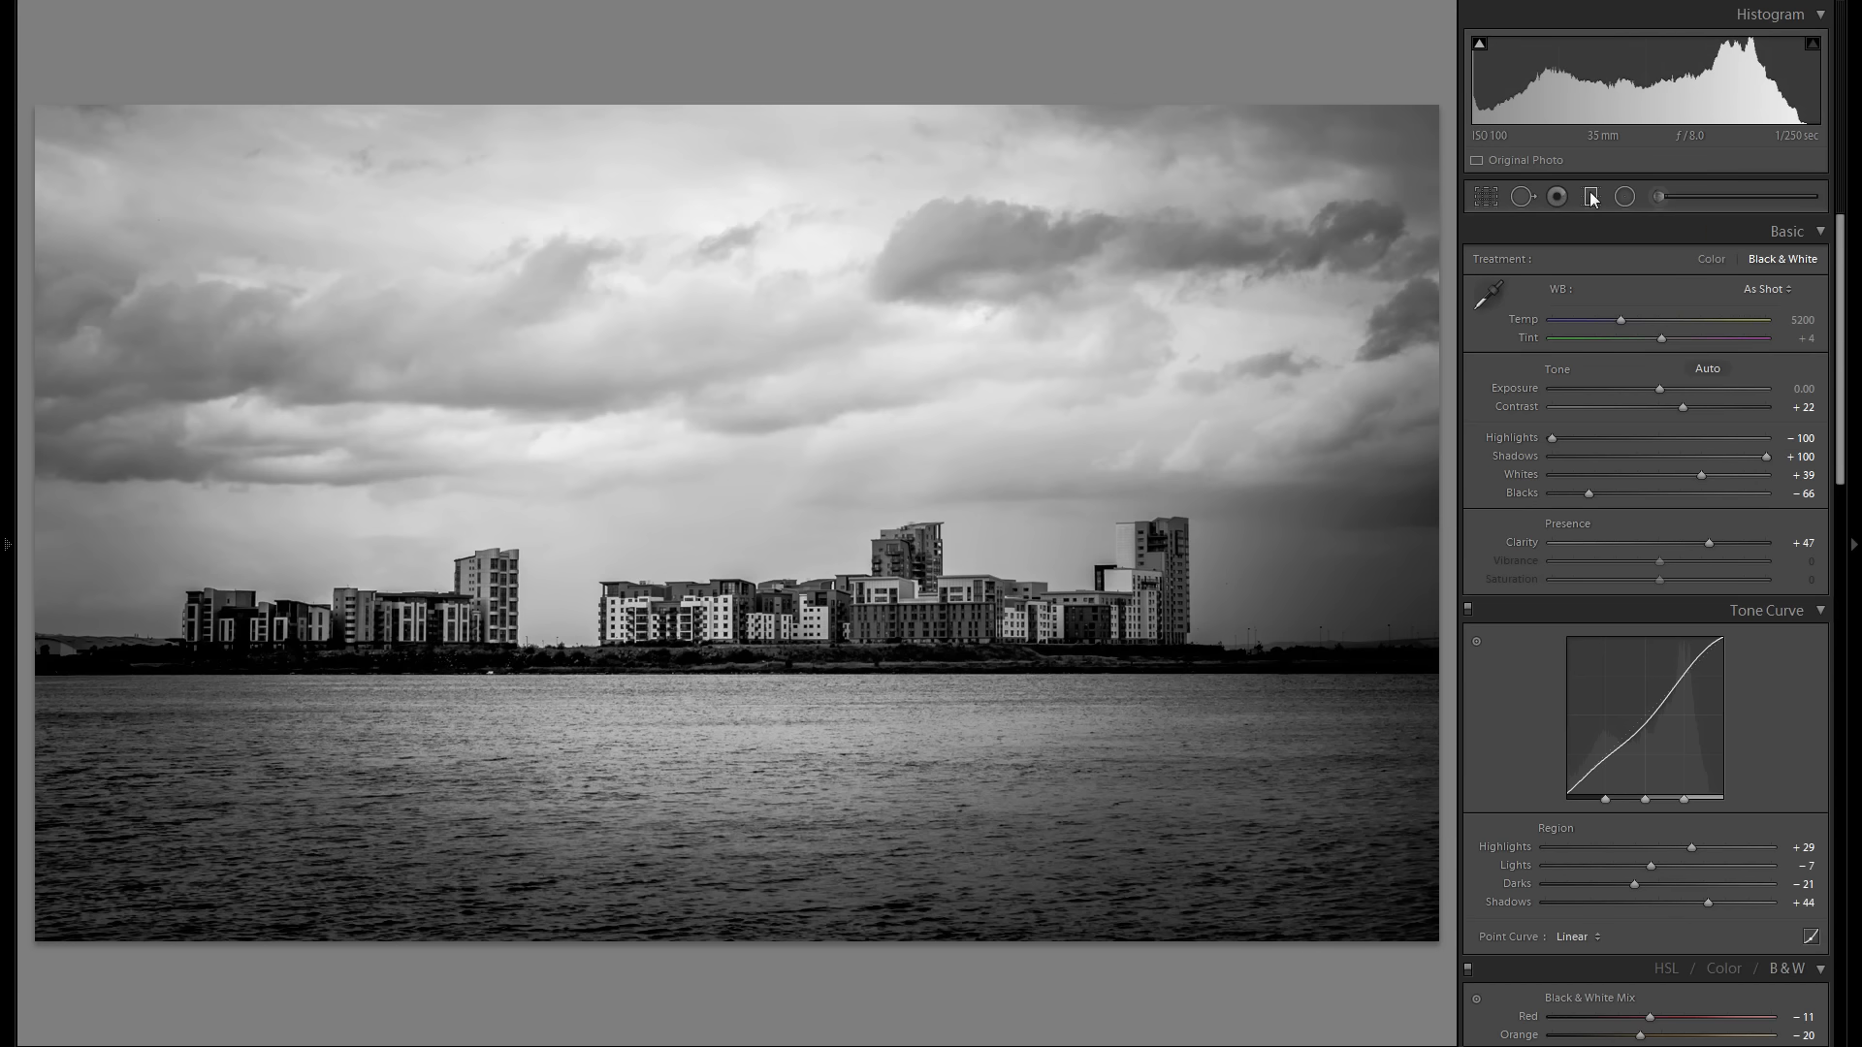
Add a graduated filter over the sky with exposure eased to about -0.34
click(1591, 196)
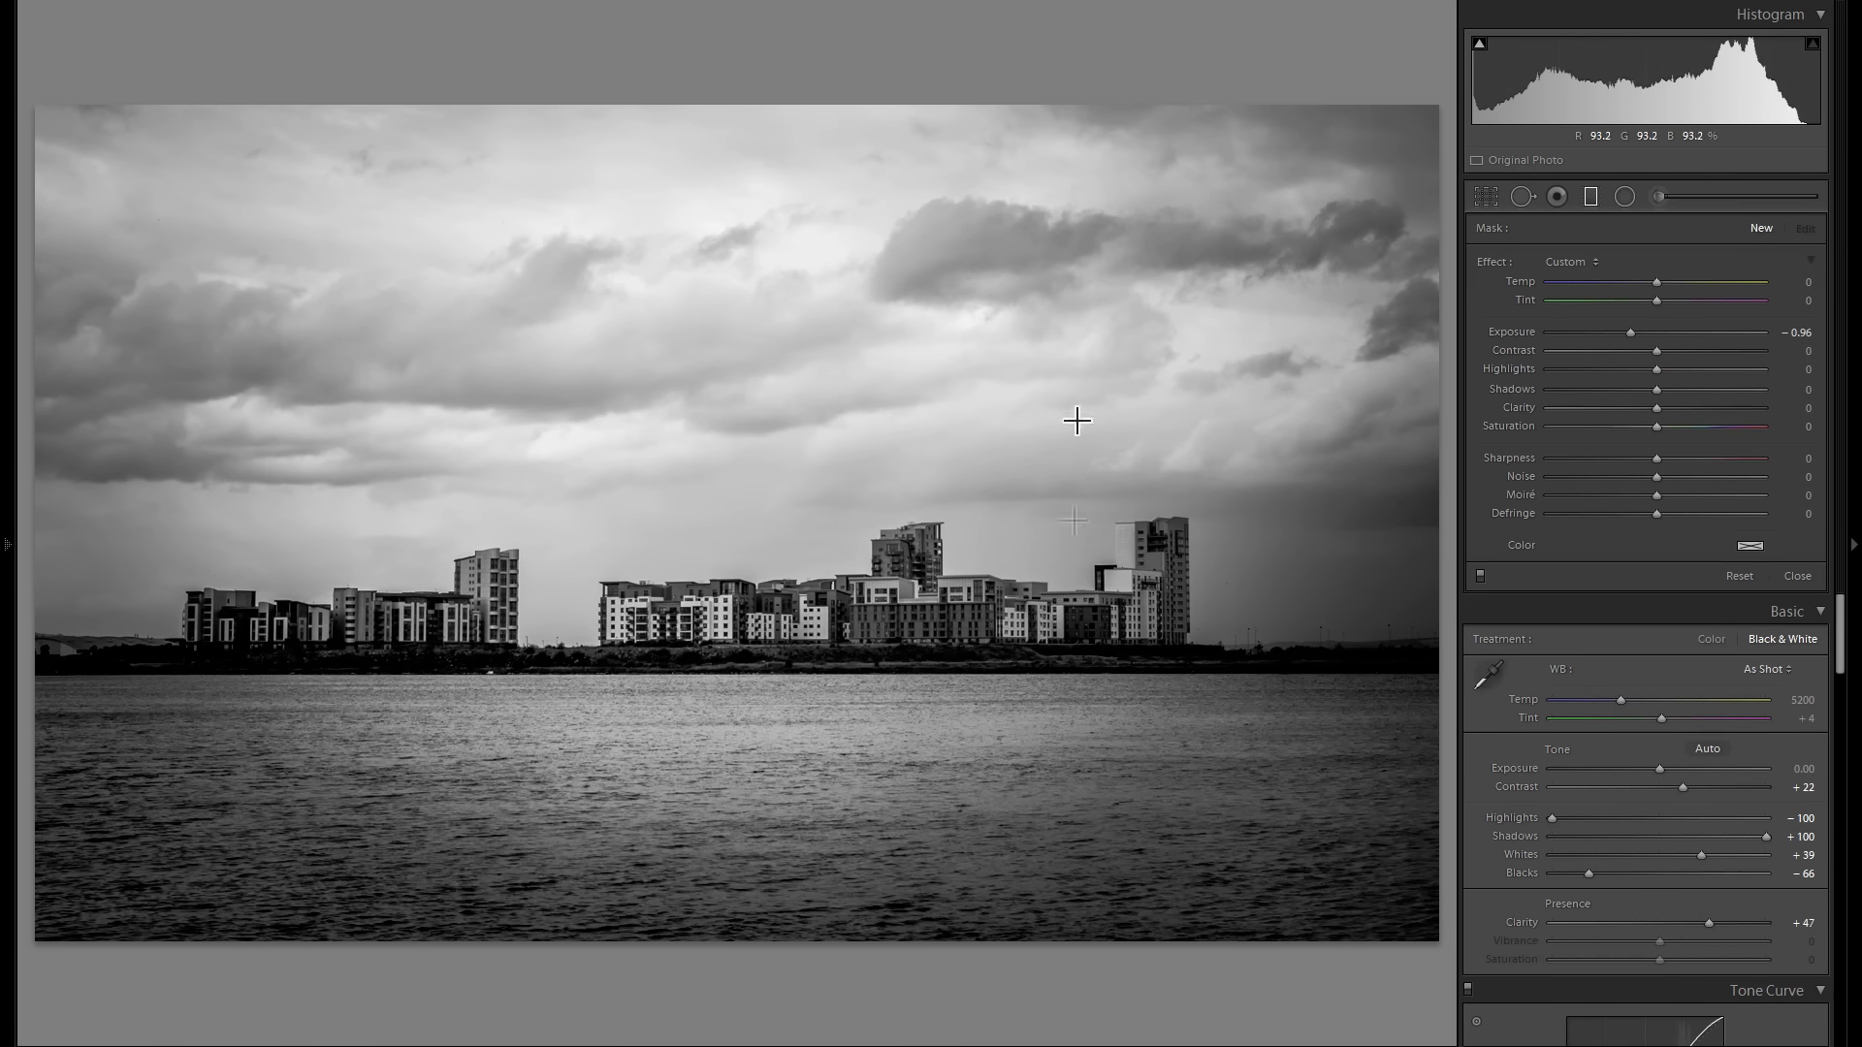
mouse_move(671, 512)
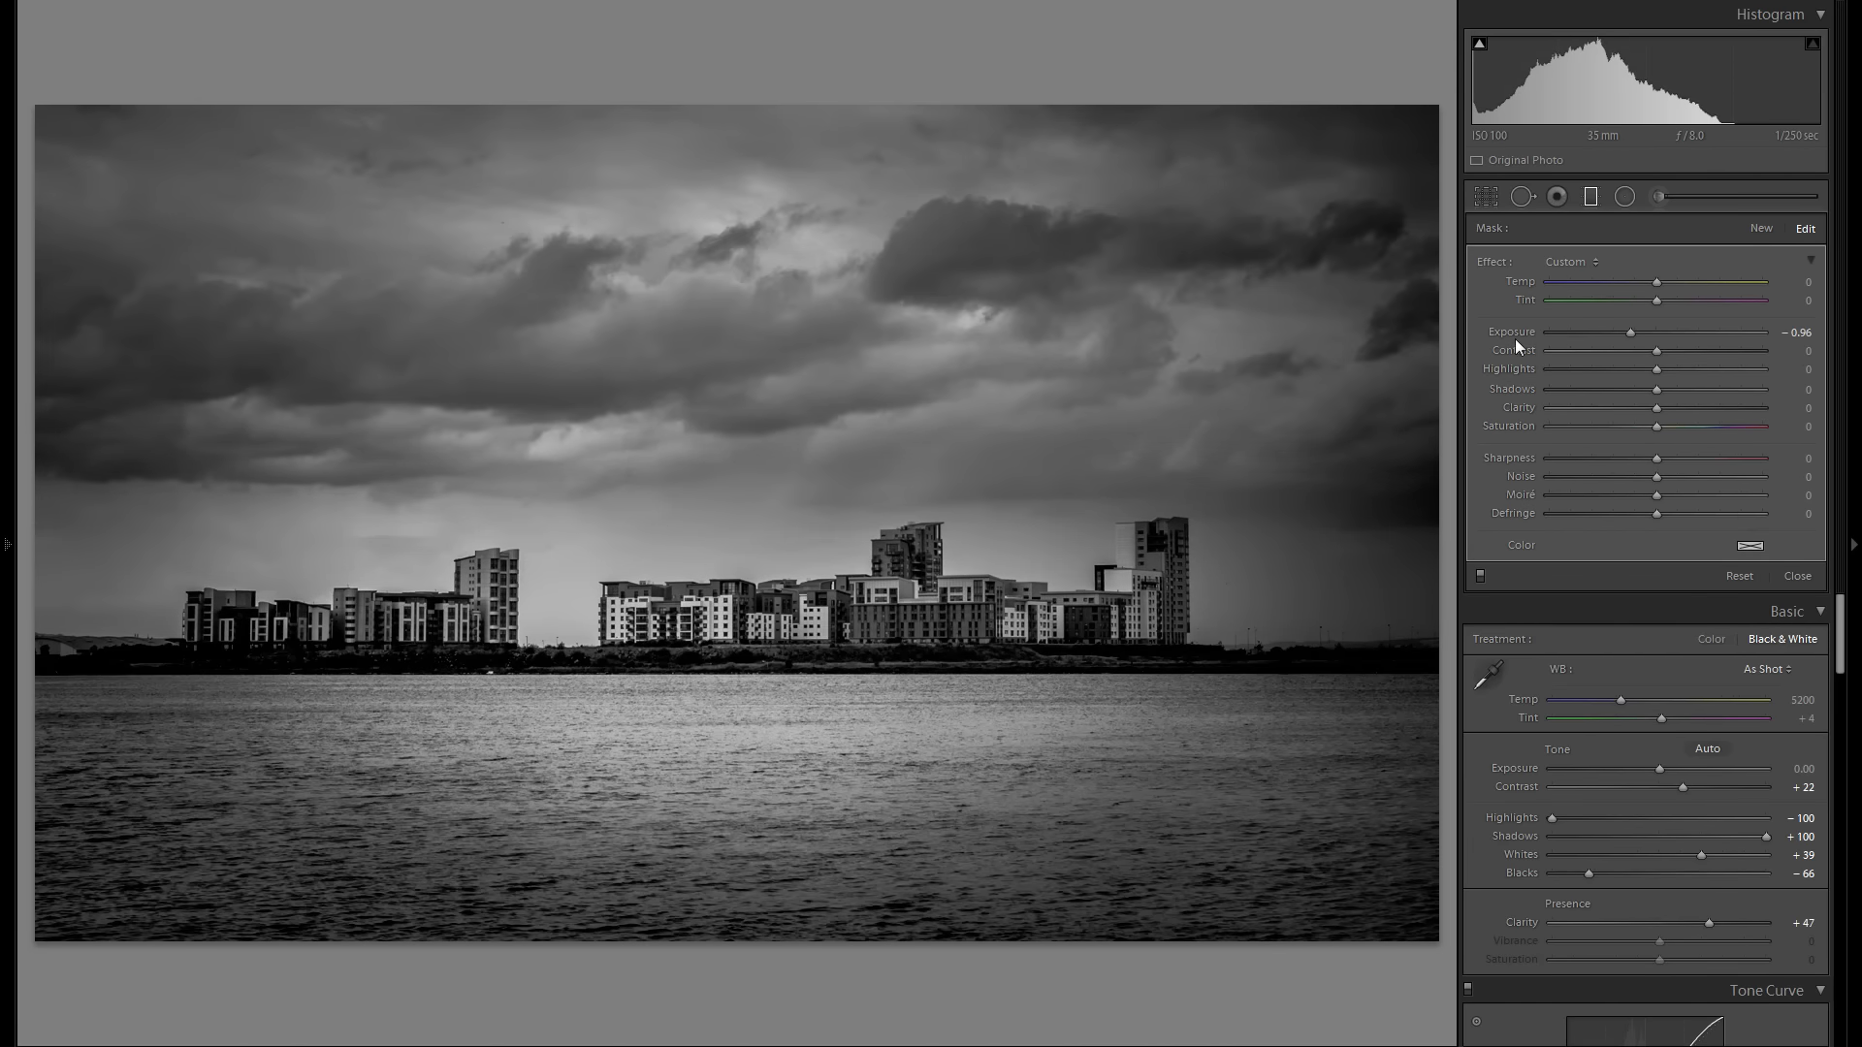
drag(1629, 332, 1650, 331)
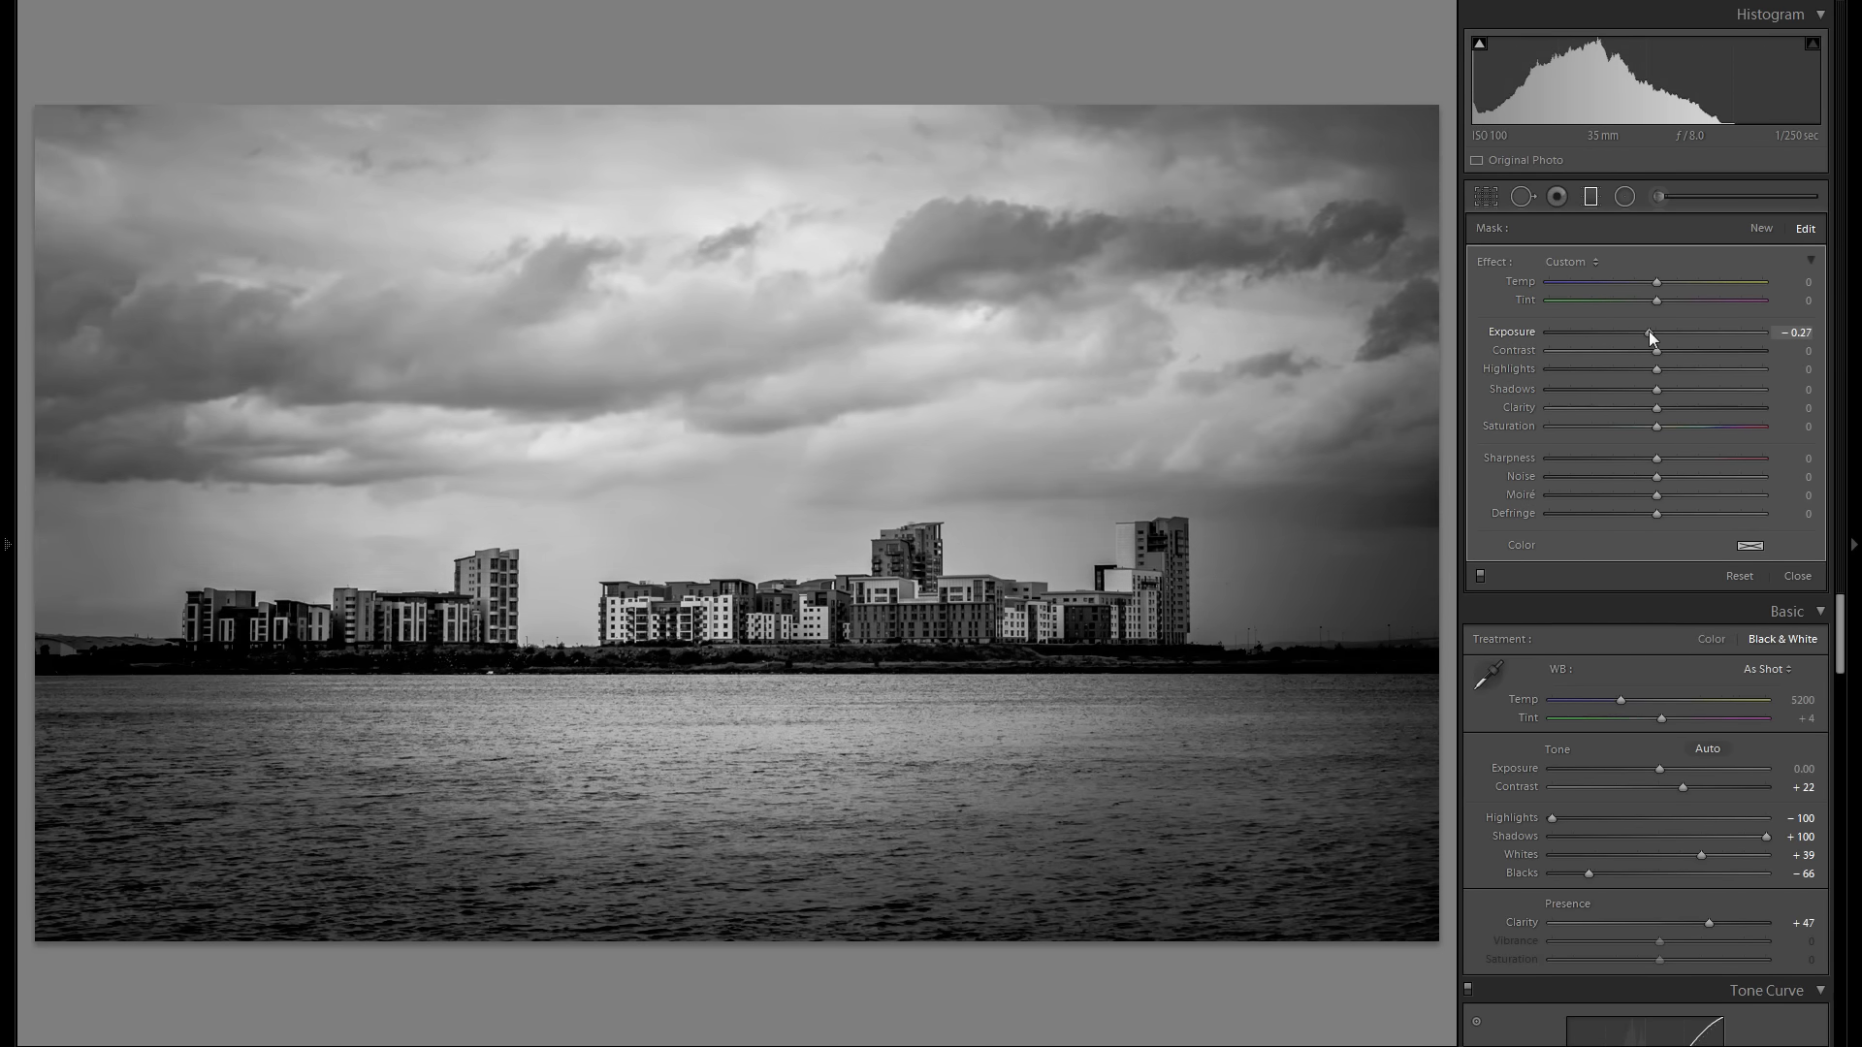
drag(1652, 342, 1648, 341)
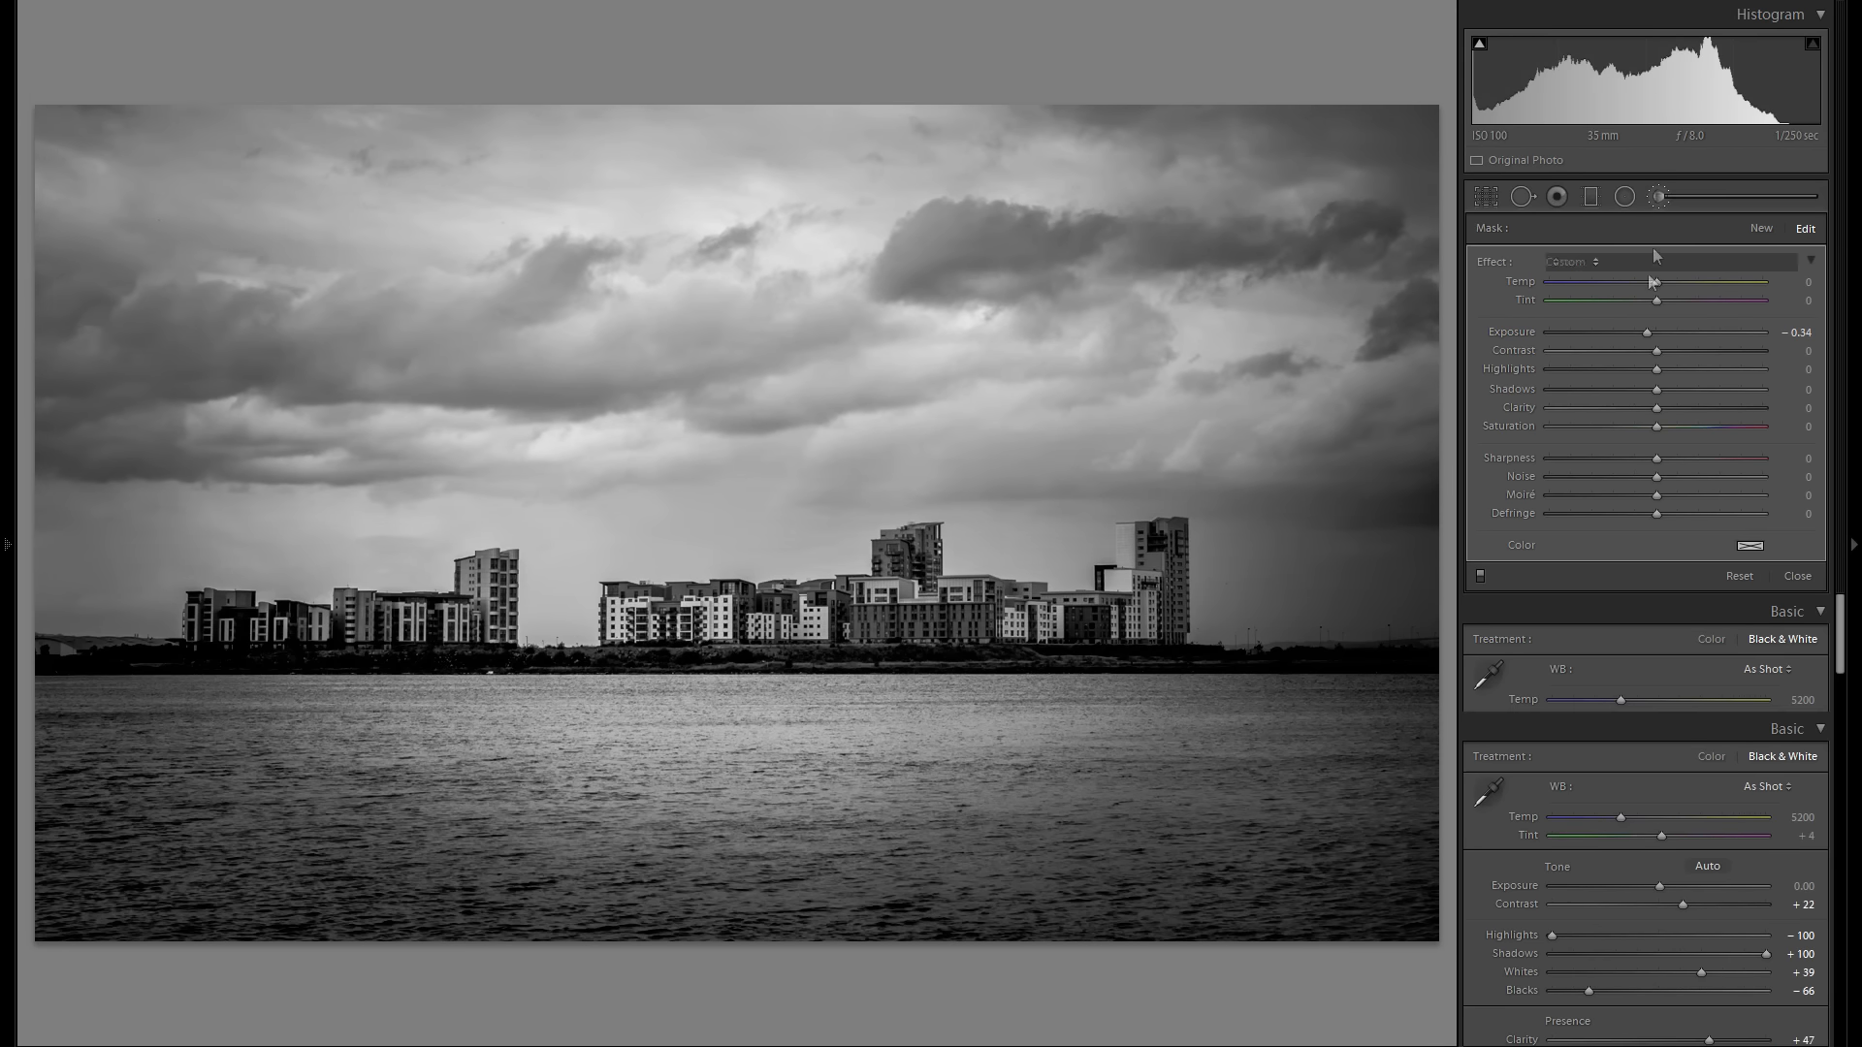
Paint exposure of about -1.07 into the upper sky and corners, slightly enlarging the brush to clean edges
drag(1663, 332, 1627, 331)
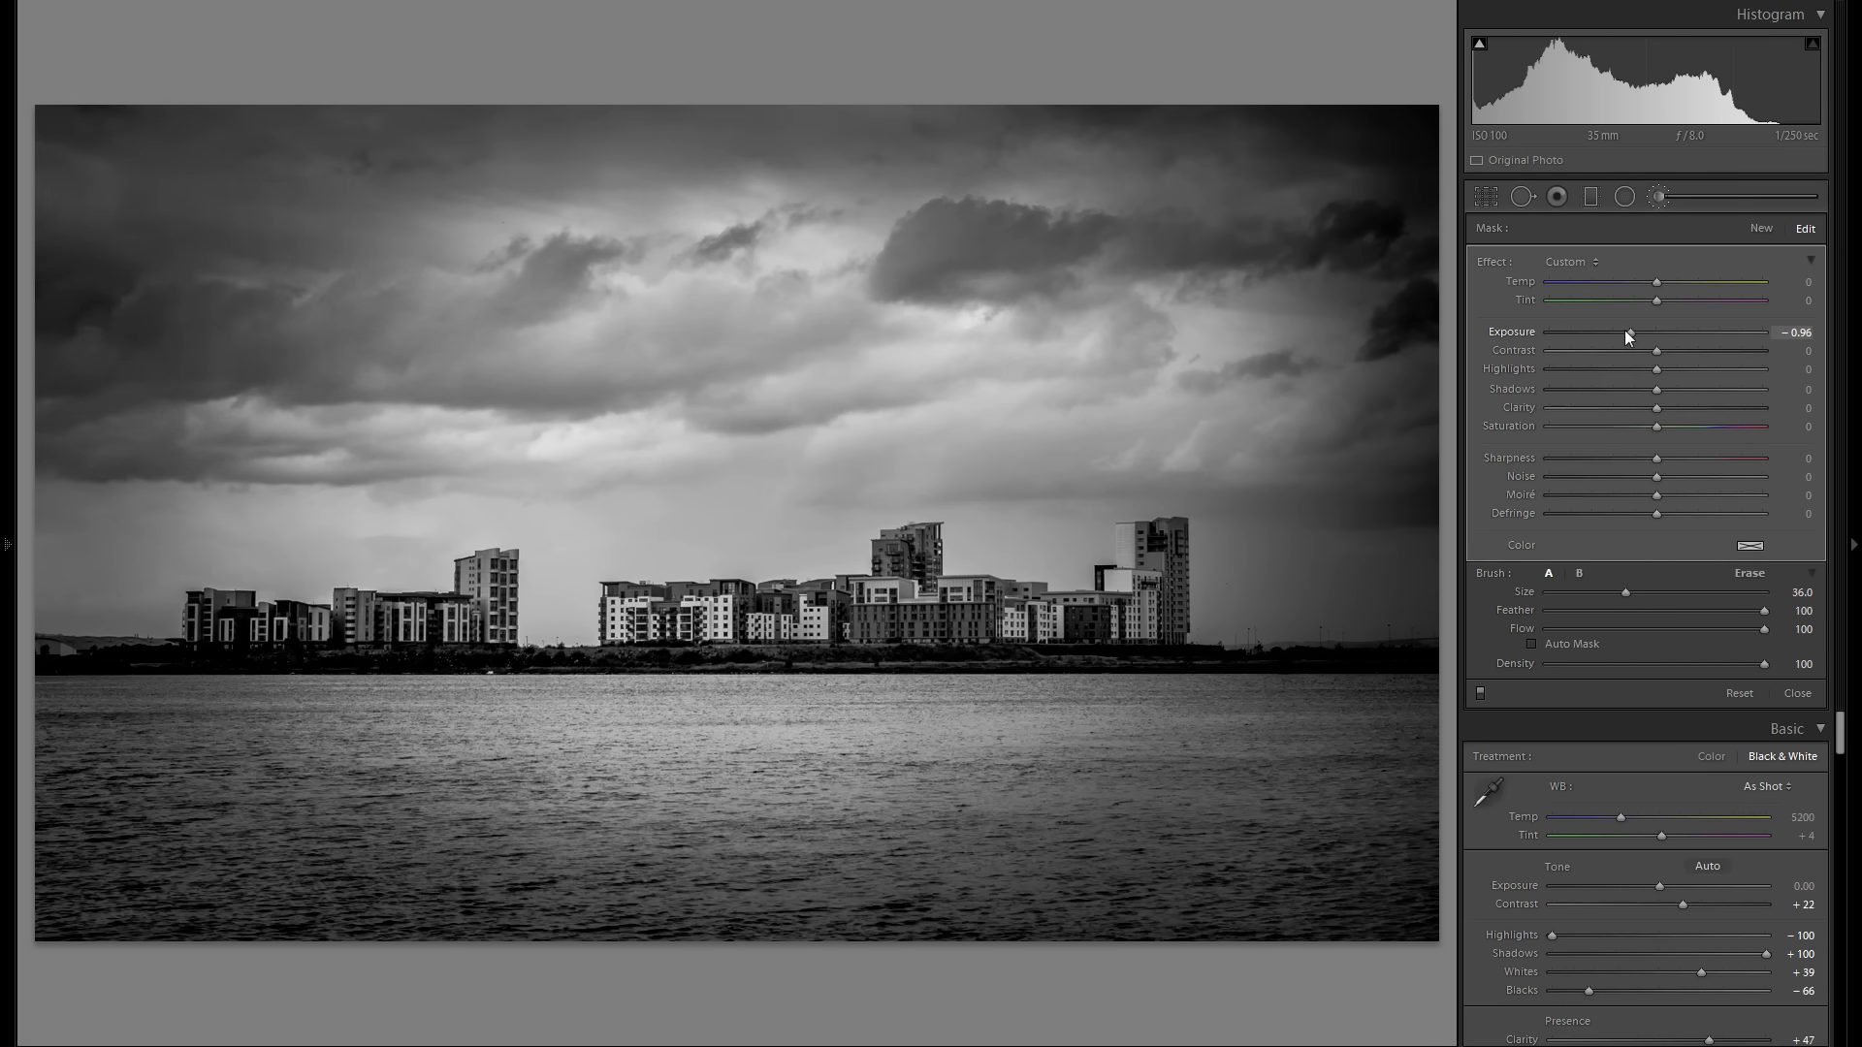
drag(1633, 332, 1626, 332)
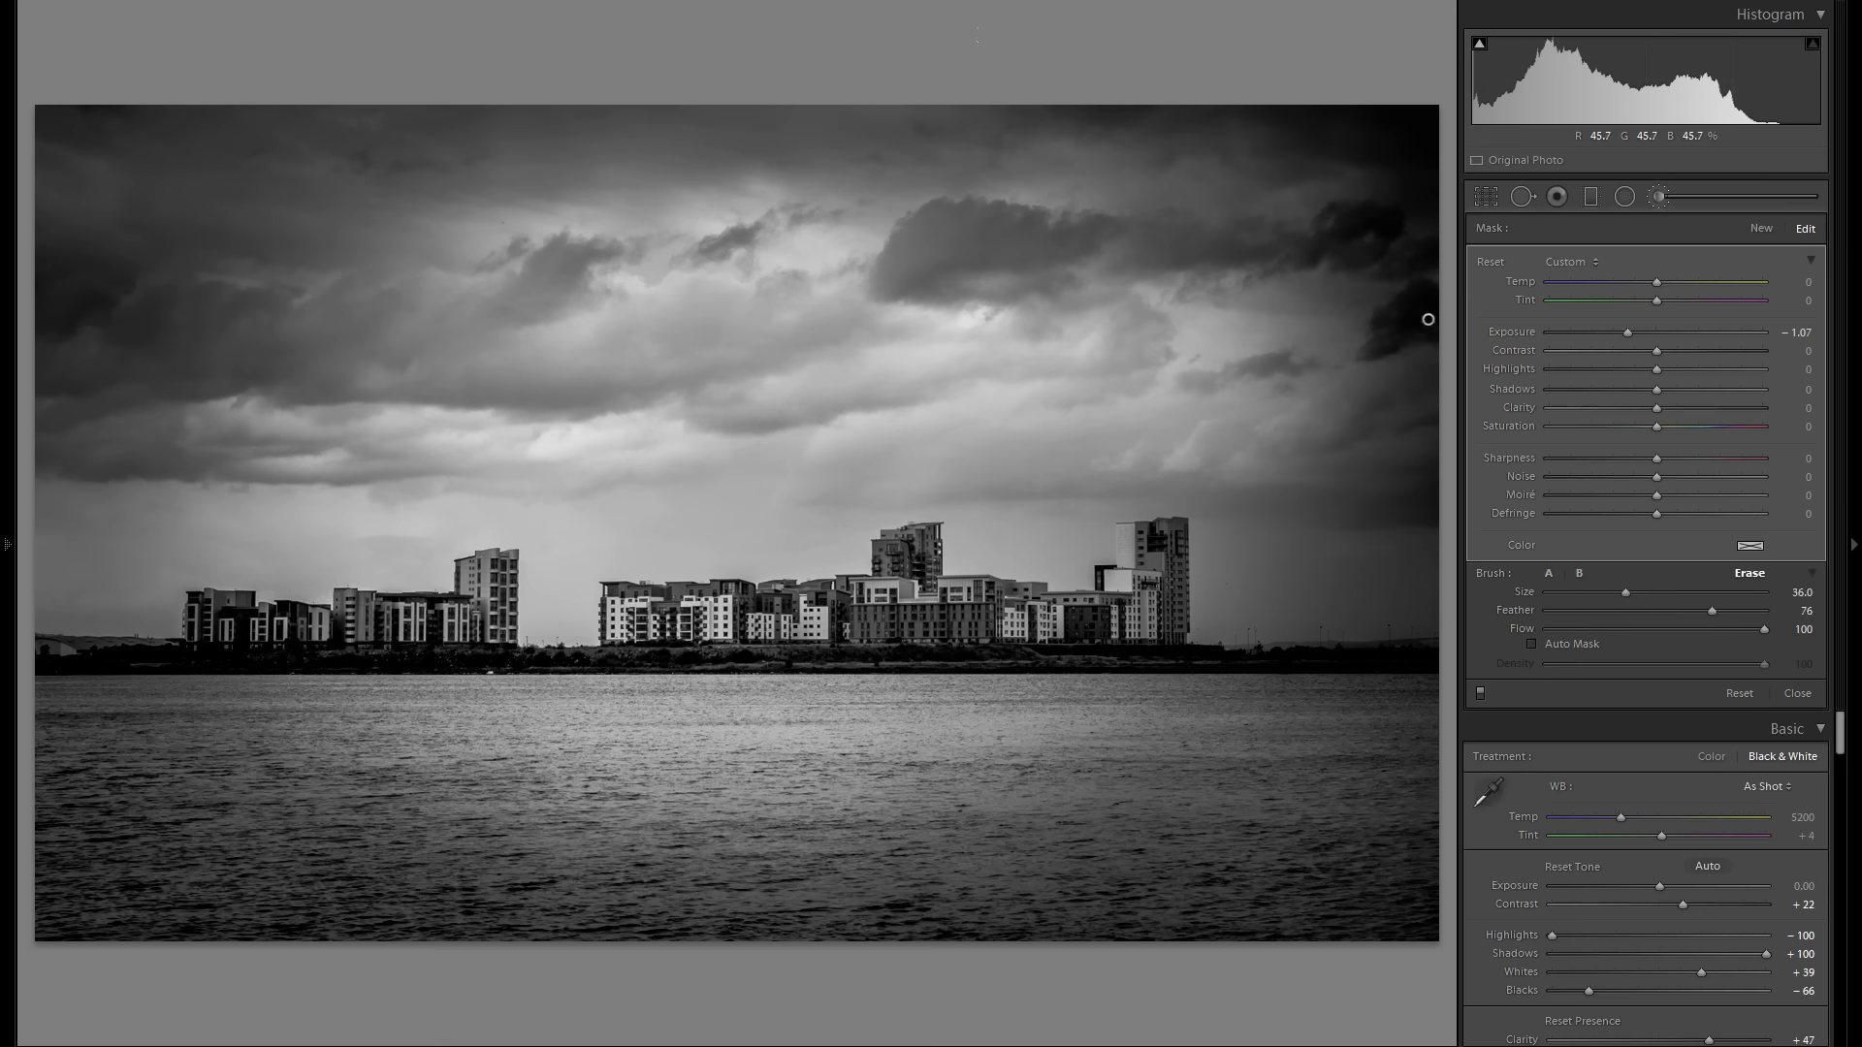
drag(1425, 320, 1364, 341)
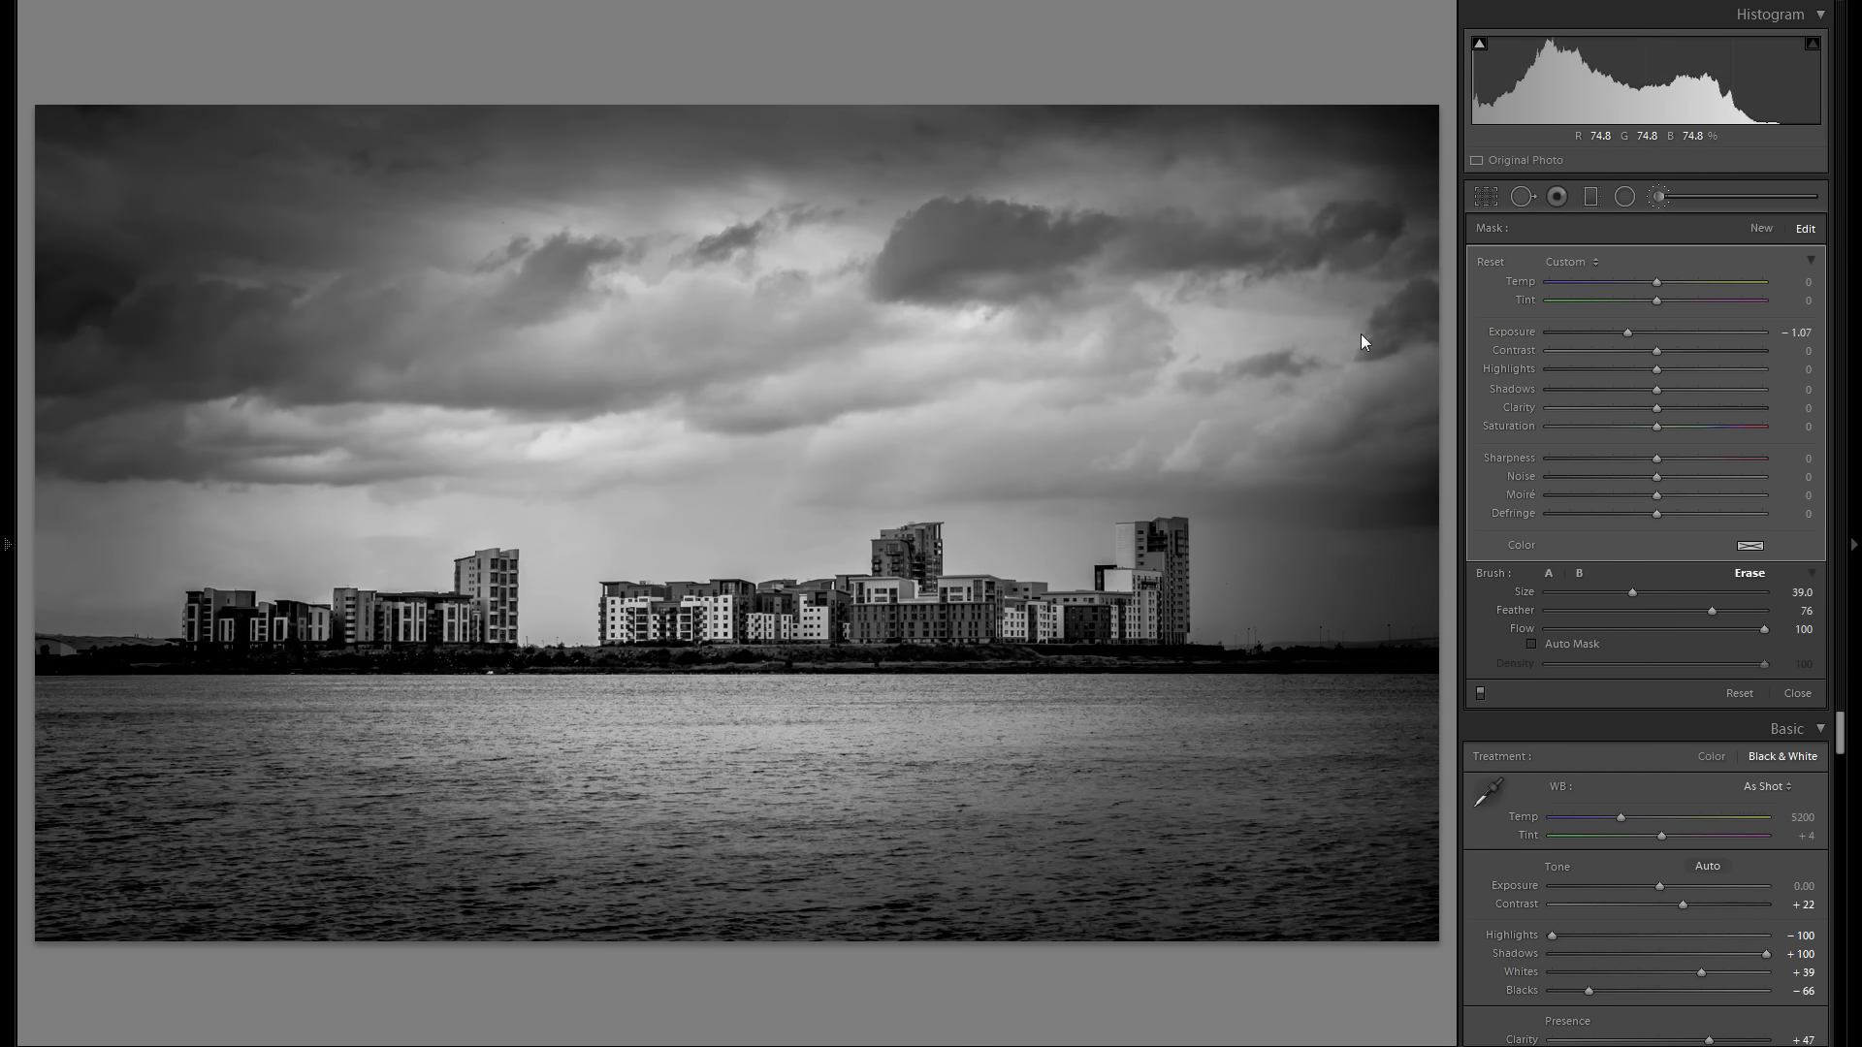
click(1796, 692)
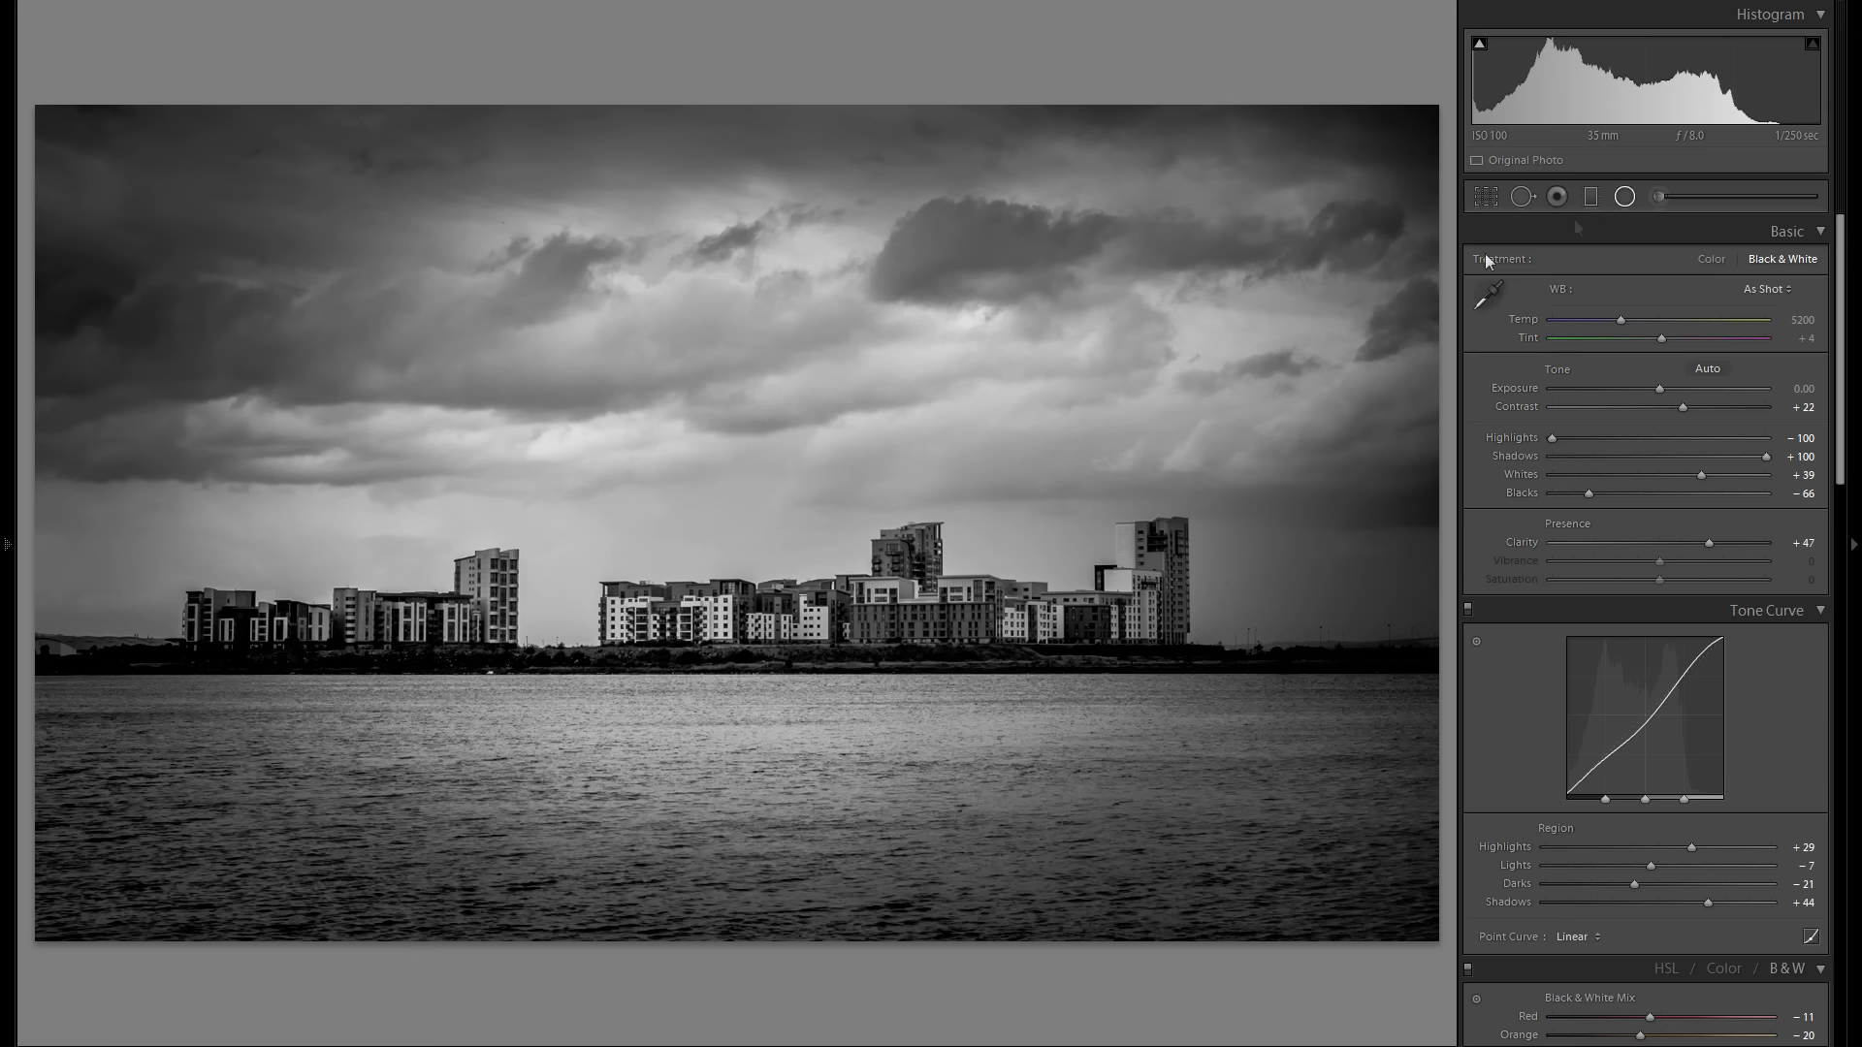
Add an inverted radial adjustment over the buildings at about +0.45 exposure and high clarity, then apply it
right_click(907, 632)
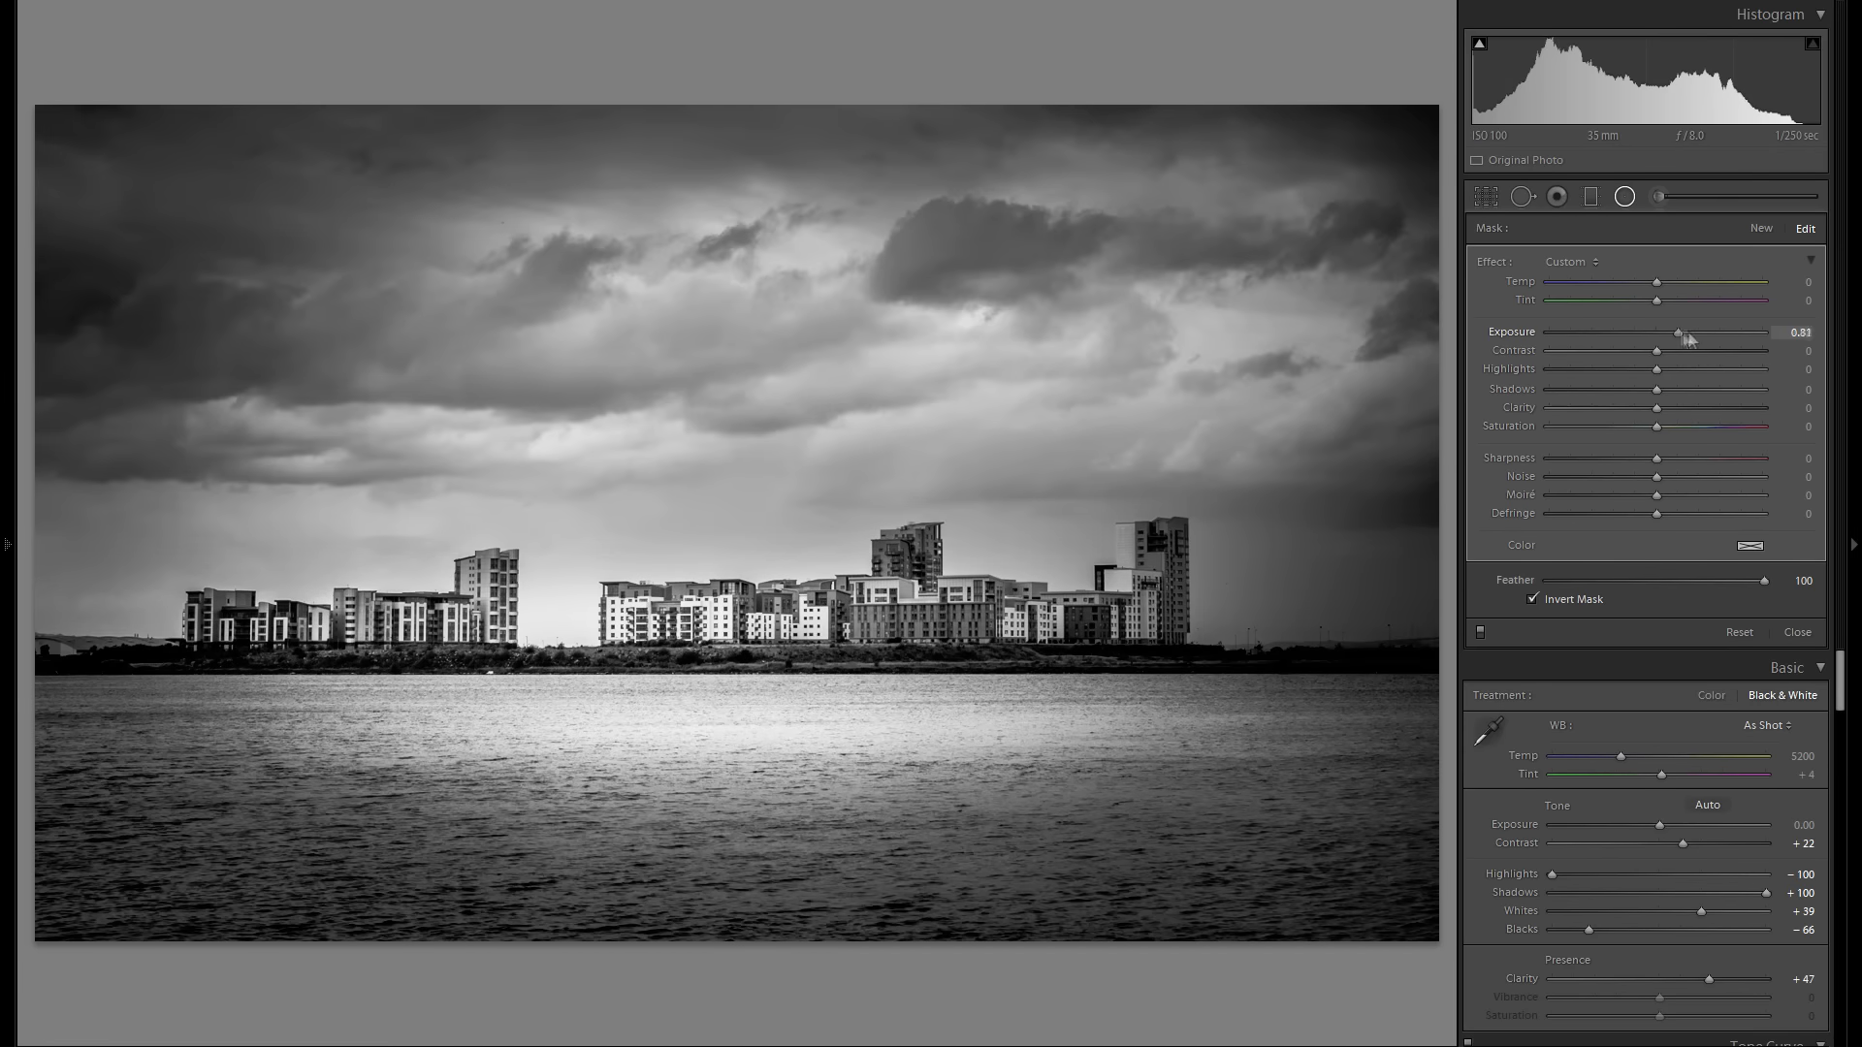
drag(1679, 332, 1668, 331)
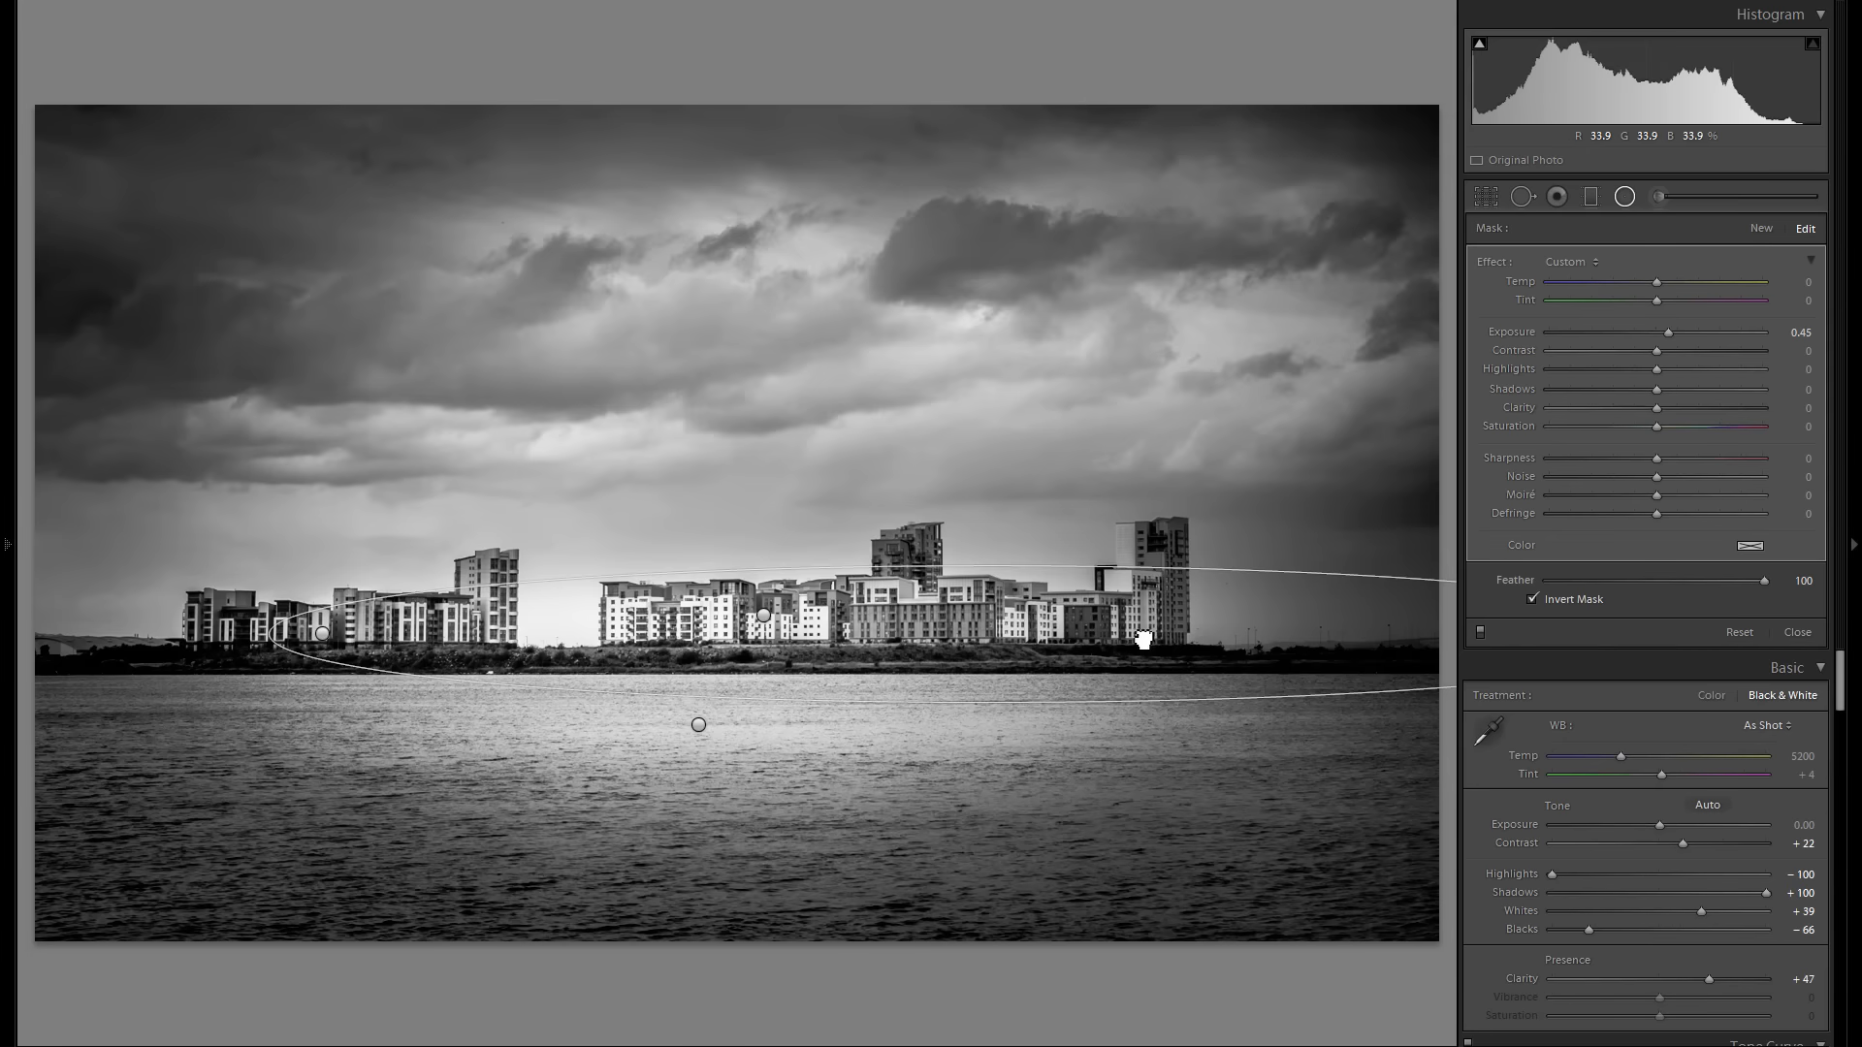
drag(1656, 407, 1763, 408)
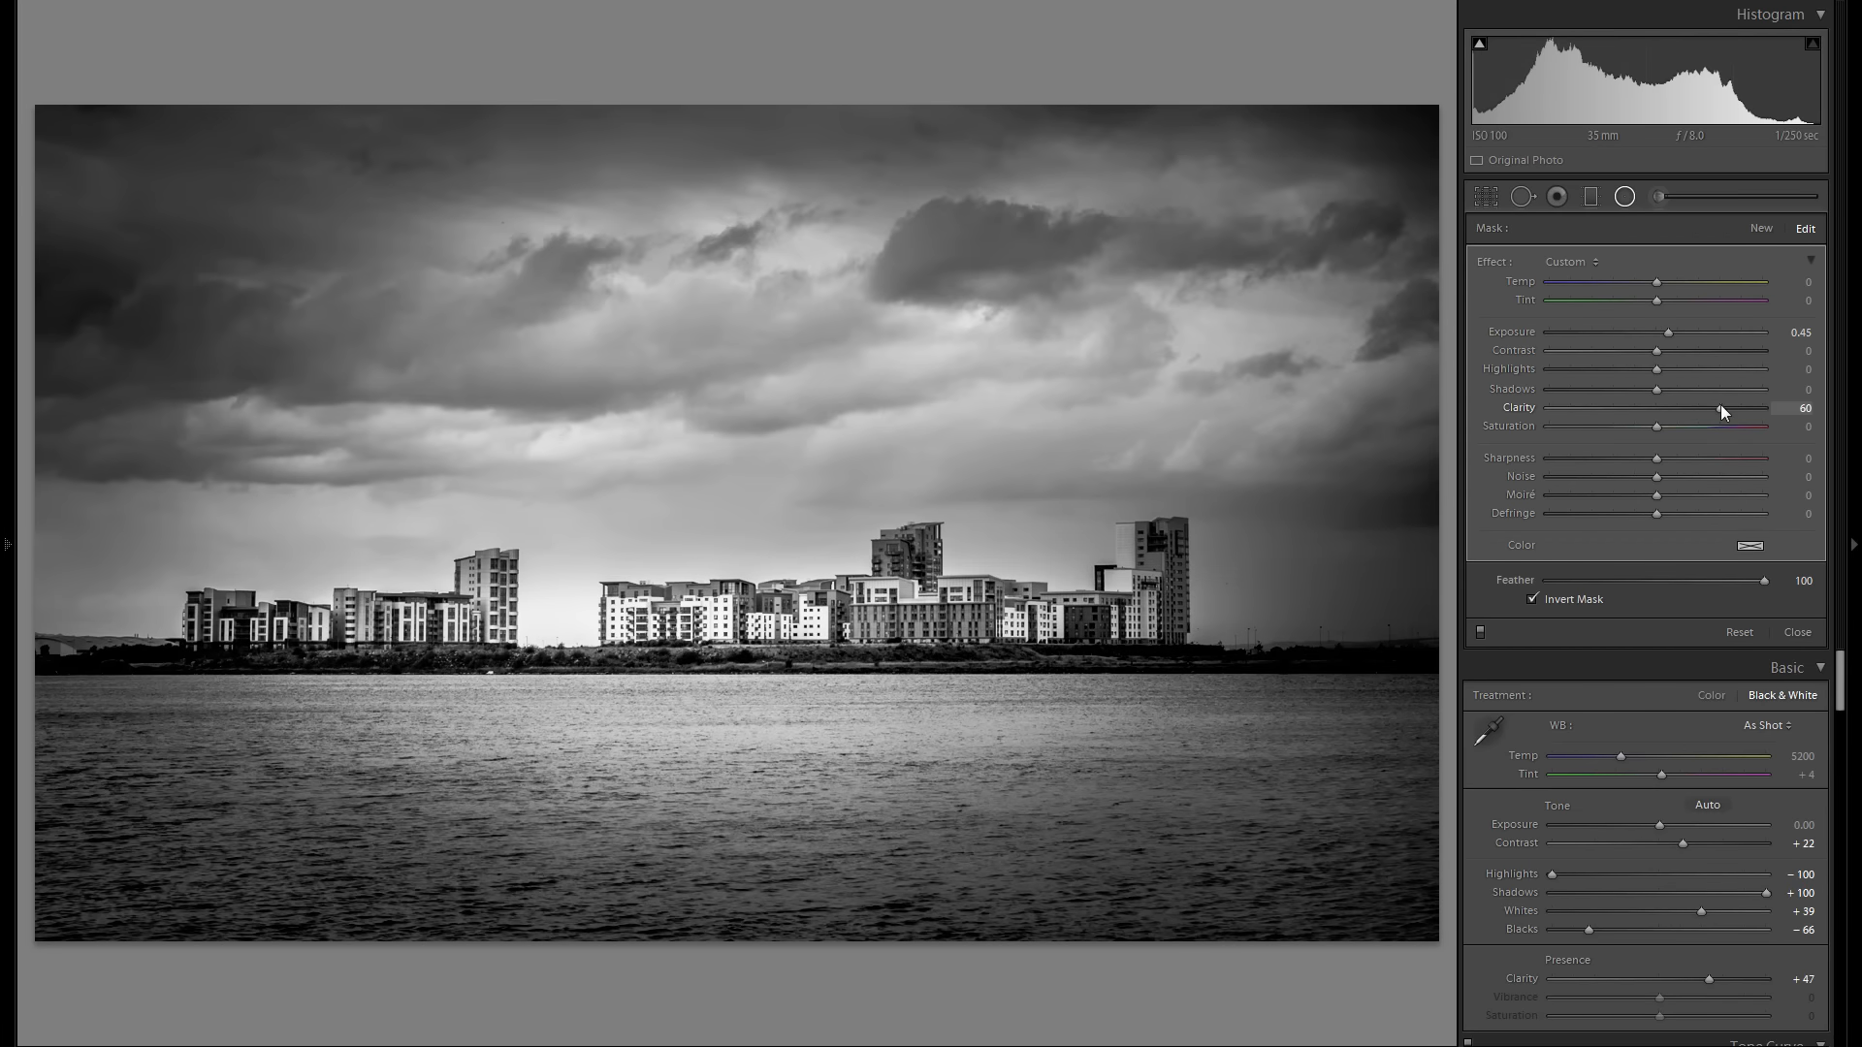
click(1796, 632)
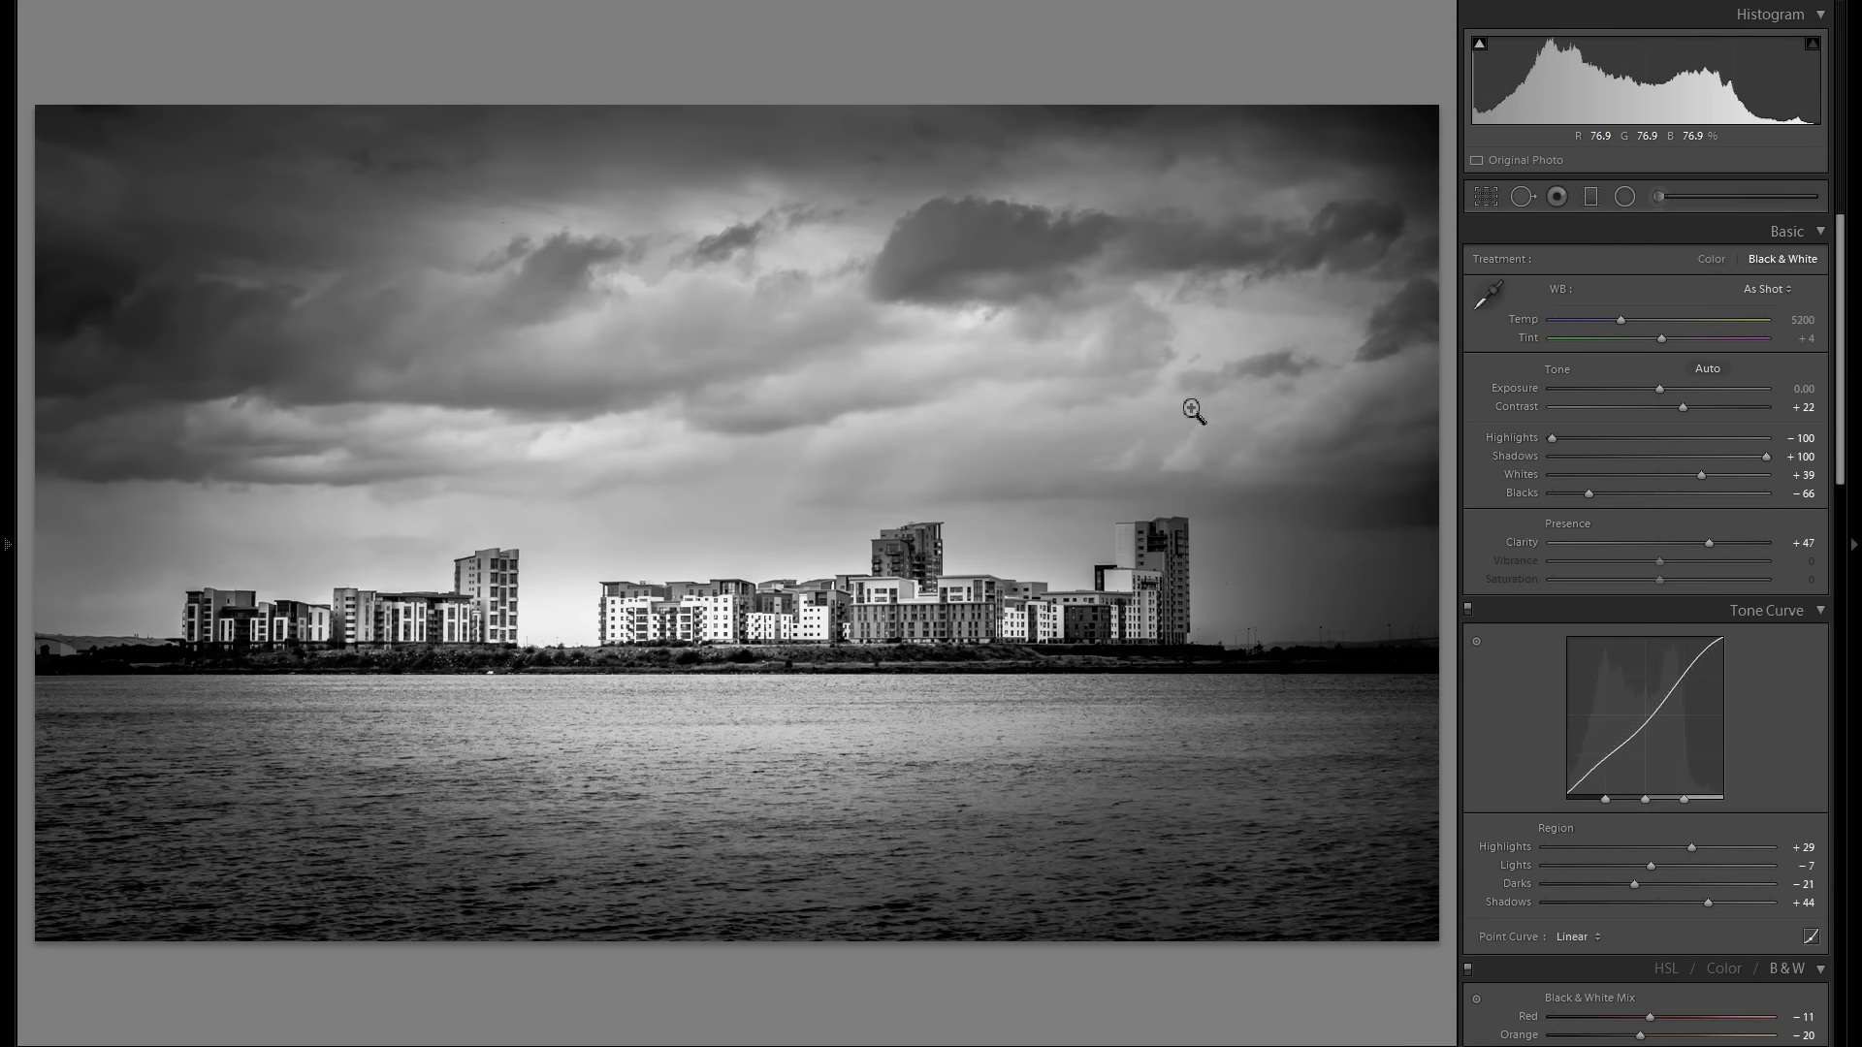
click(7, 545)
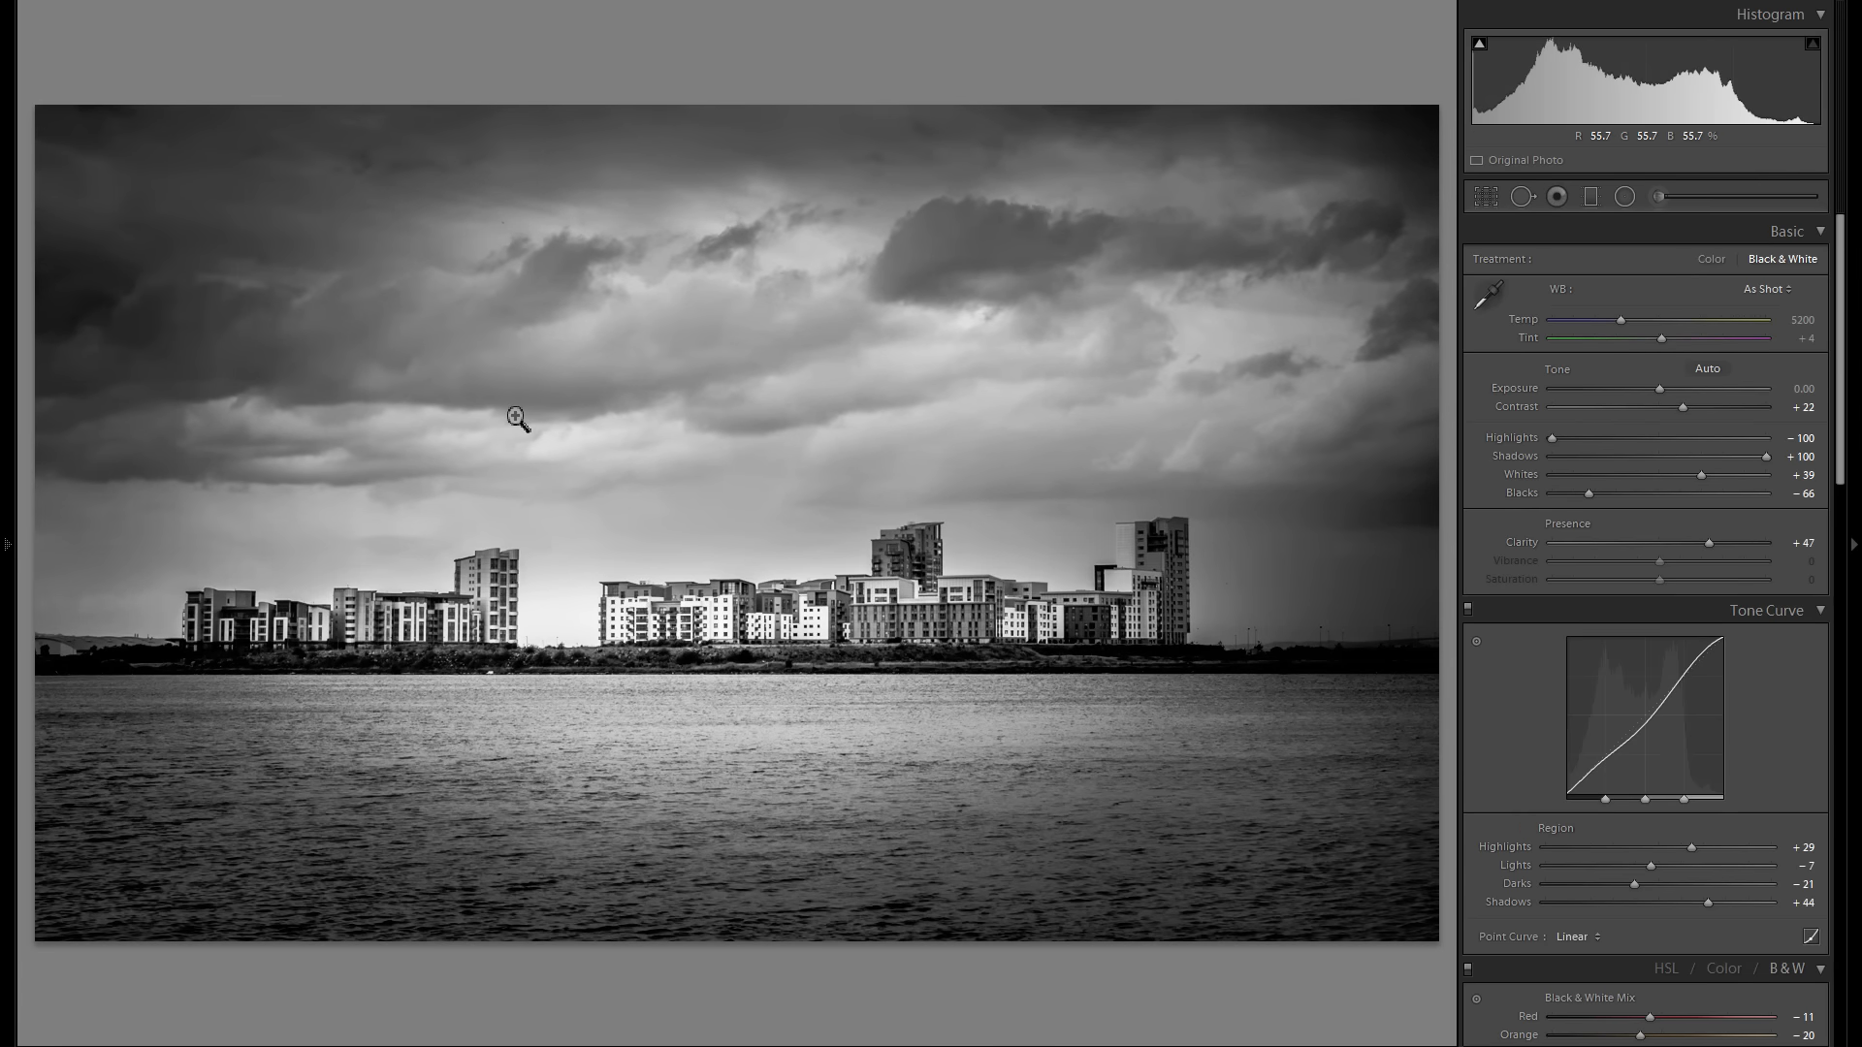
mouse_move(430, 329)
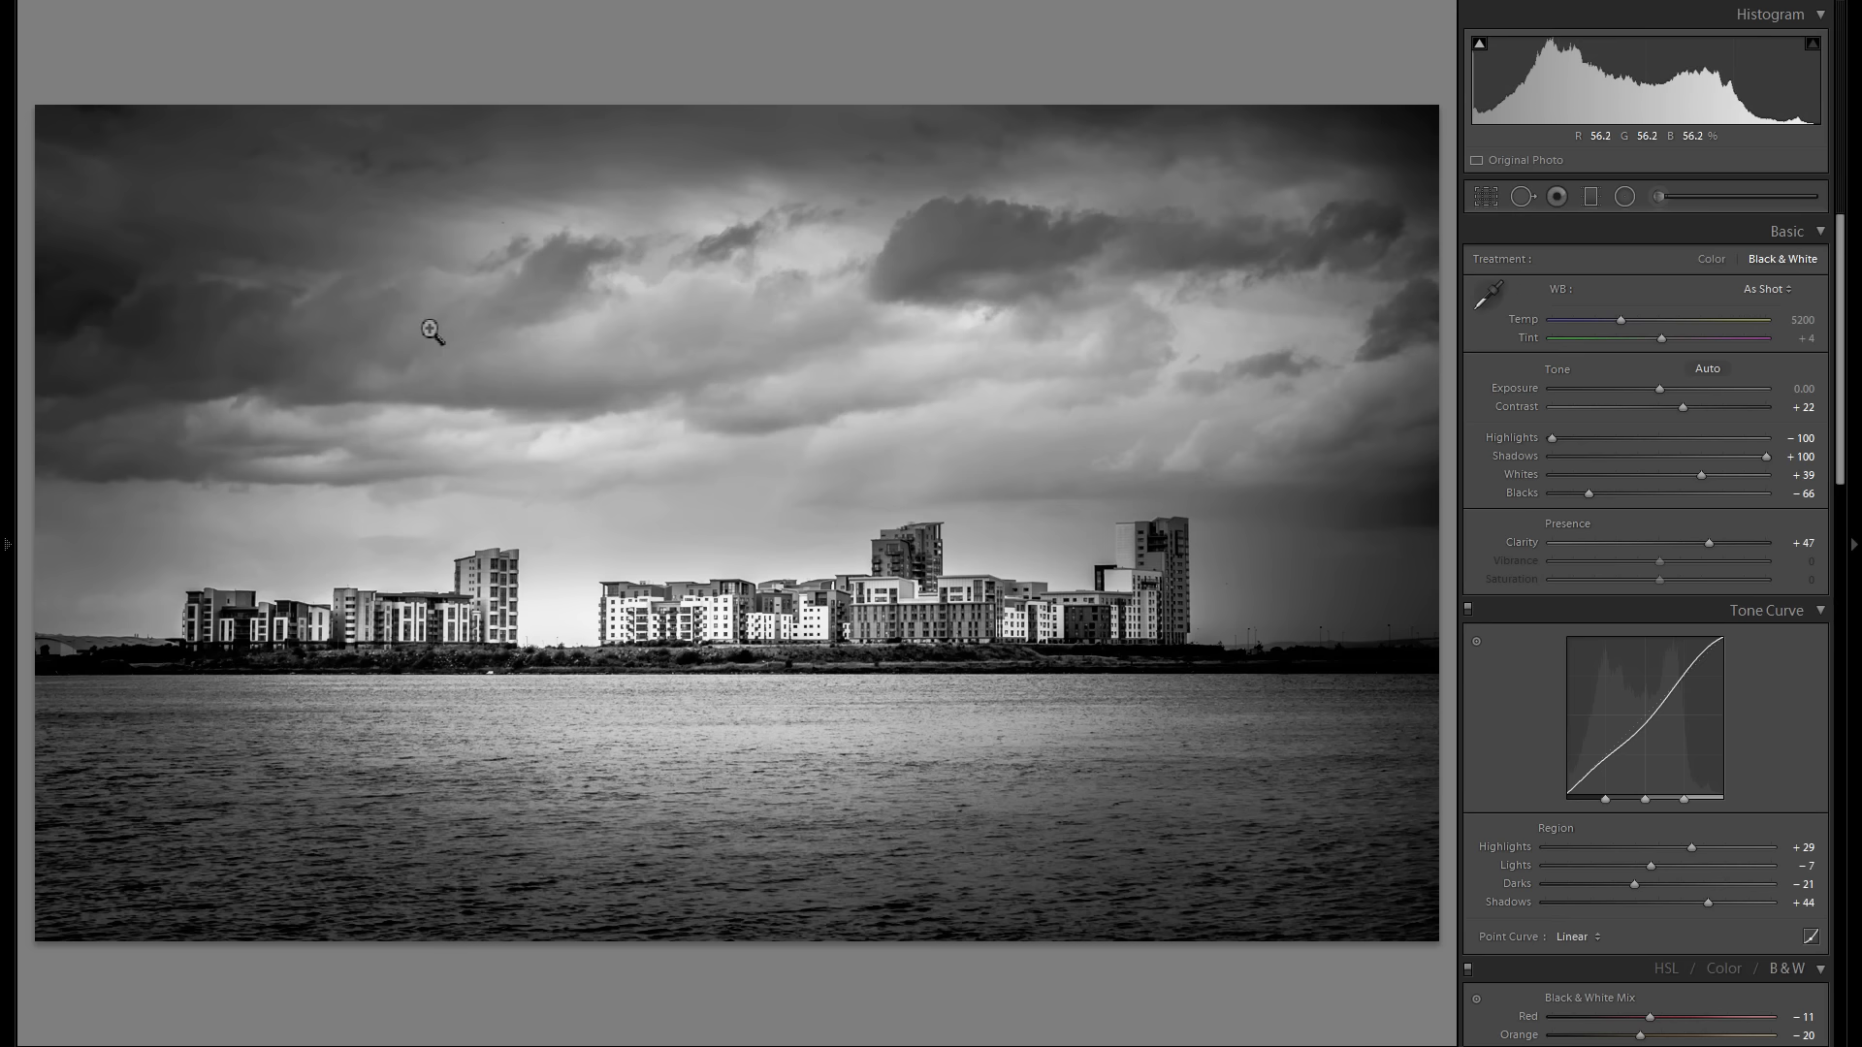